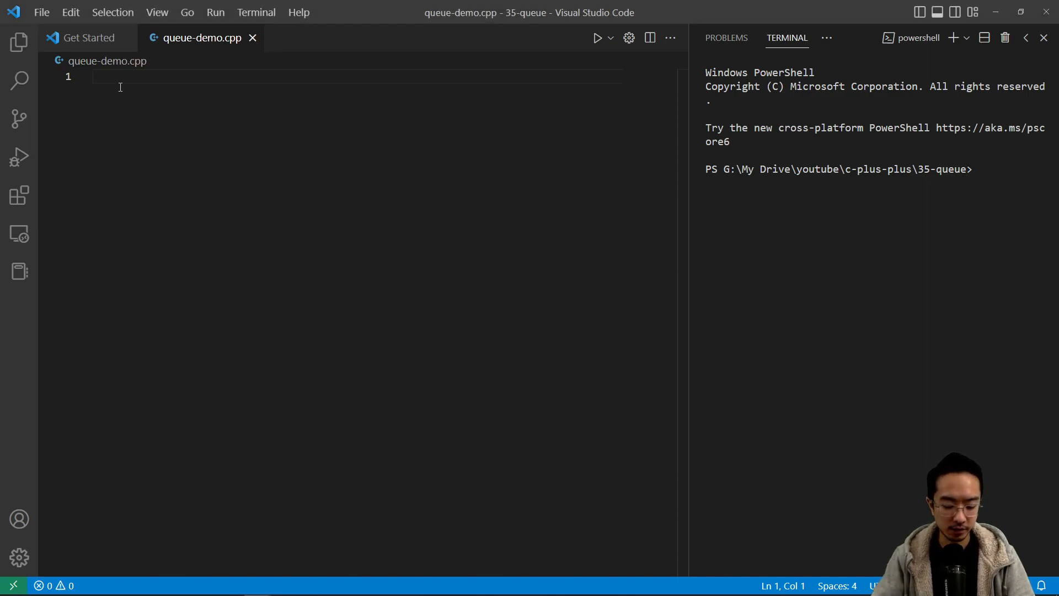
Step: Start queue-demo.cpp with #include <iostream> and const int maxSize = 50, and save
{"action": "type", "text": "#include <iostream>"}
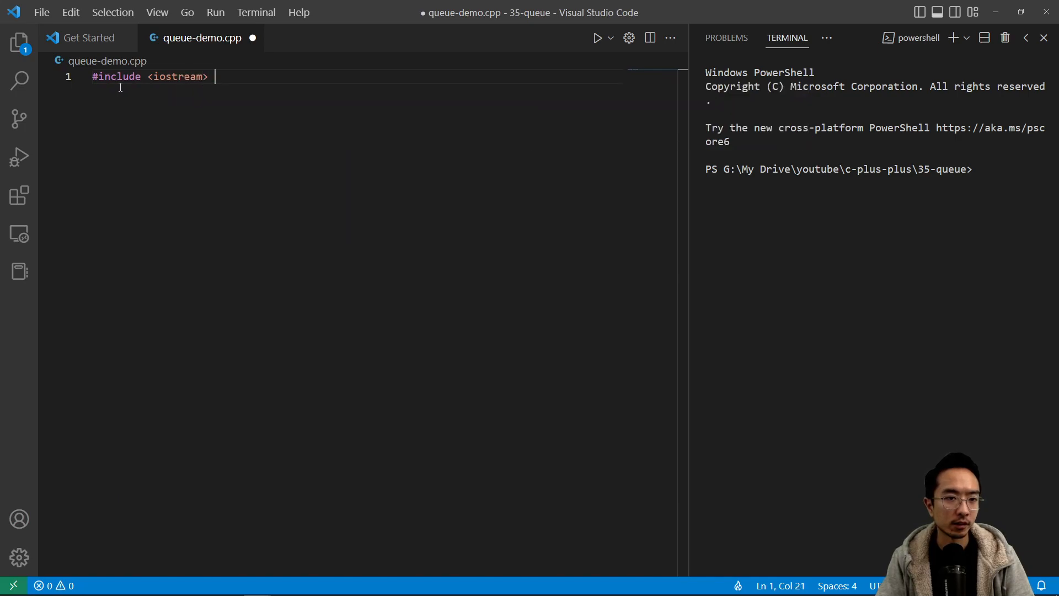
{"action": "key", "text": "Enter"}
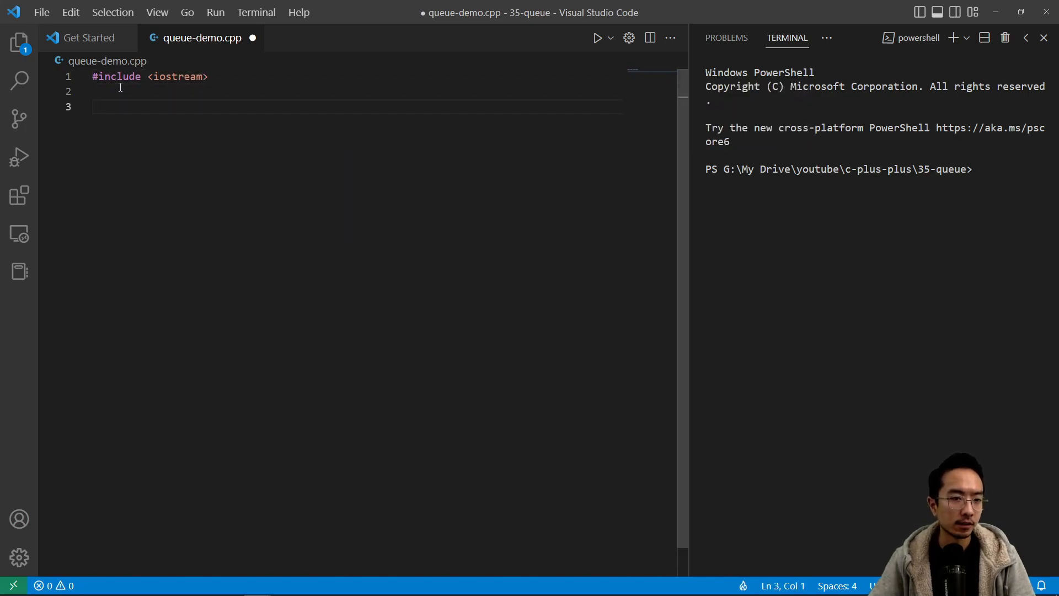
{"action": "type", "text": "const"}
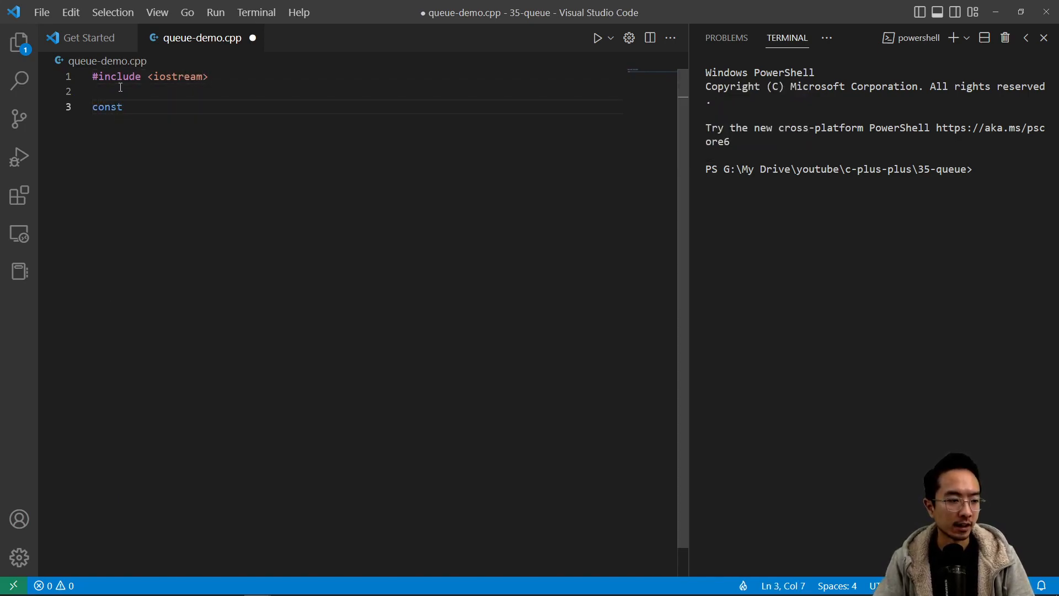
{"action": "type", "text": "int ma"}
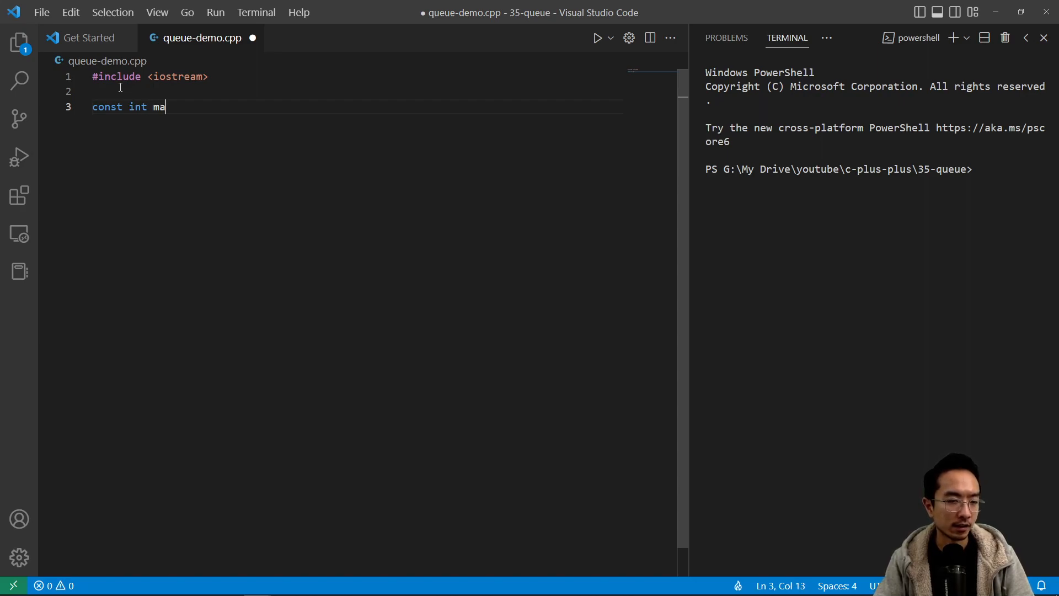
{"action": "type", "text": "xSize = 50;"}
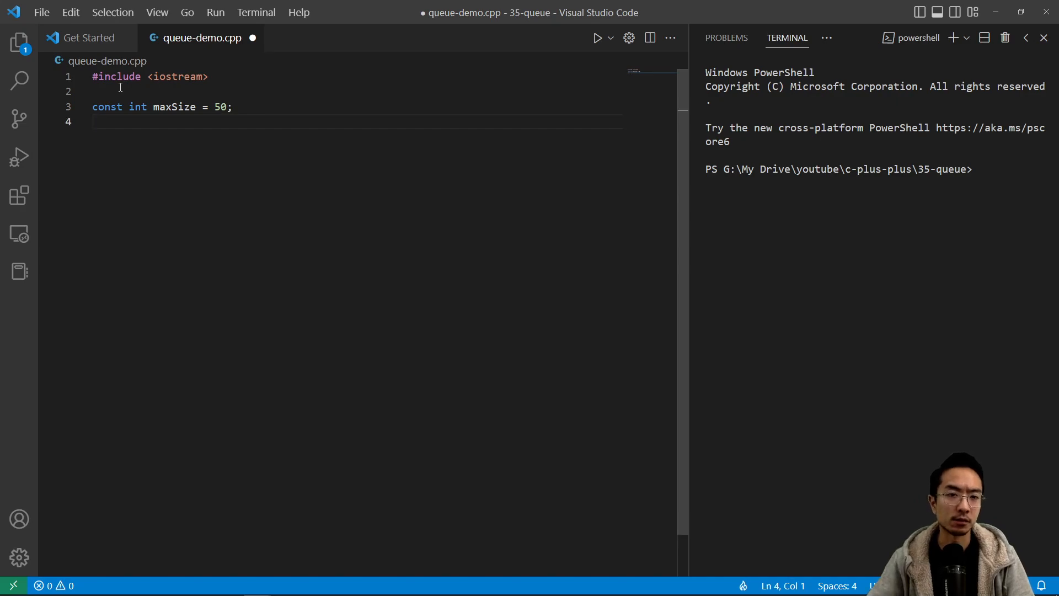
{"action": "key", "text": "ctrl+s"}
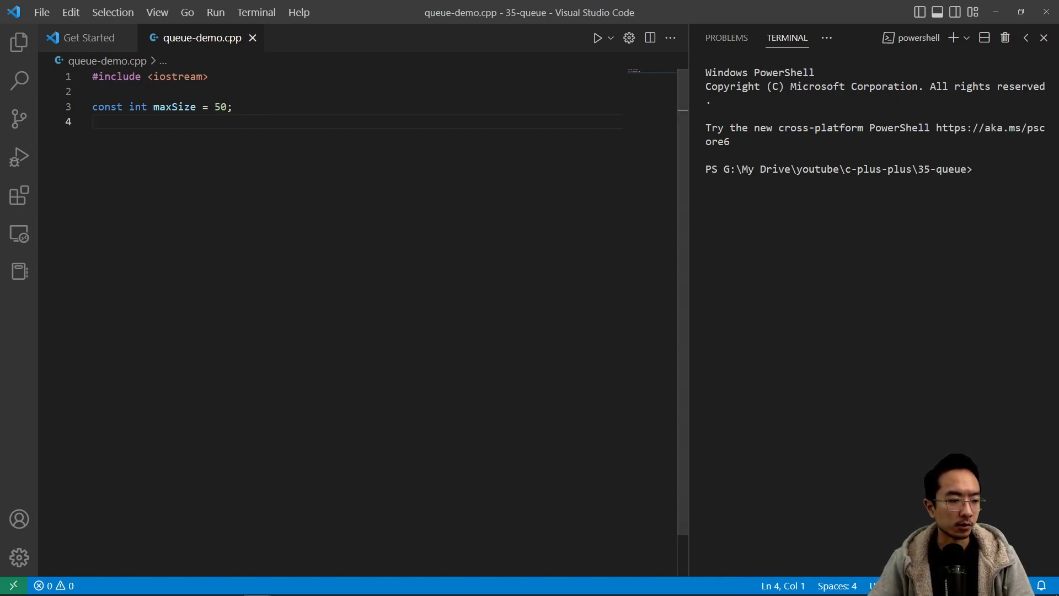
{"action": "key", "text": "Enter"}
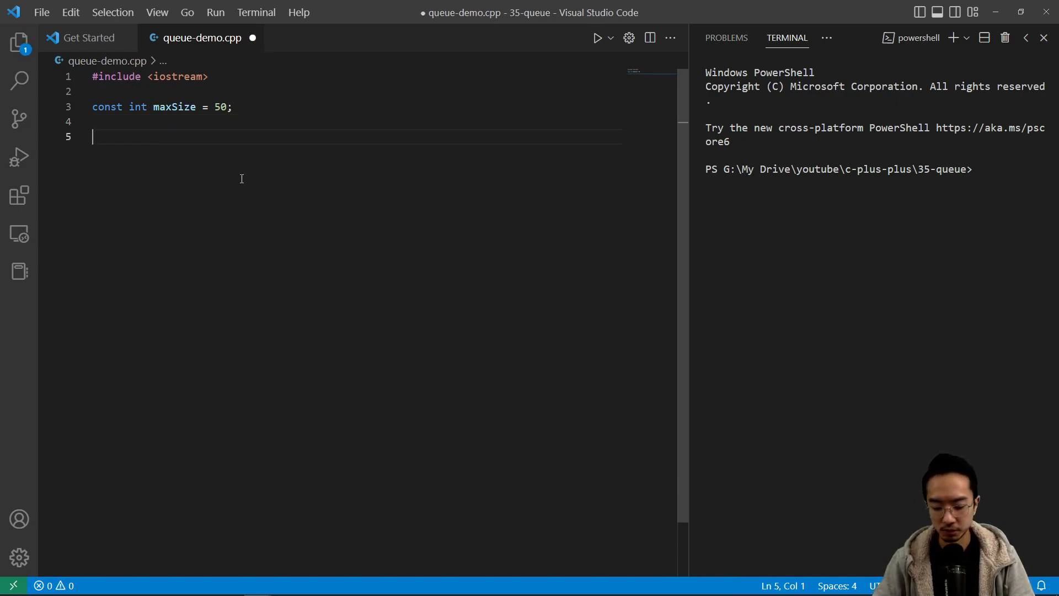
Step: Write class Queue with public and private sections and a constructor setting m_last and m_first to 0
{"action": "type", "text": "class"}
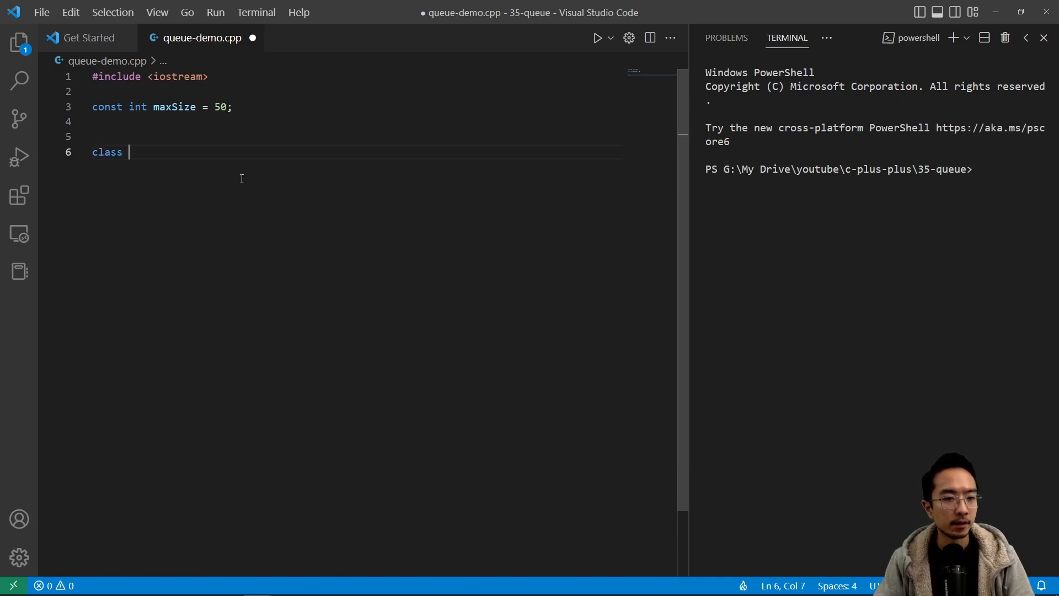
{"action": "type", "text": "Queu"}
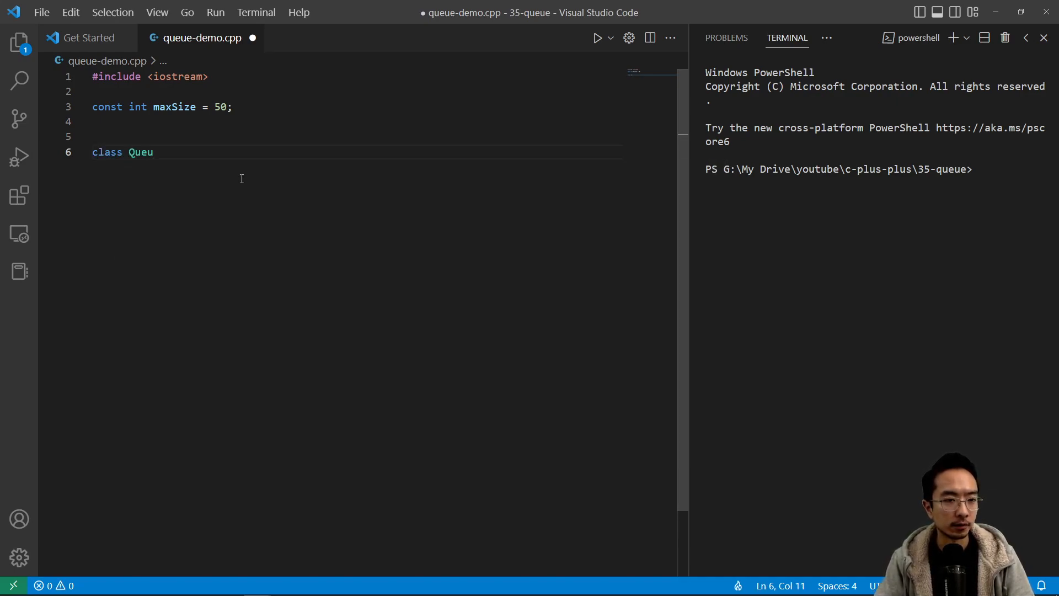
{"action": "type", "text": "{"}
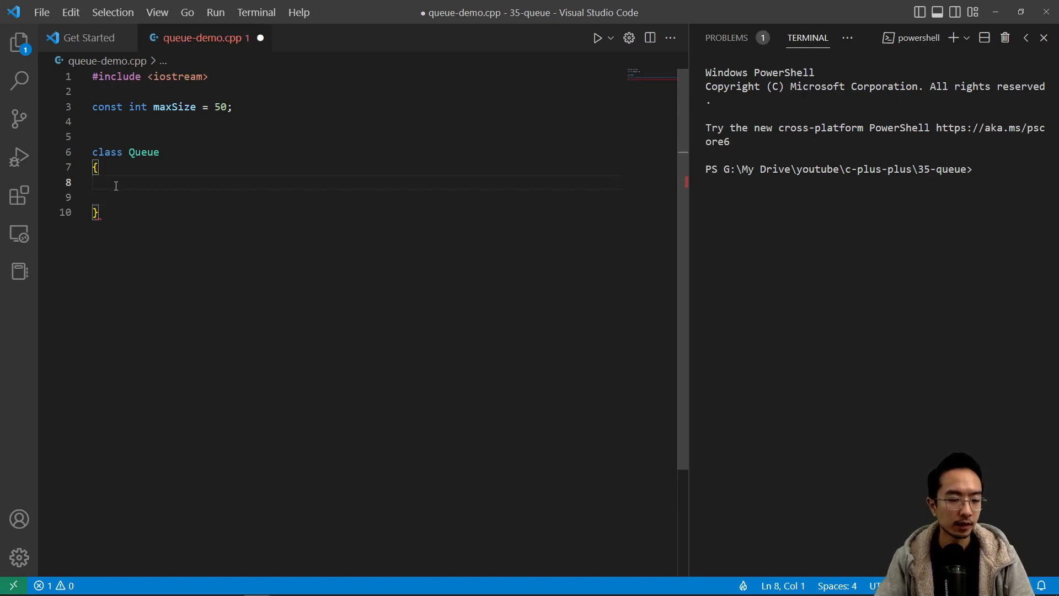
{"action": "type", "text": "public:"}
{"action": "type", "text": "private:"}
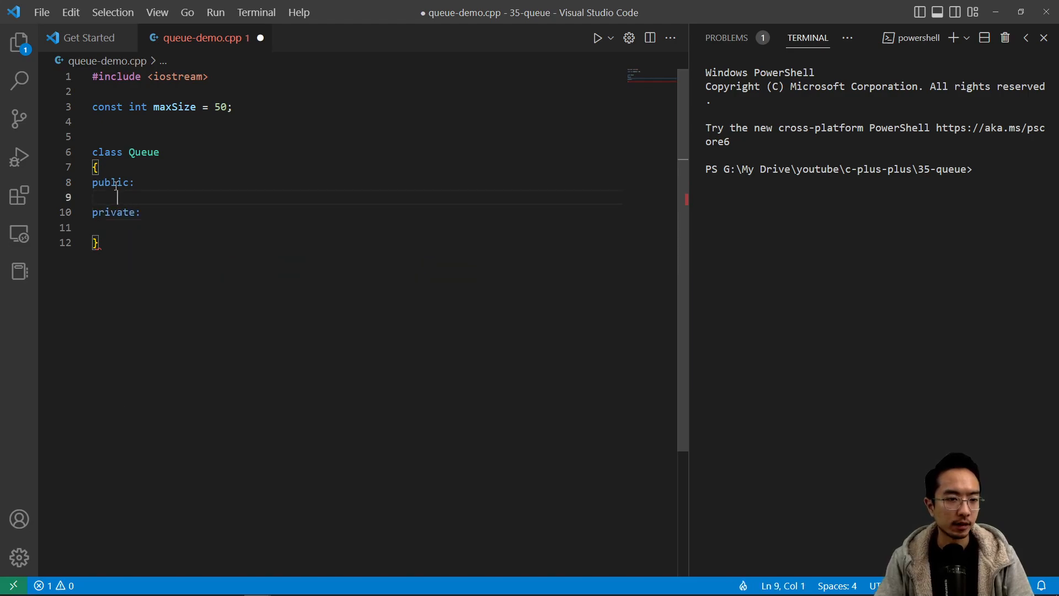
{"action": "type", "text": "Queue("}
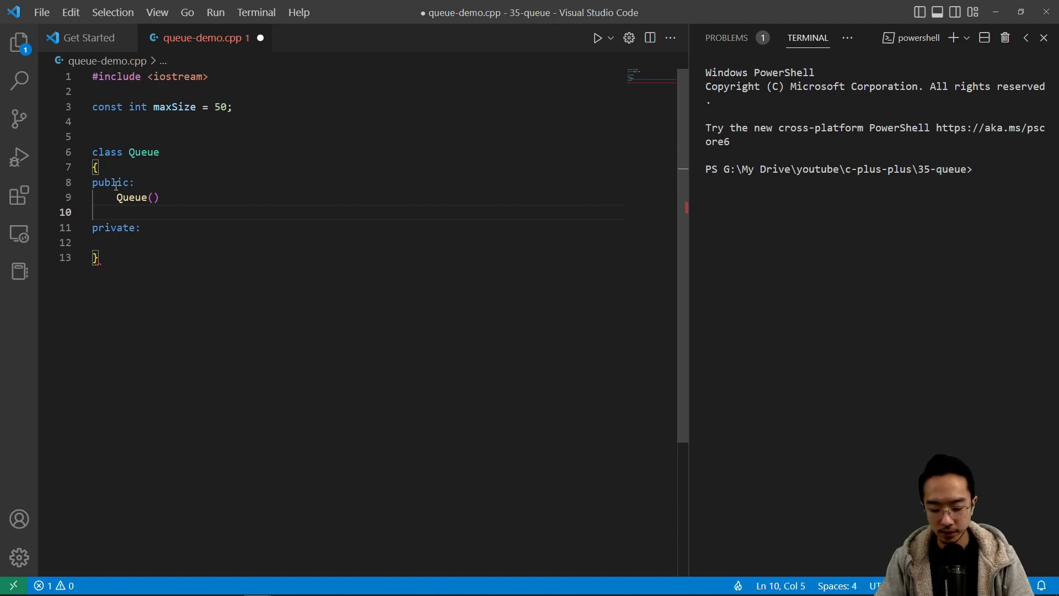
{"action": "type", "text": "m"}
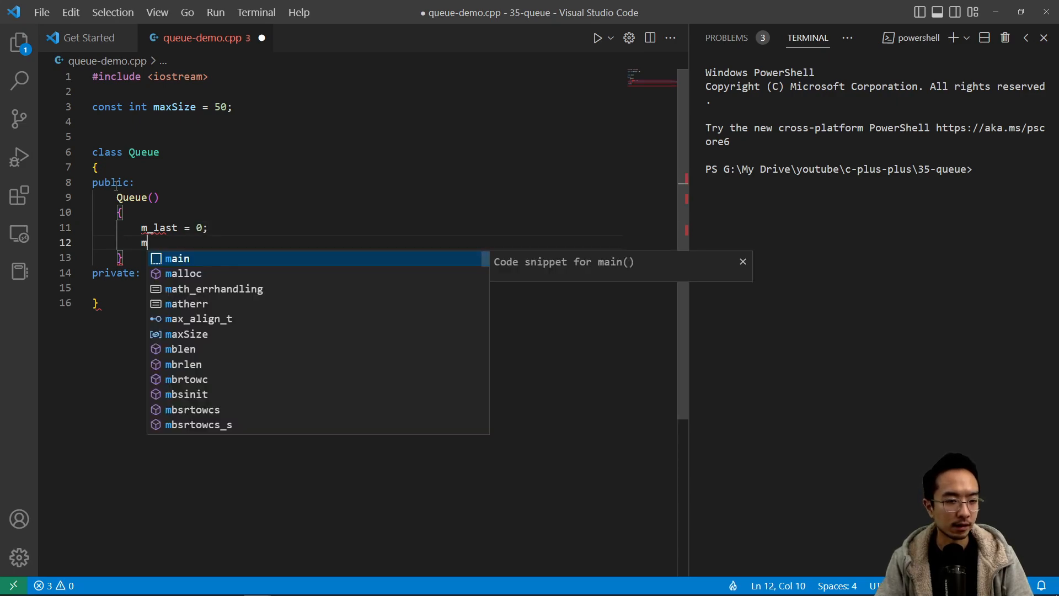
{"action": "type", "text": "_first = 0;"}
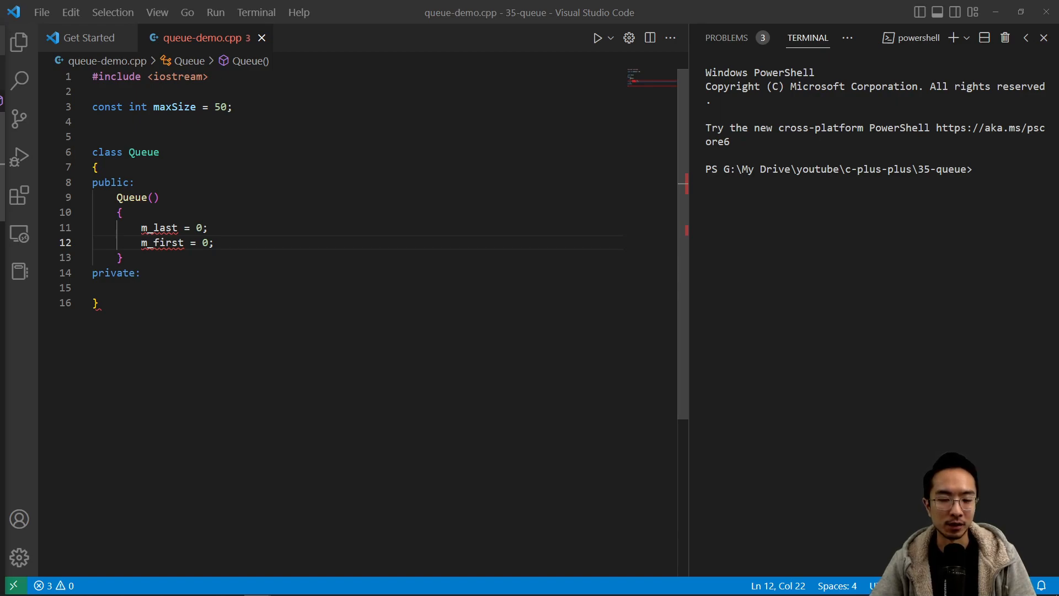
{"action": "mouse_move", "coordinate": [78, 338]}
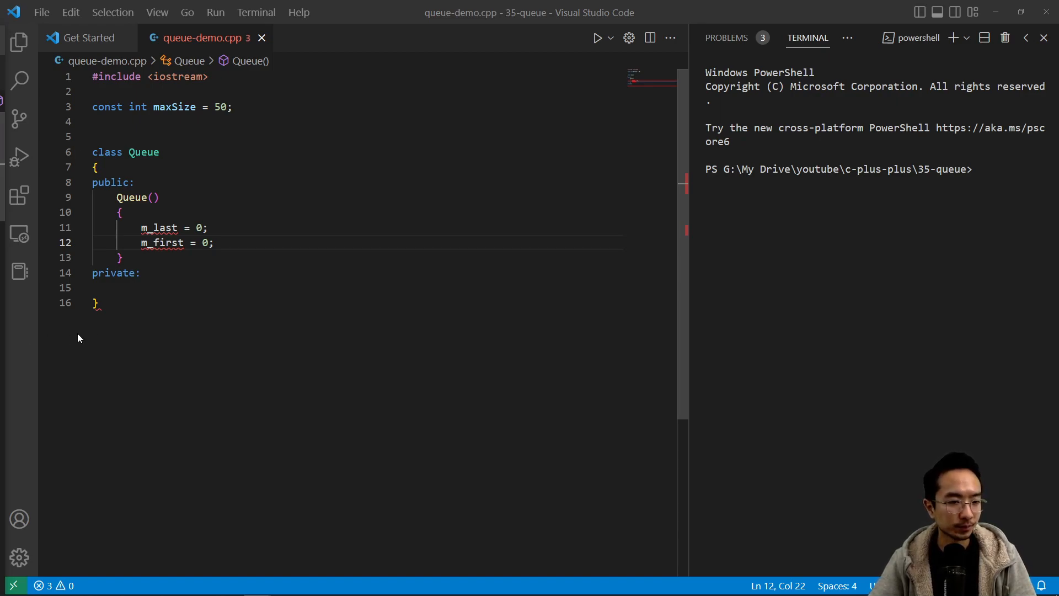
Step: Place the cursor on the empty line in the Queue class's private section
{"action": "left_click", "coordinate": [162, 288]}
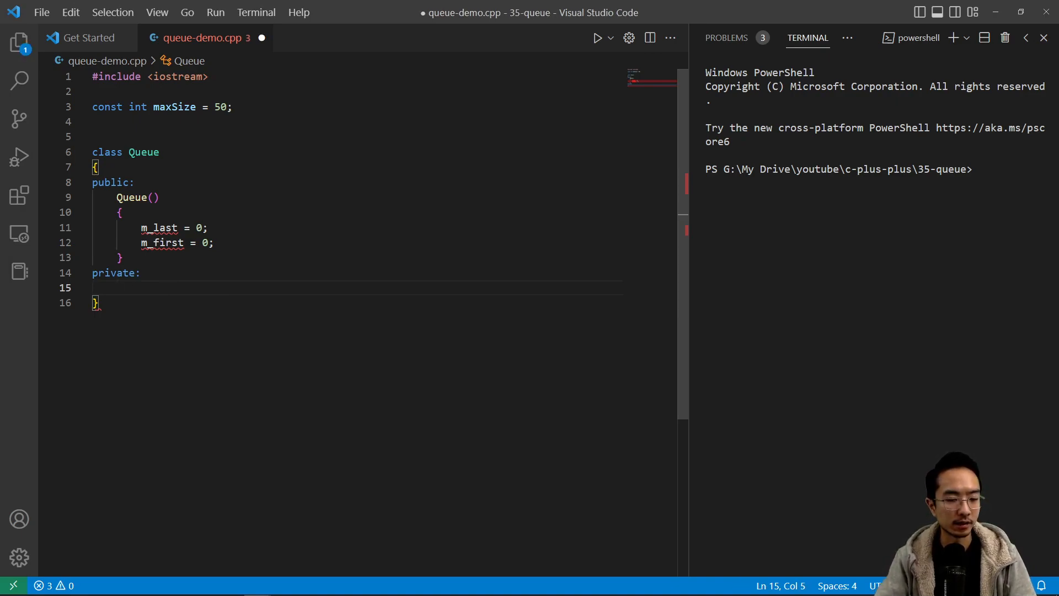
Step: Declare private int m_last, int m_first and int m_queue[maxSize], and save
{"action": "type", "text": "int m_"}
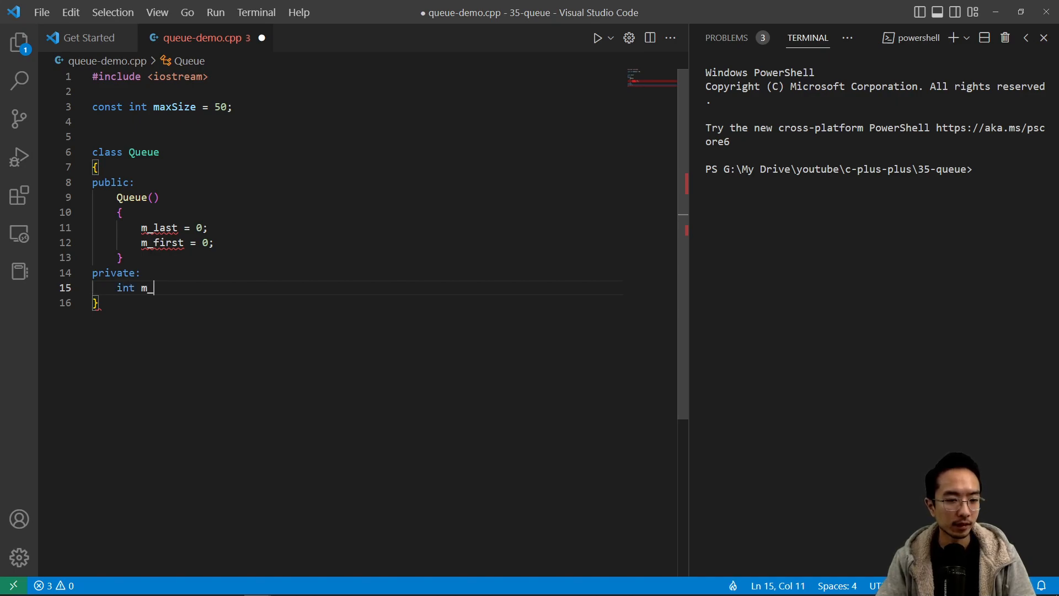
{"action": "type", "text": "last;"}
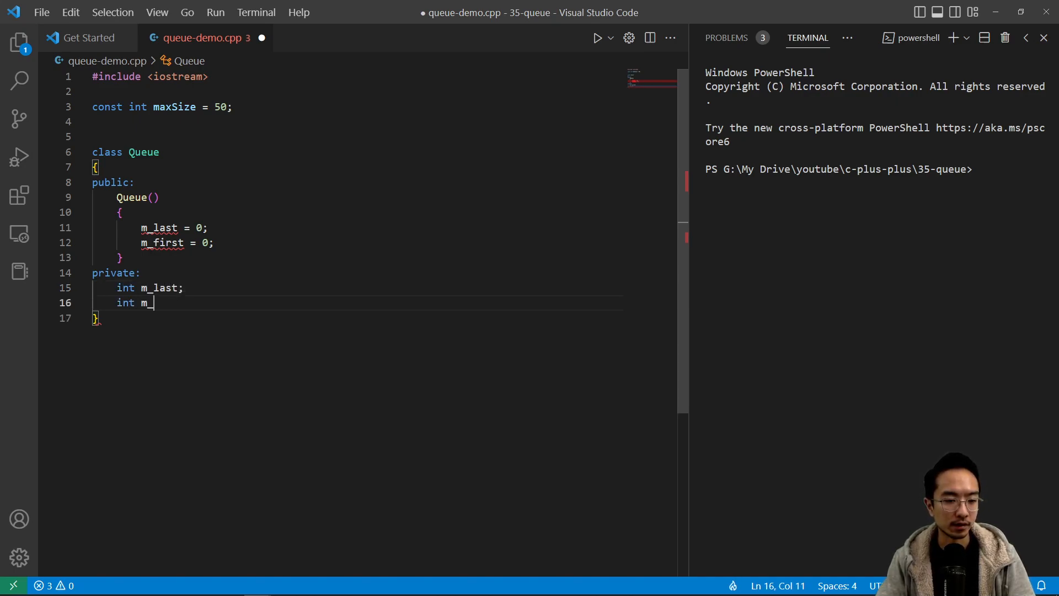
{"action": "type", "text": "first;"}
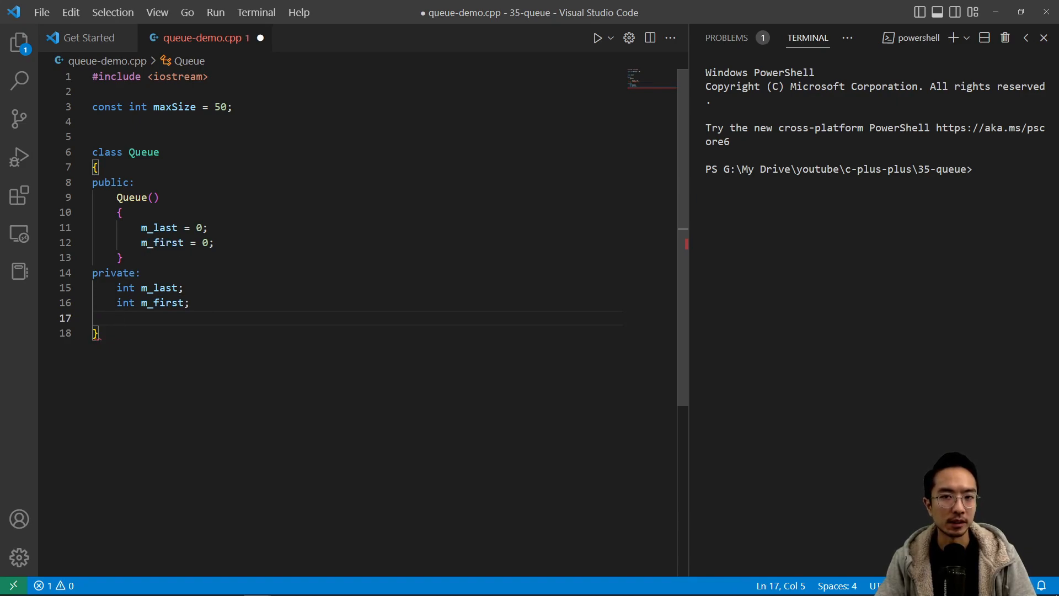
{"action": "type", "text": "int"}
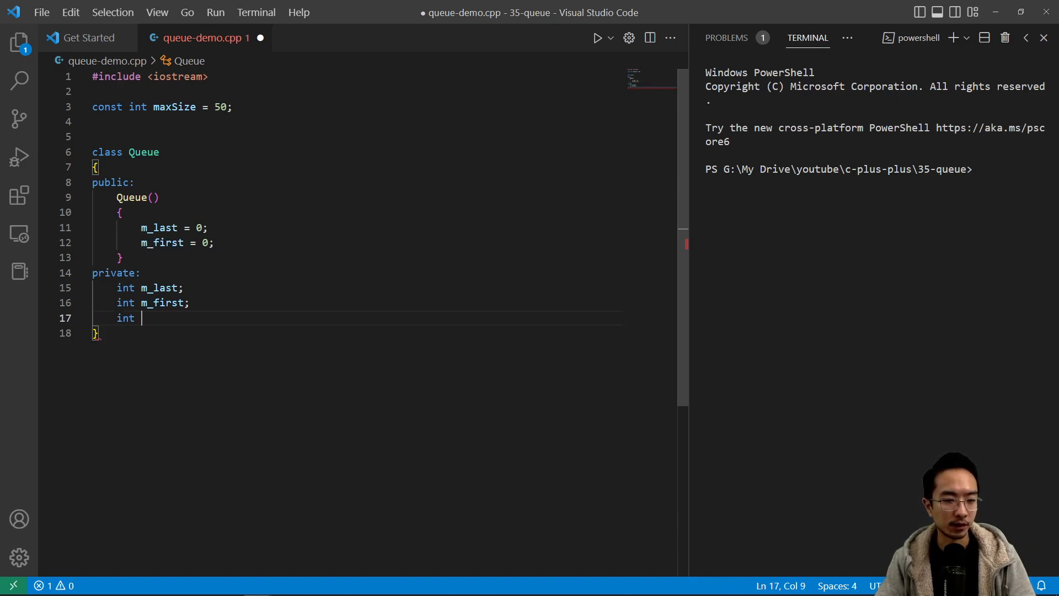
{"action": "type", "text": "m_queue"}
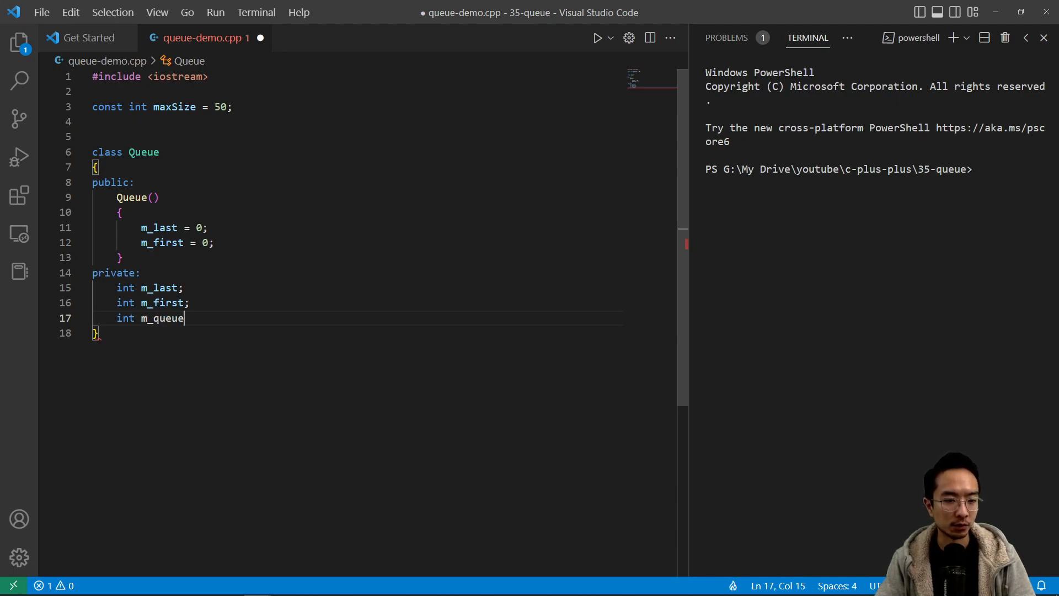
{"action": "type", "text": "[maxSize];"}
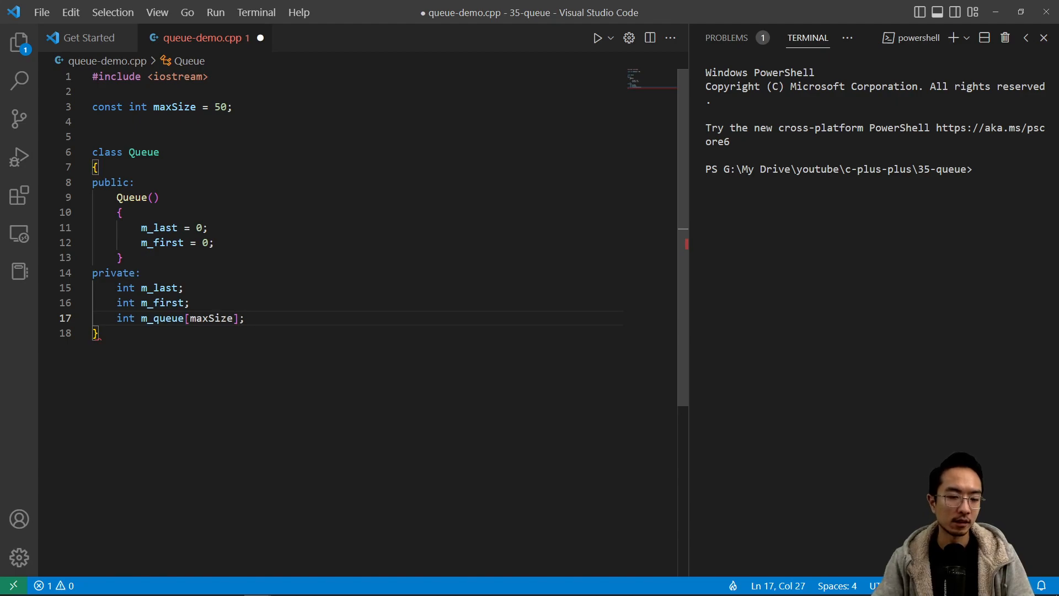
{"action": "key", "text": "ctrl+s"}
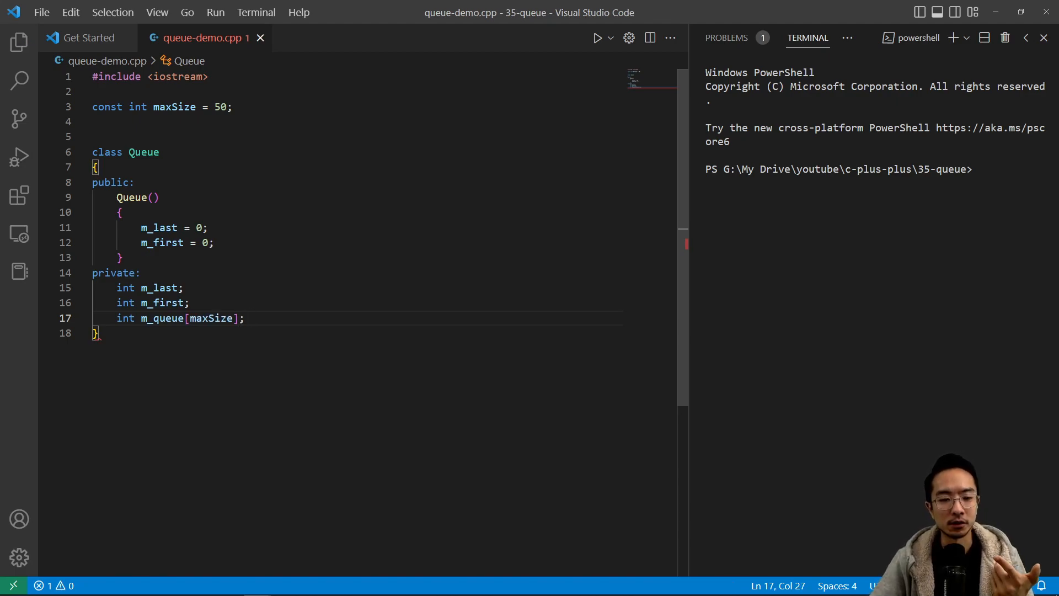
{"action": "double_click", "coordinate": [163, 318]}
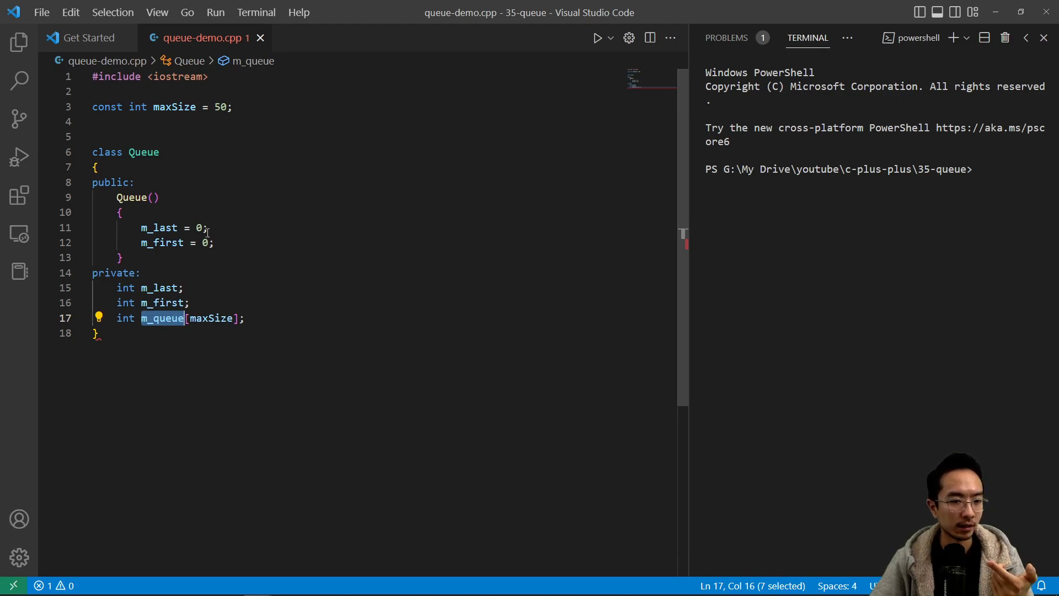
{"action": "left_click", "coordinate": [120, 257]}
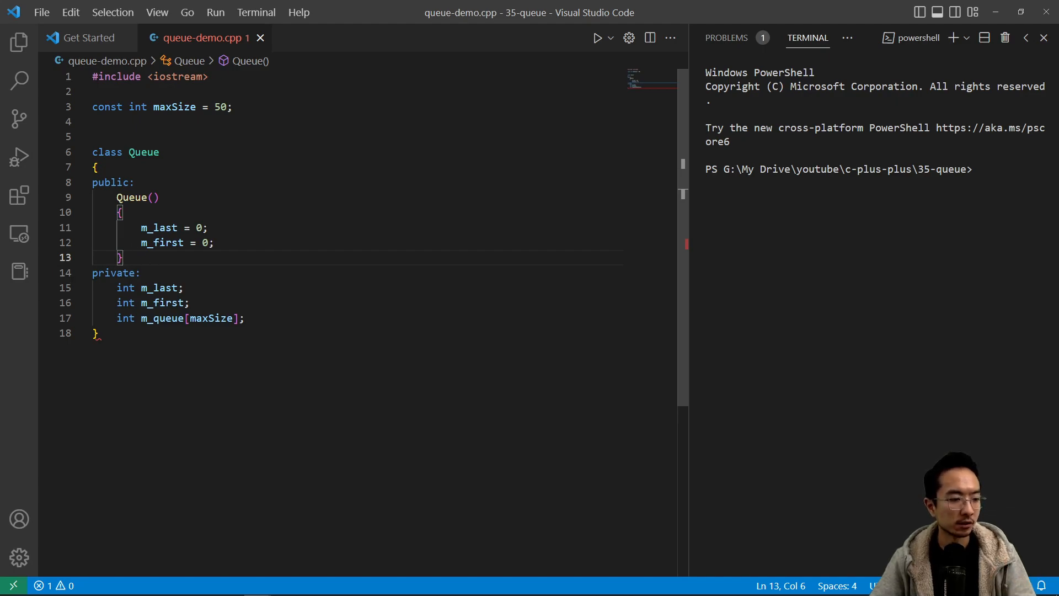
Step: Add a void enqueue(int value) method after the constructor
{"action": "key", "text": "Enter"}
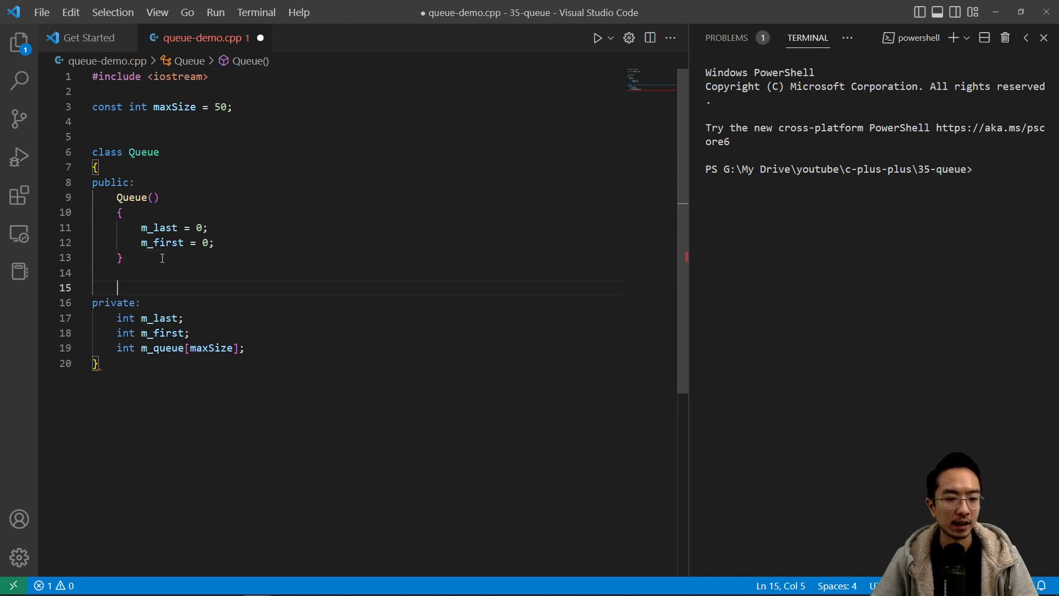
{"action": "type", "text": "void"}
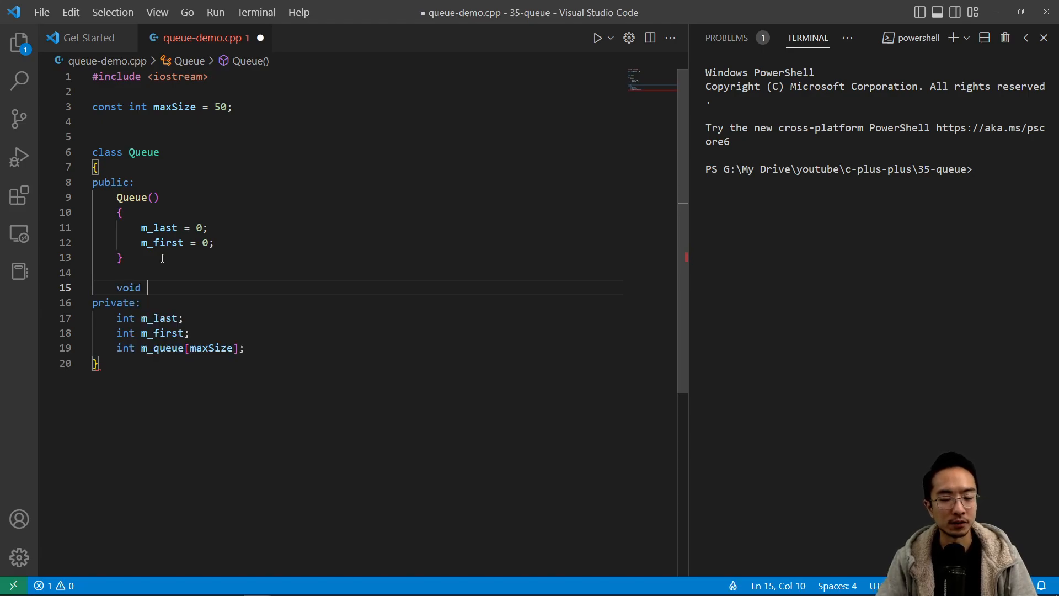
{"action": "type", "text": "enque"}
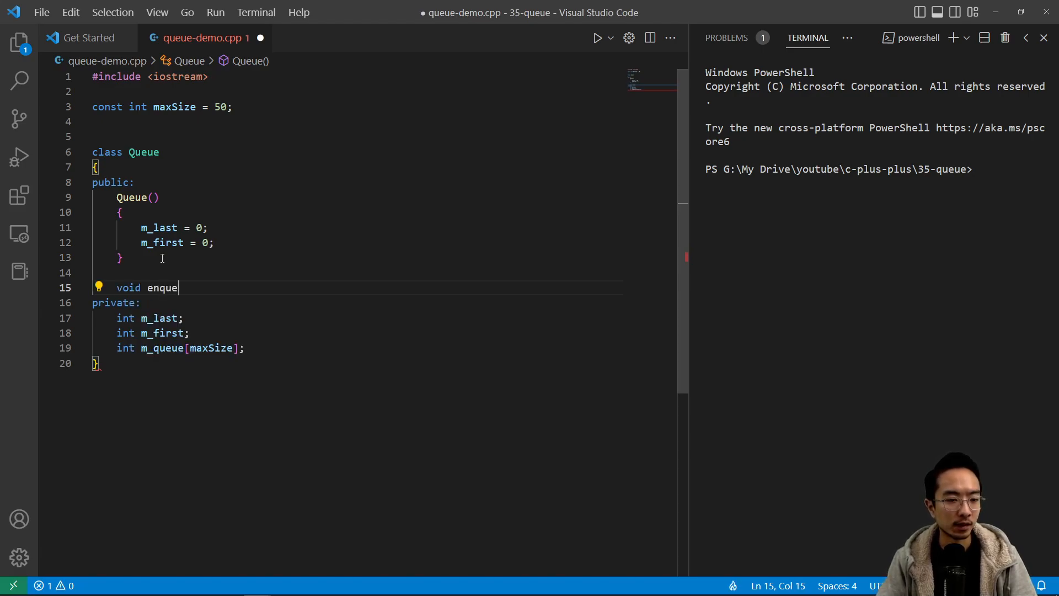
{"action": "type", "text": "ue"}
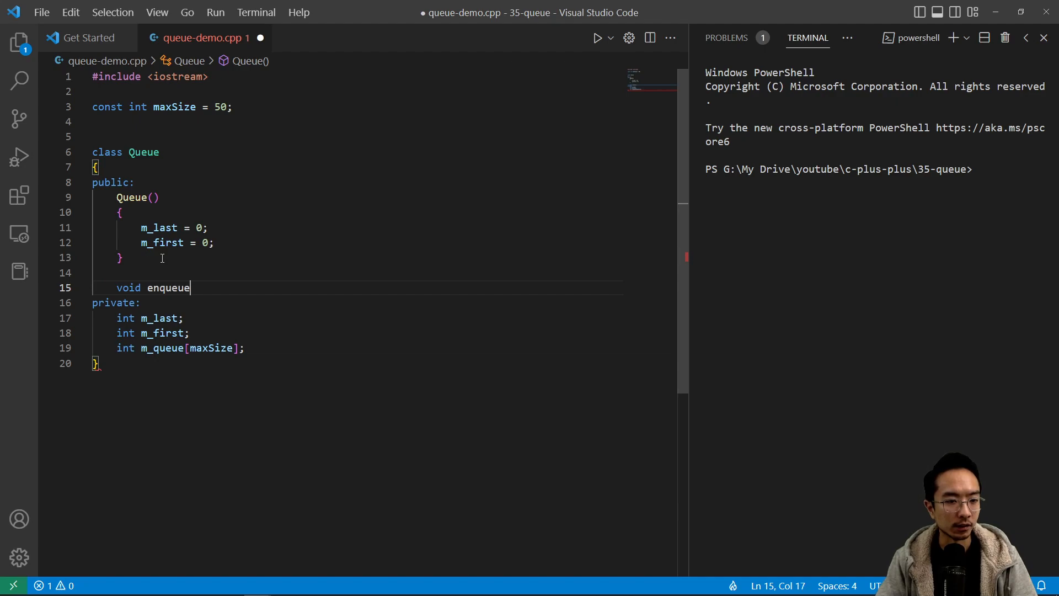
{"action": "key", "text": "Backspace"}
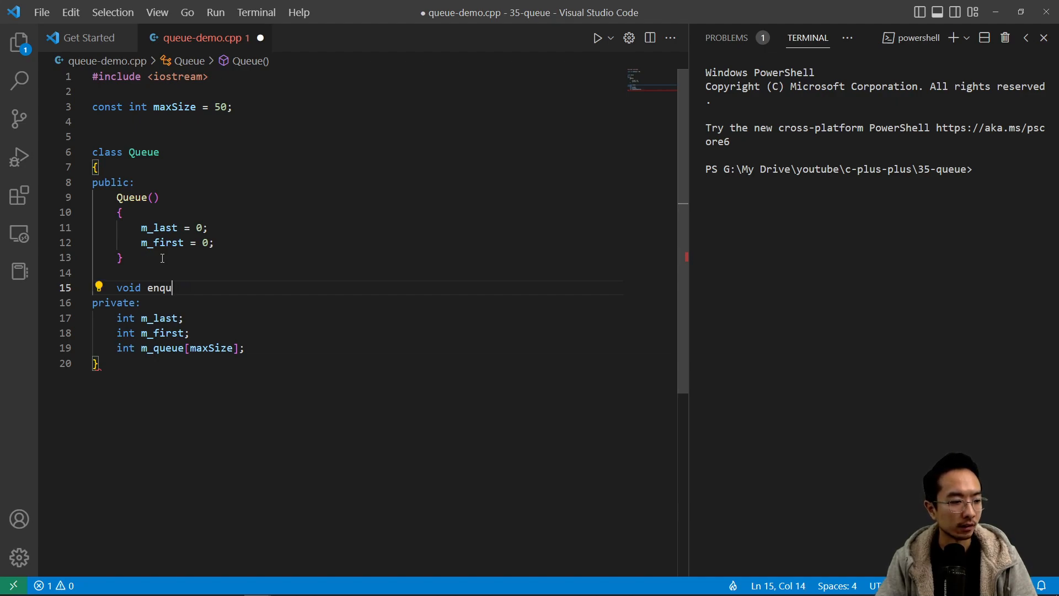
{"action": "type", "text": "eue(i)"}
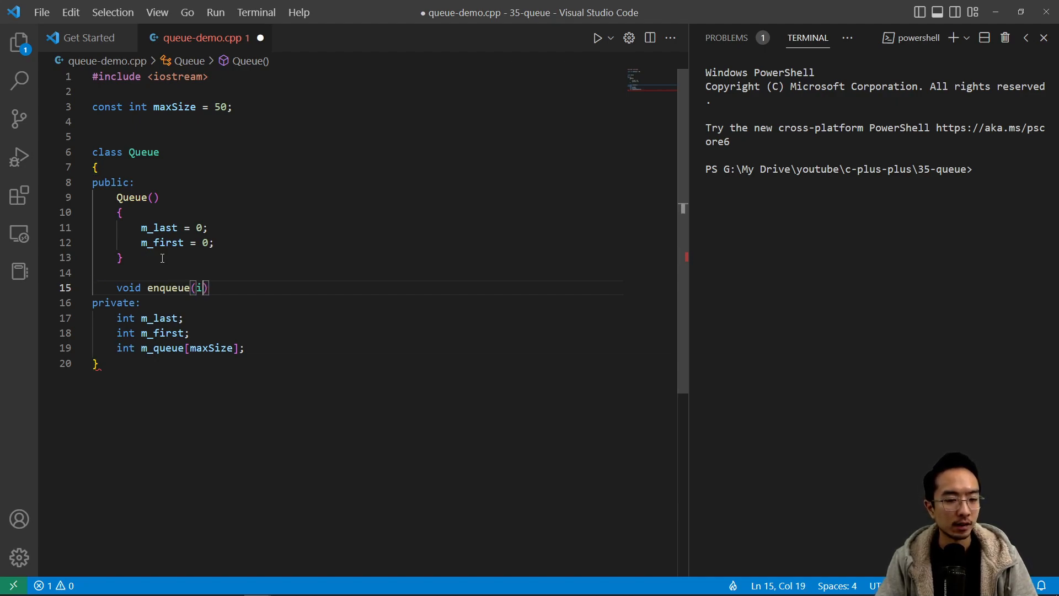
{"action": "type", "text": "nt value"}
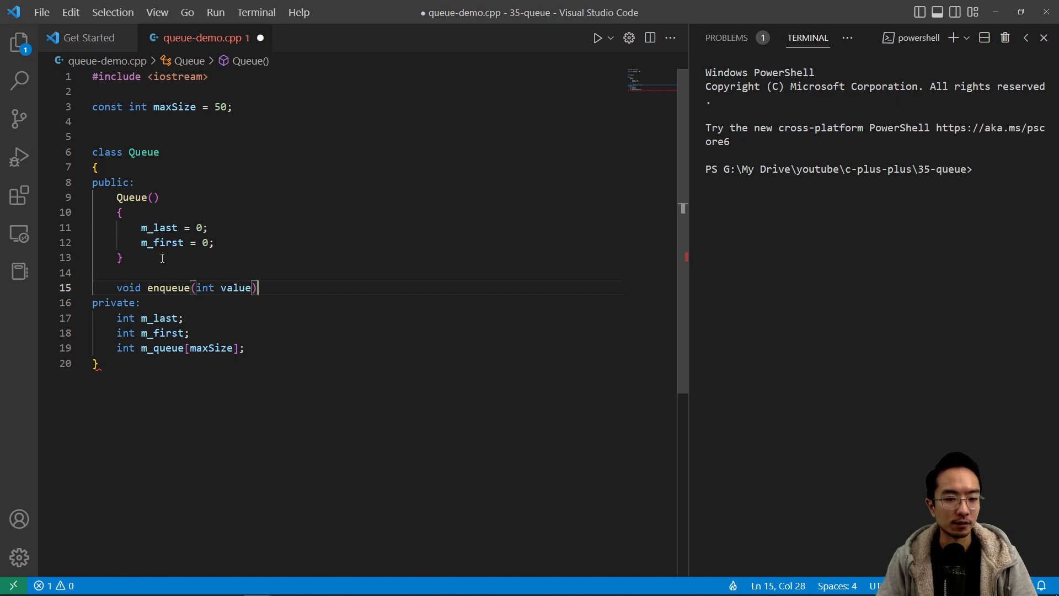
{"action": "key", "text": "Enter"}
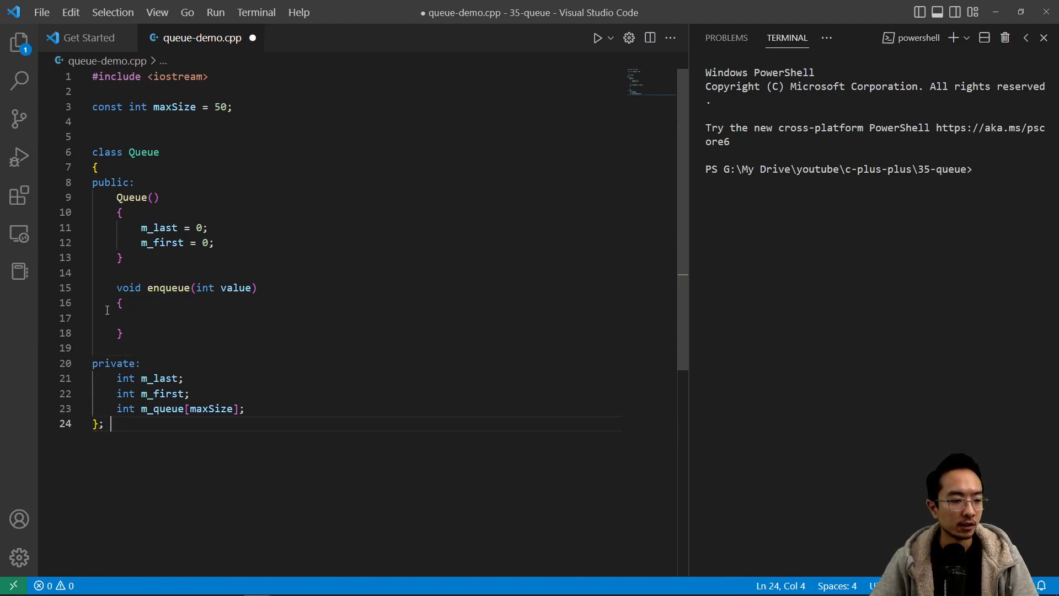
Step: Make enqueue store value in m_queue[m_last], resetting m_last to 0 at maxSize, else incrementing
{"action": "left_click", "coordinate": [161, 318]}
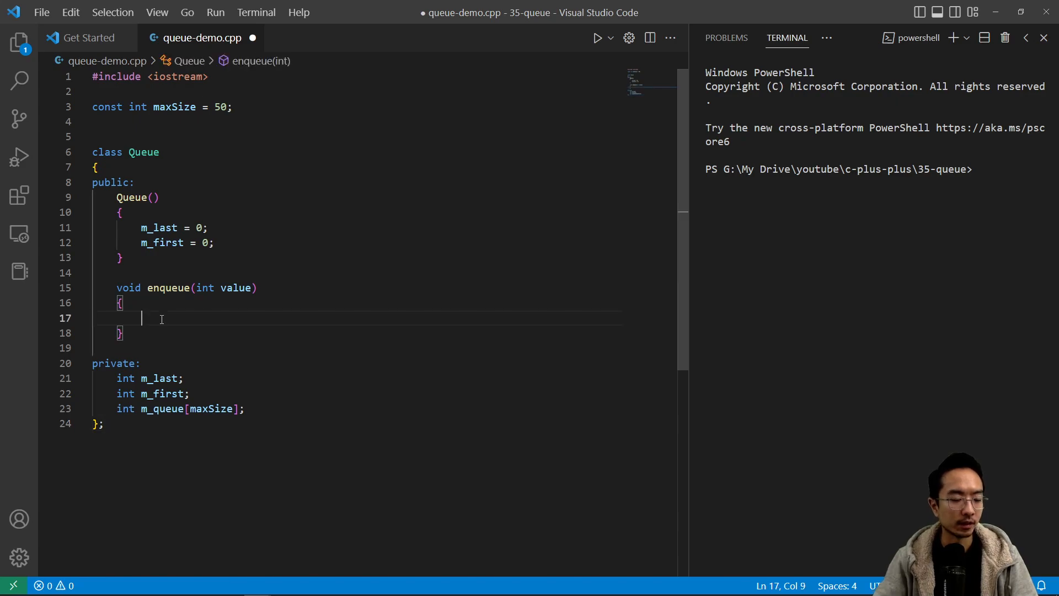
{"action": "type", "text": "m"}
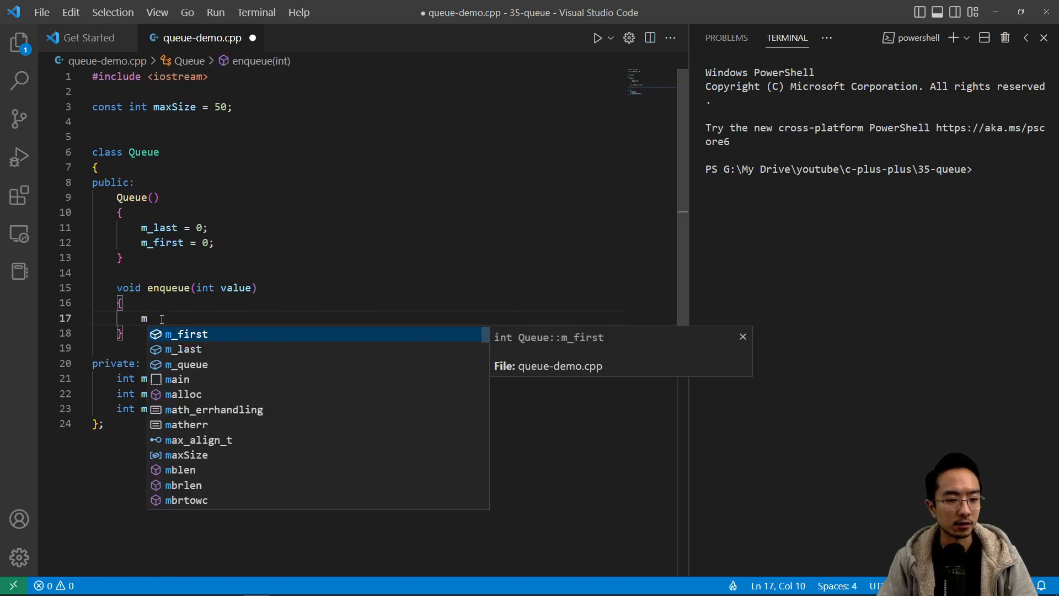
{"action": "type", "text": "_queue["}
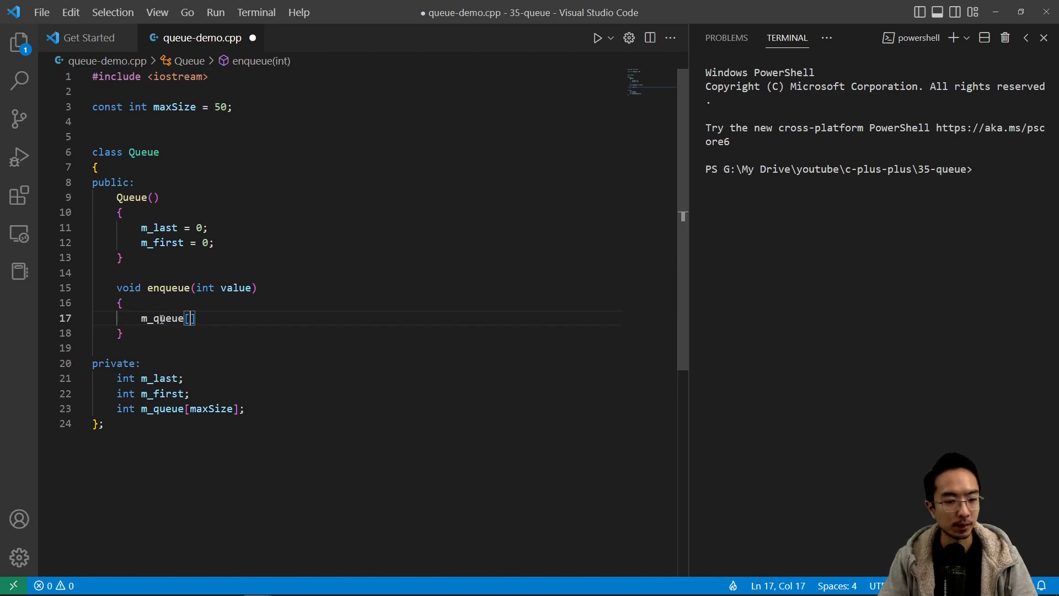
{"action": "type", "text": "m_last"}
{"action": "type", "text": "if ("}
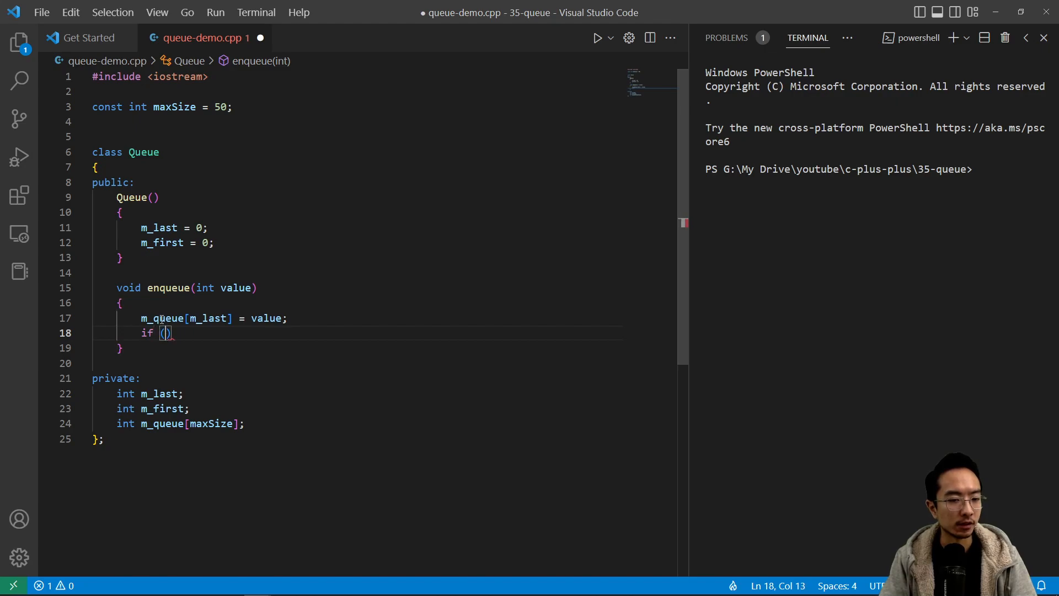
{"action": "type", "text": "m_last >"}
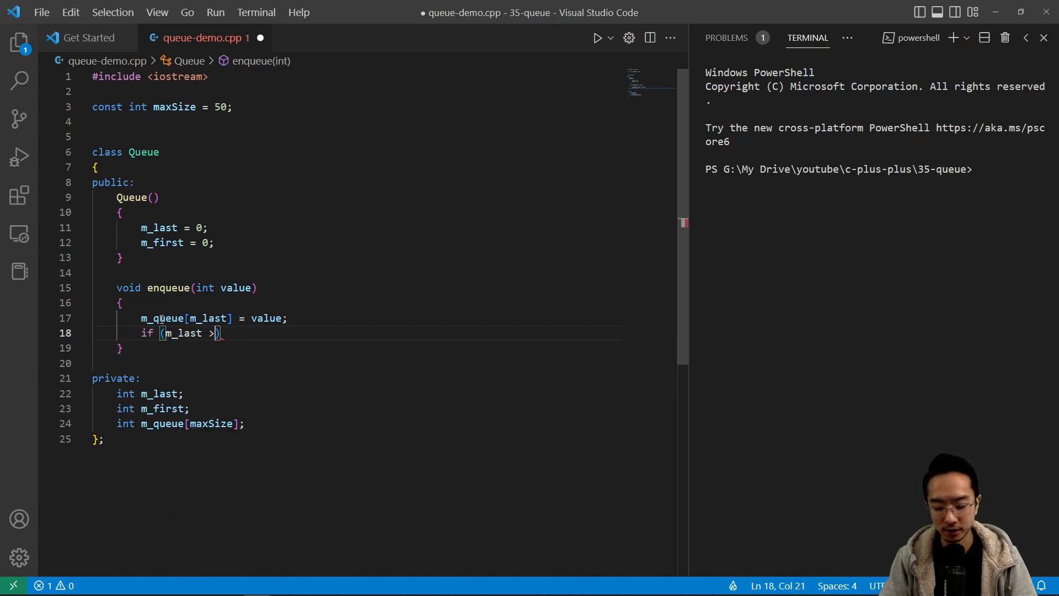
{"action": "type", "text": "= maxSize"}
{"action": "type", "text": "{"}
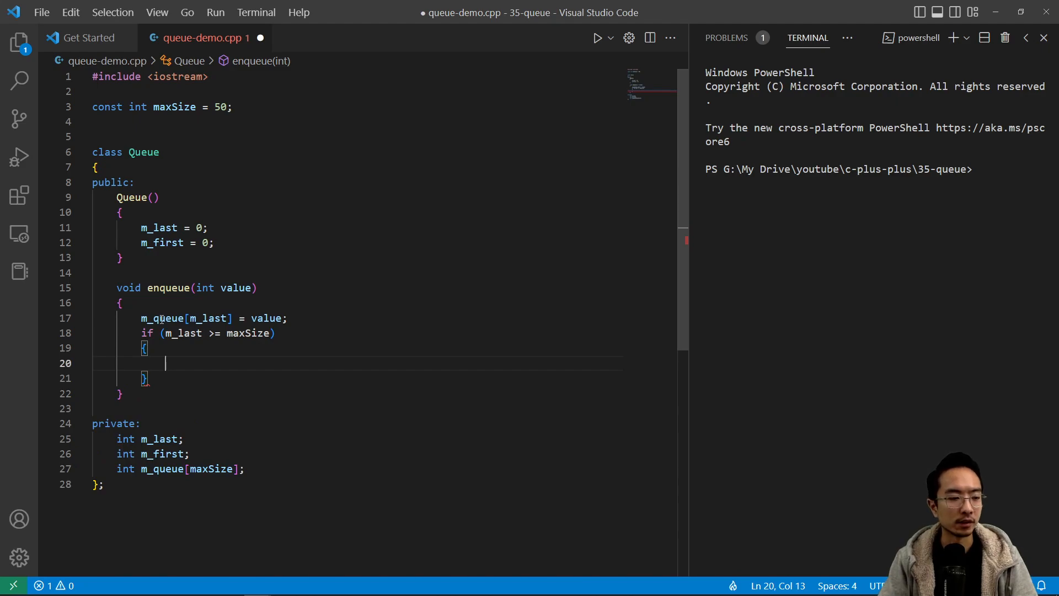
{"action": "type", "text": "m_last = 0;"}
{"action": "type", "text": "else"}
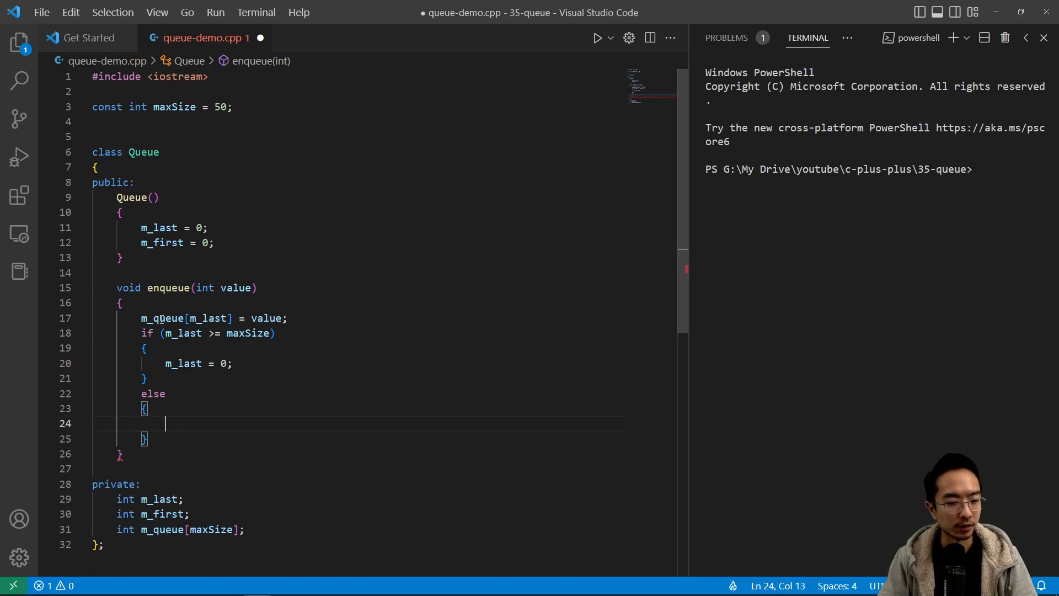
{"action": "type", "text": "m_last"}
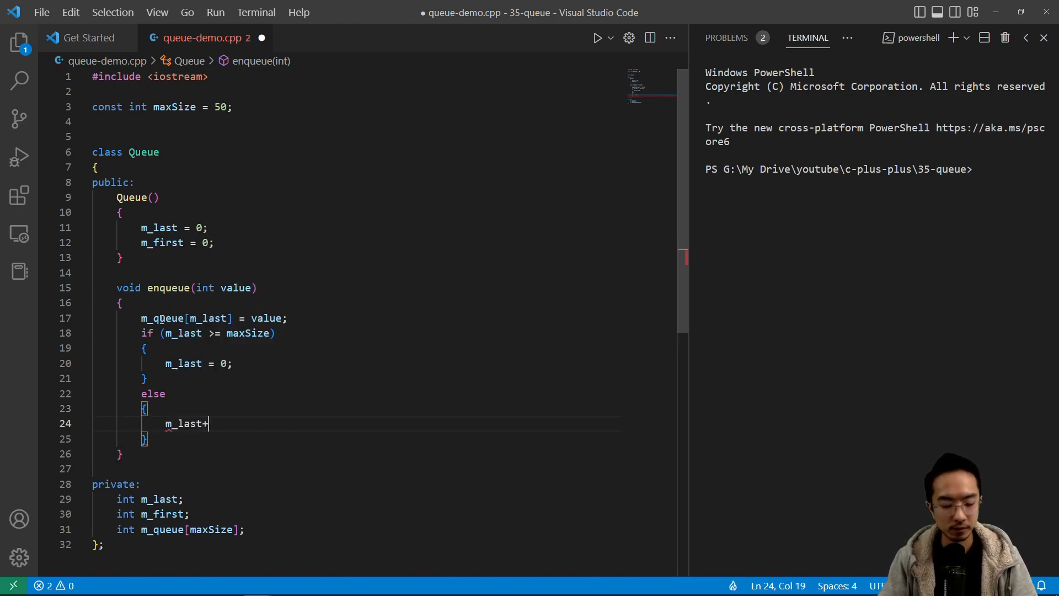
{"action": "type", "text": "+;"}
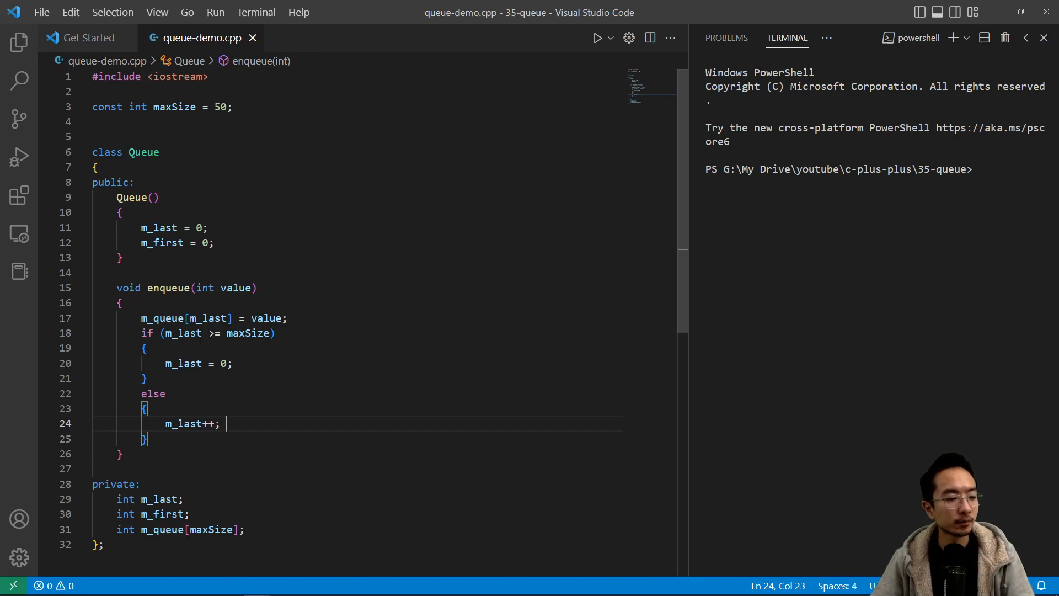
{"action": "left_click", "coordinate": [144, 378]}
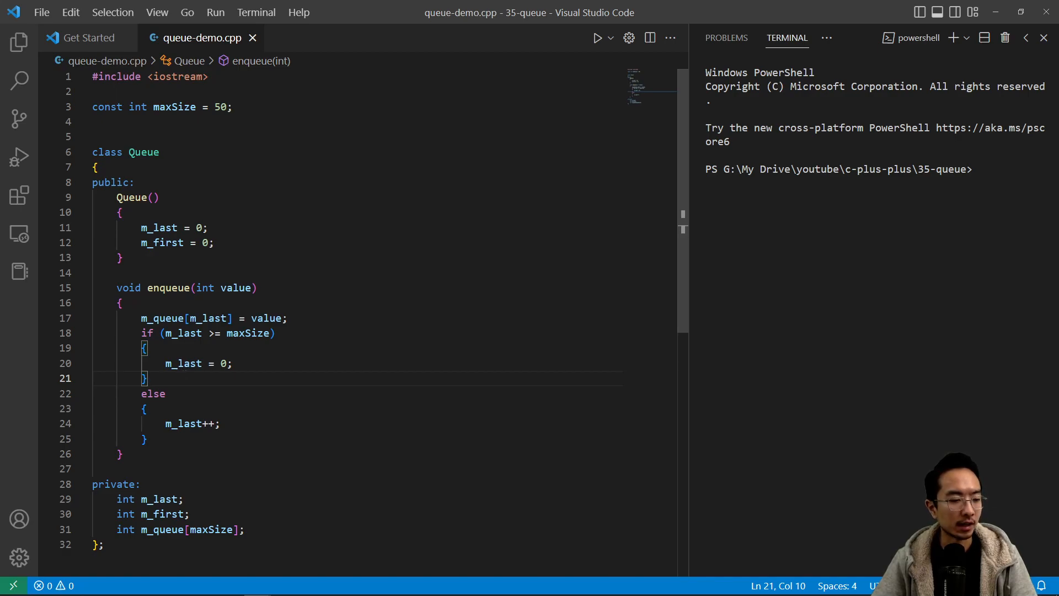
{"action": "mouse_move", "coordinate": [139, 423]}
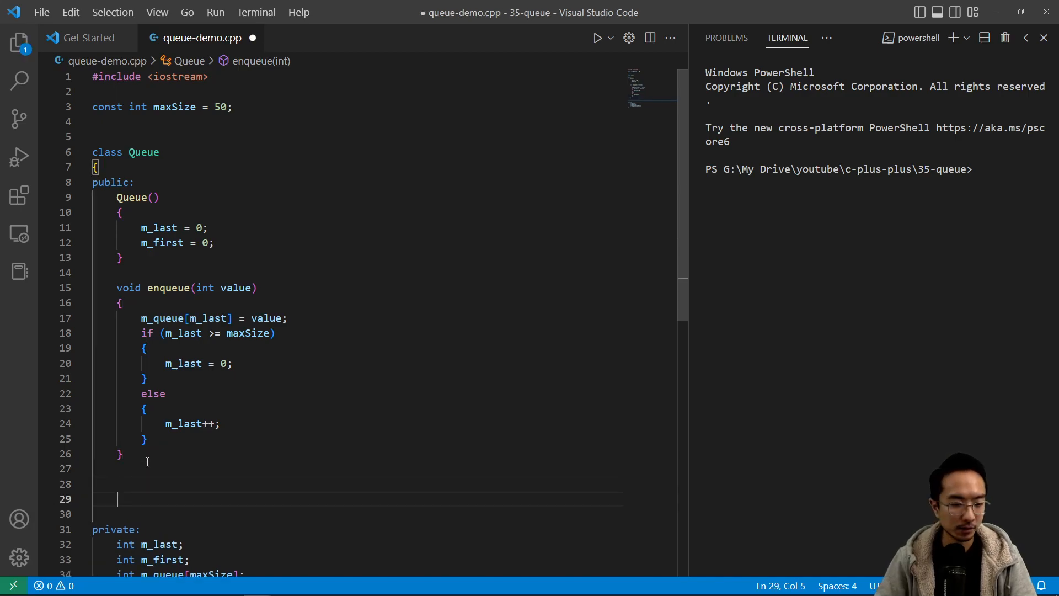
Step: Start a void print() method below enqueue containing an unfinished if statement
{"action": "type", "text": "void"}
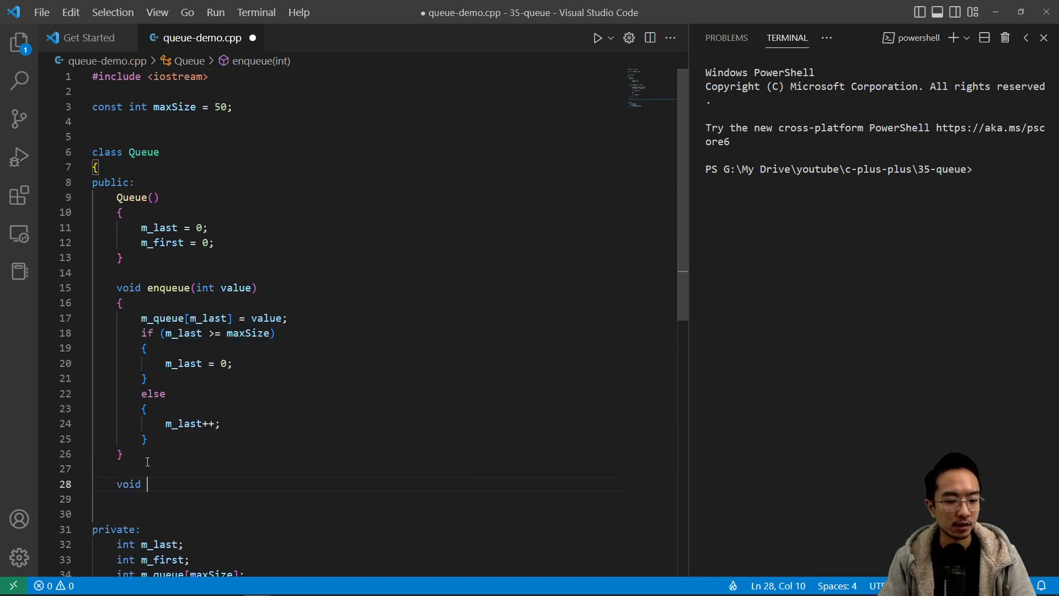
{"action": "type", "text": "print()"}
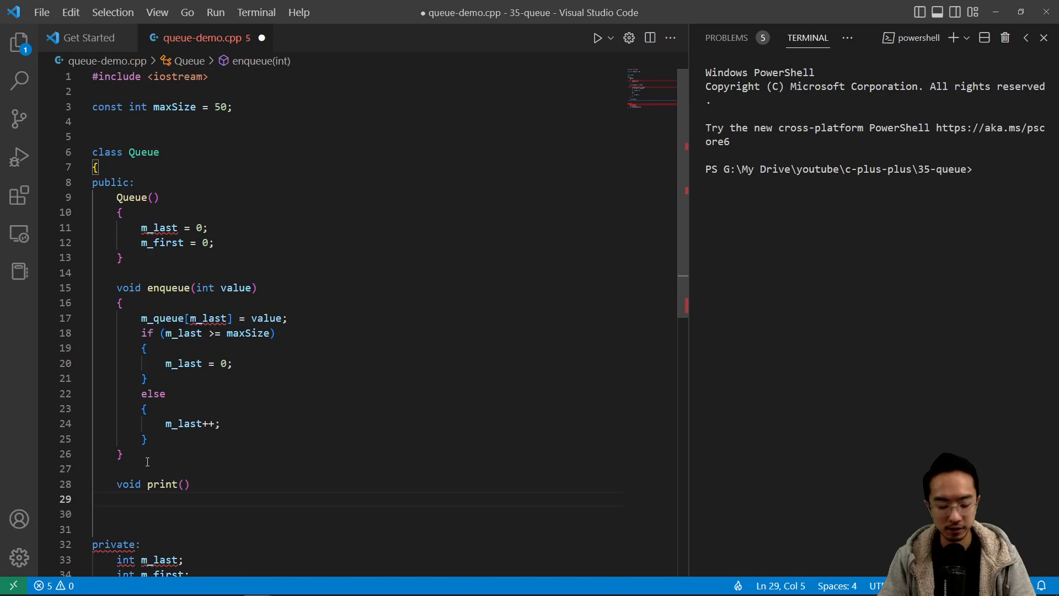
{"action": "type", "text": "if"}
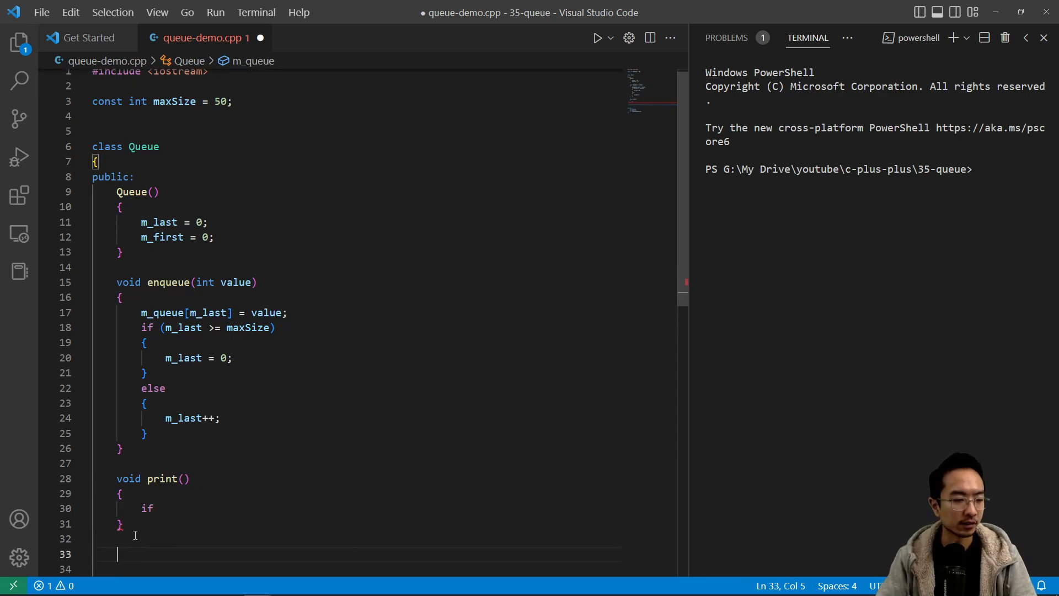
Step: Add bool isEmpty() returning true when m_last == m_first, otherwise false
{"action": "type", "text": "bool isEmpty("}
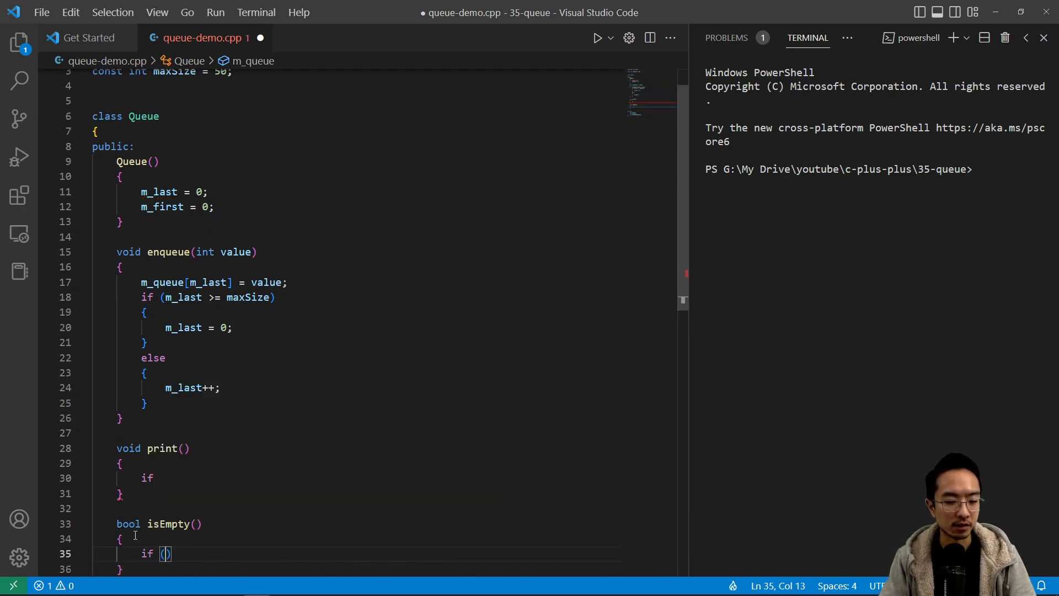
{"action": "type", "text": "m_last"}
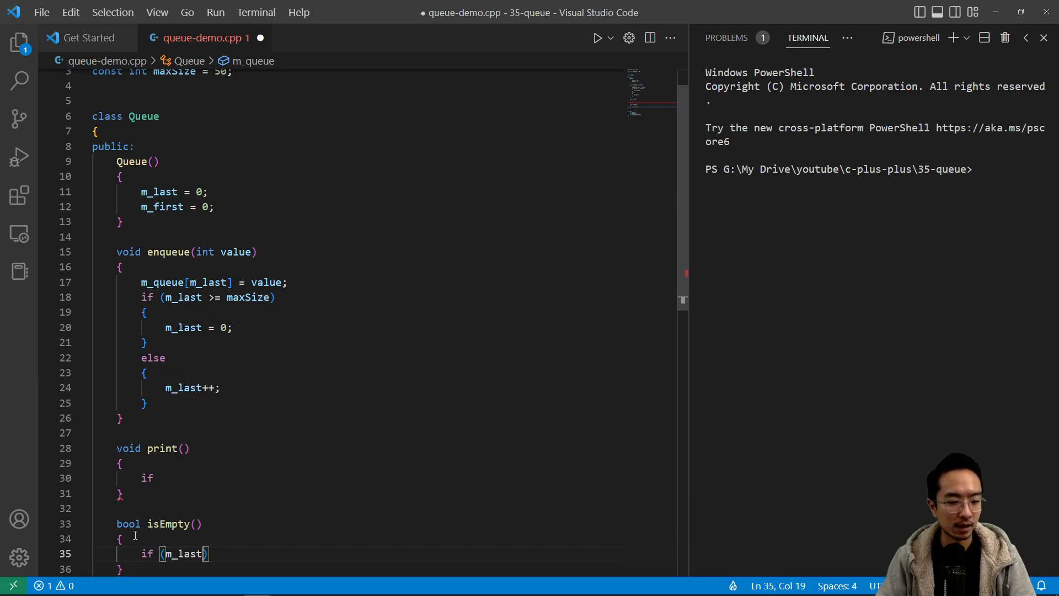
{"action": "type", "text": "== m_first"}
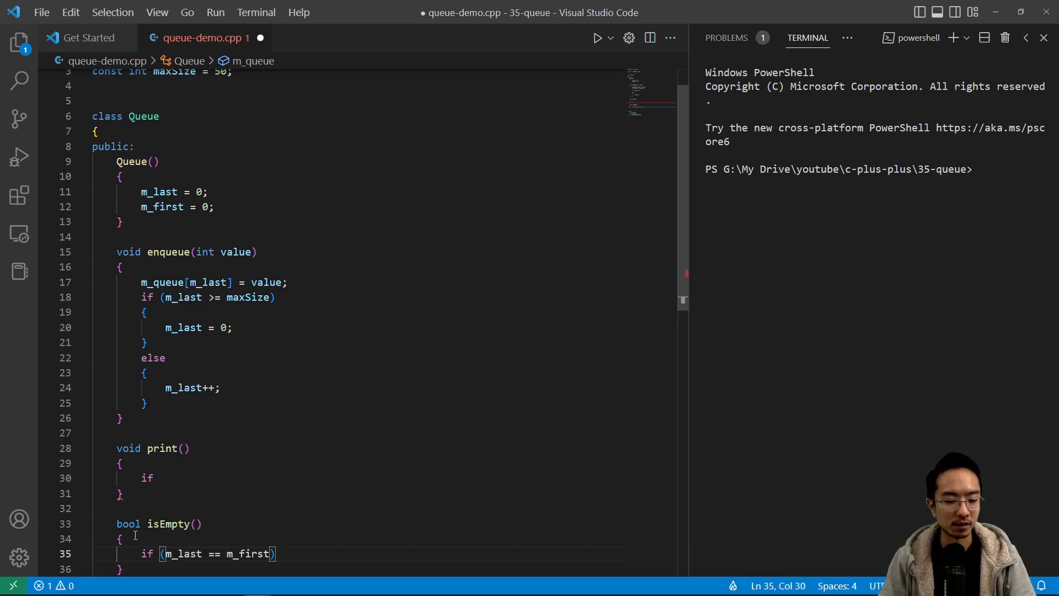
{"action": "key", "text": "Enter"}
{"action": "type", "text": "{"}
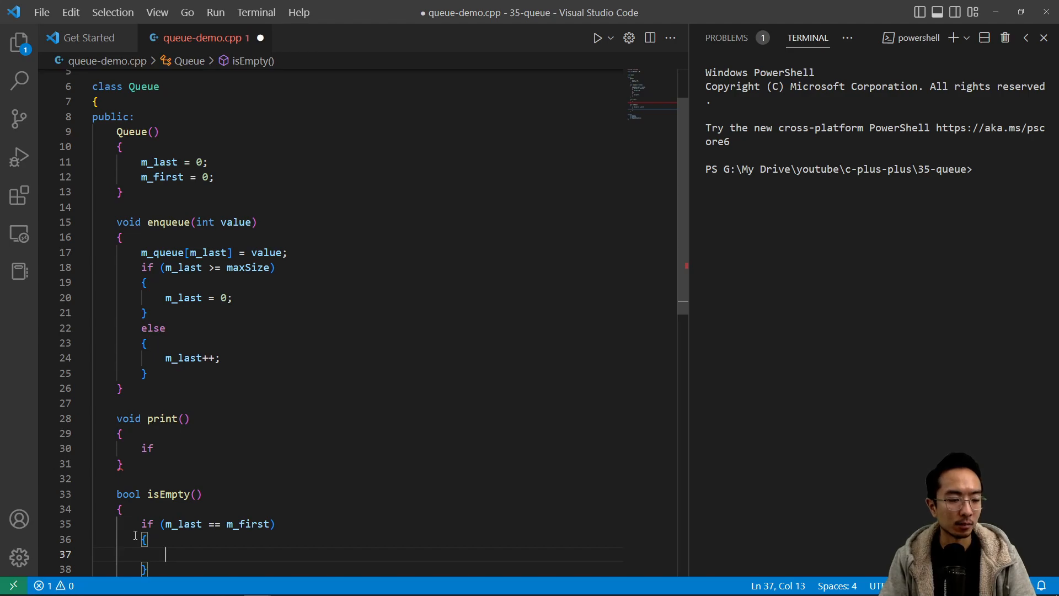
{"action": "type", "text": "return true;"}
{"action": "type", "text": "else"}
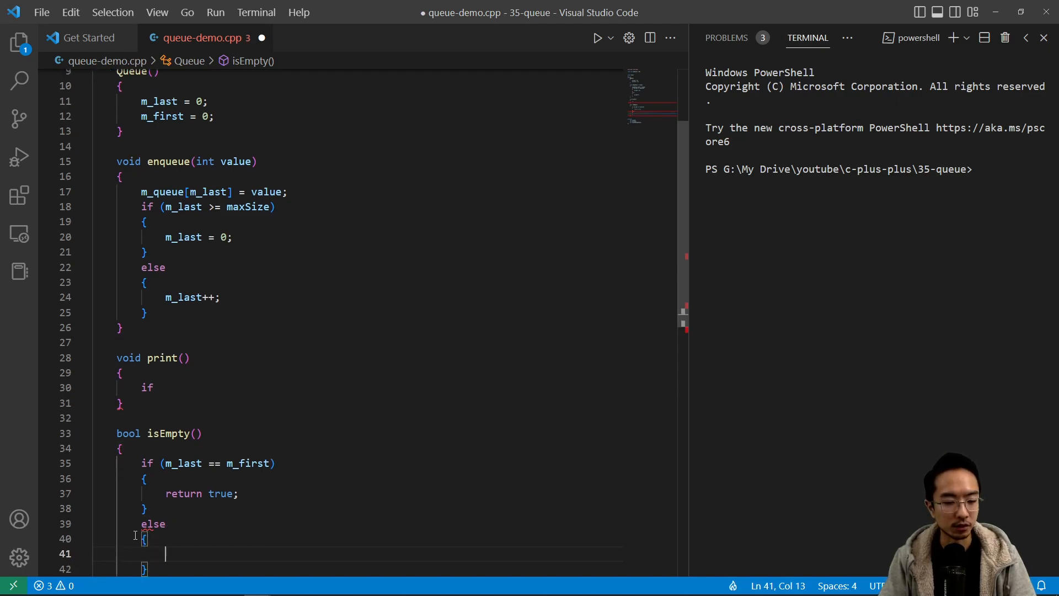
{"action": "type", "text": "reu"}
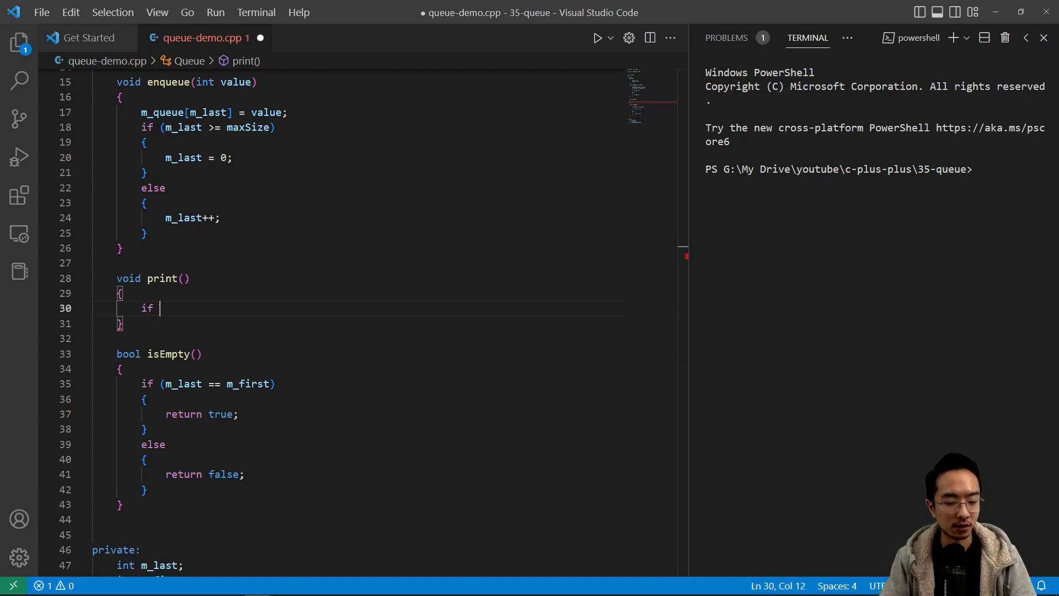
Step: In print(), output "empty queue!" and return if isEmpty(), and start declaring int i
{"action": "type", "text": "(isEmpty("}
{"action": "type", "text": "{"}
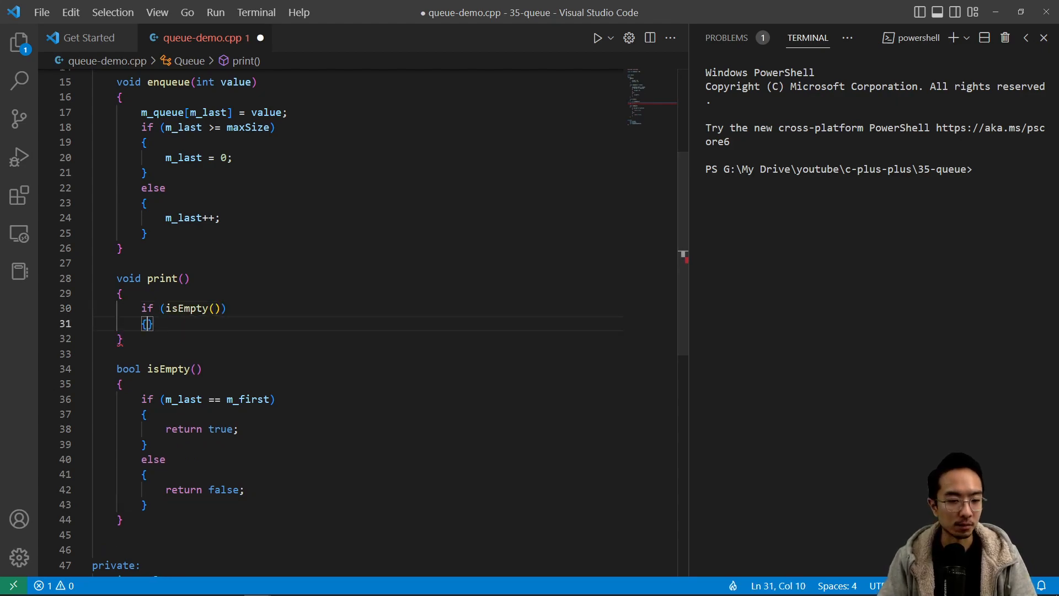
{"action": "type", "text": "std:"}
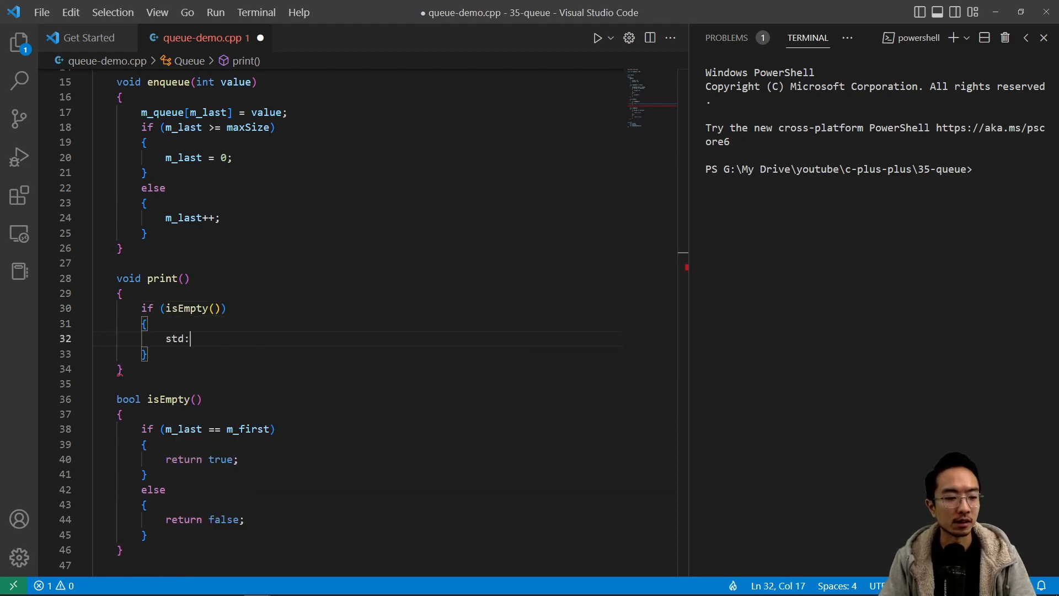
{"action": "type", "text": ":cout << \"em"}
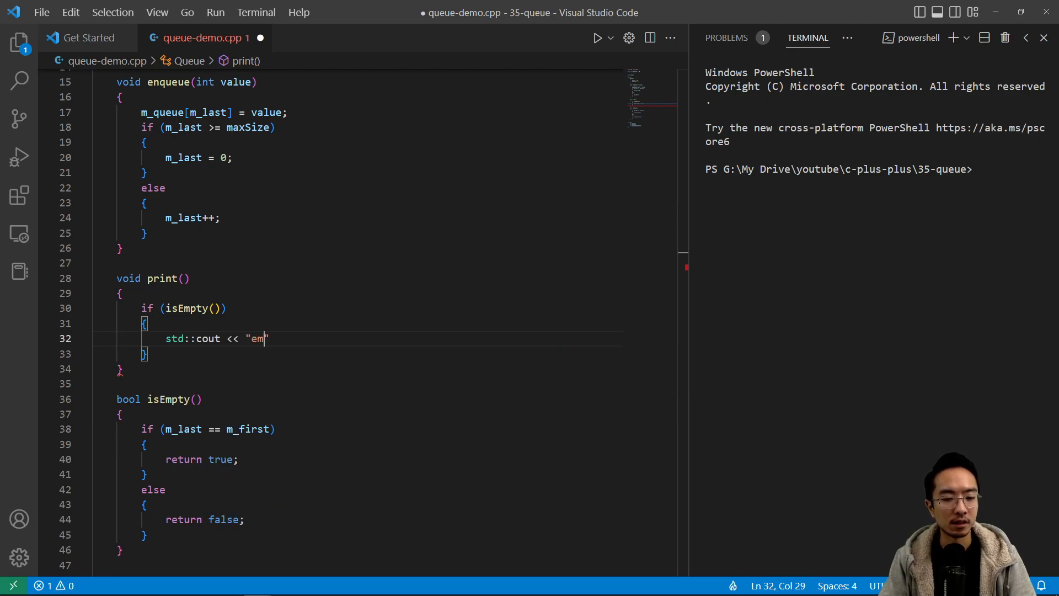
{"action": "type", "text": "pty queue"}
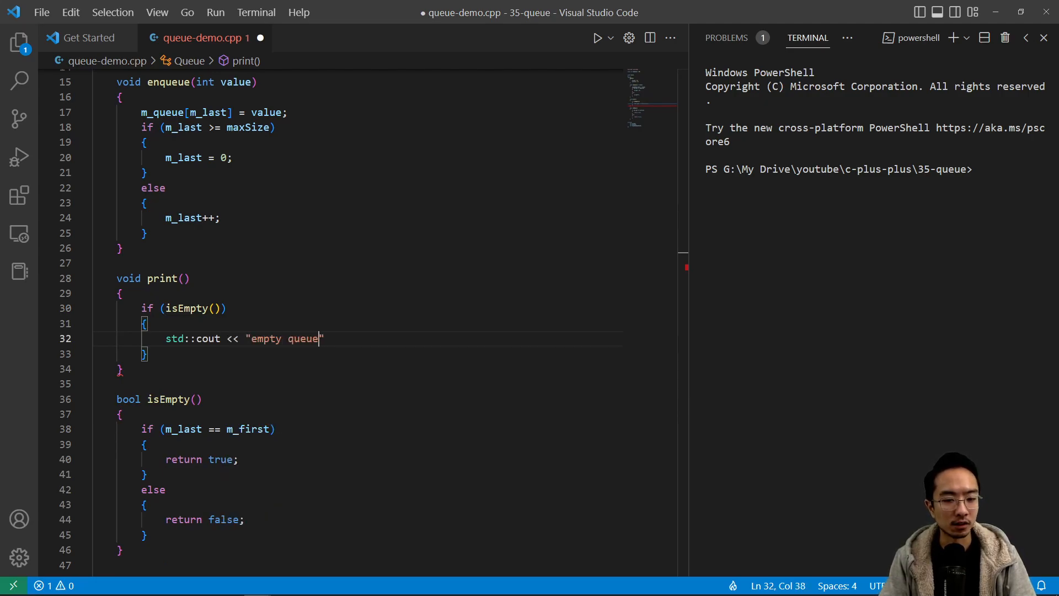
{"action": "type", "text": "!\\n"}
{"action": "type", "text": "return;"}
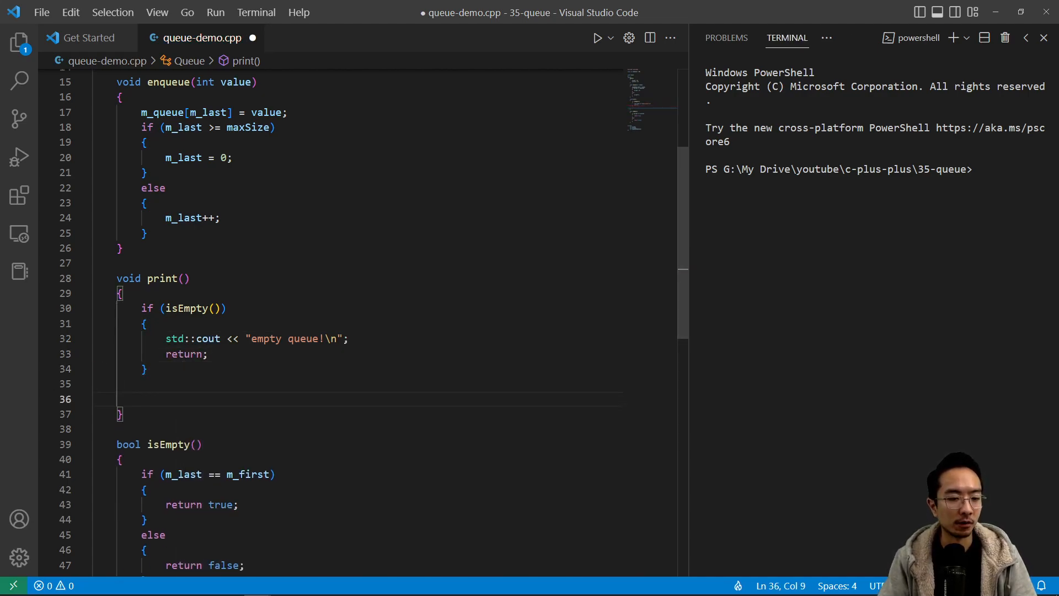
{"action": "type", "text": "int i ="}
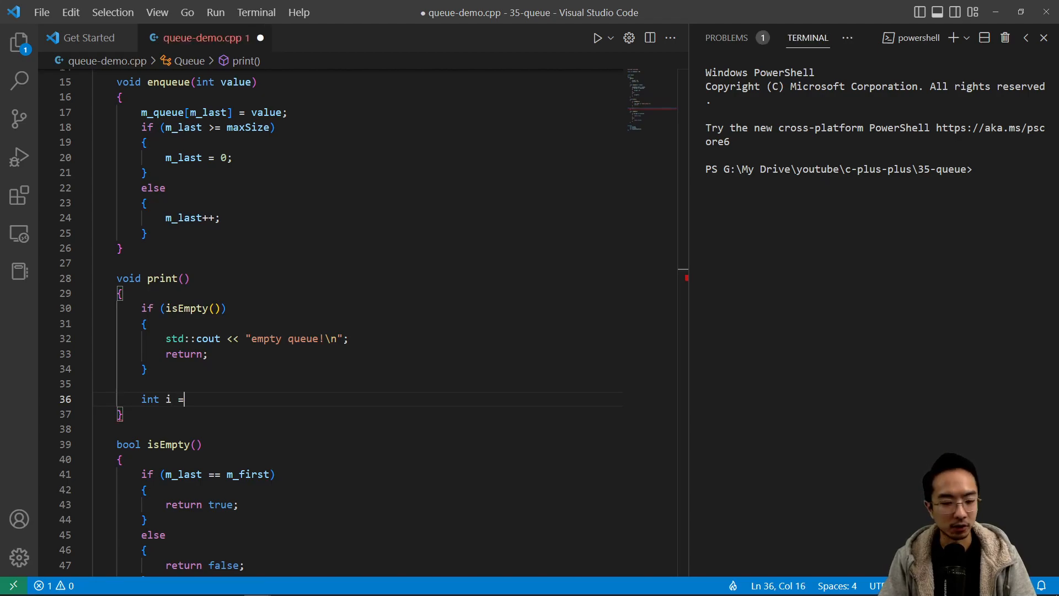
Step: Set i = m_first and loop while i != m_last, printing m_queue[i] with a newline
{"action": "type", "text": "m_first;"}
{"action": "type", "text": "while( "}
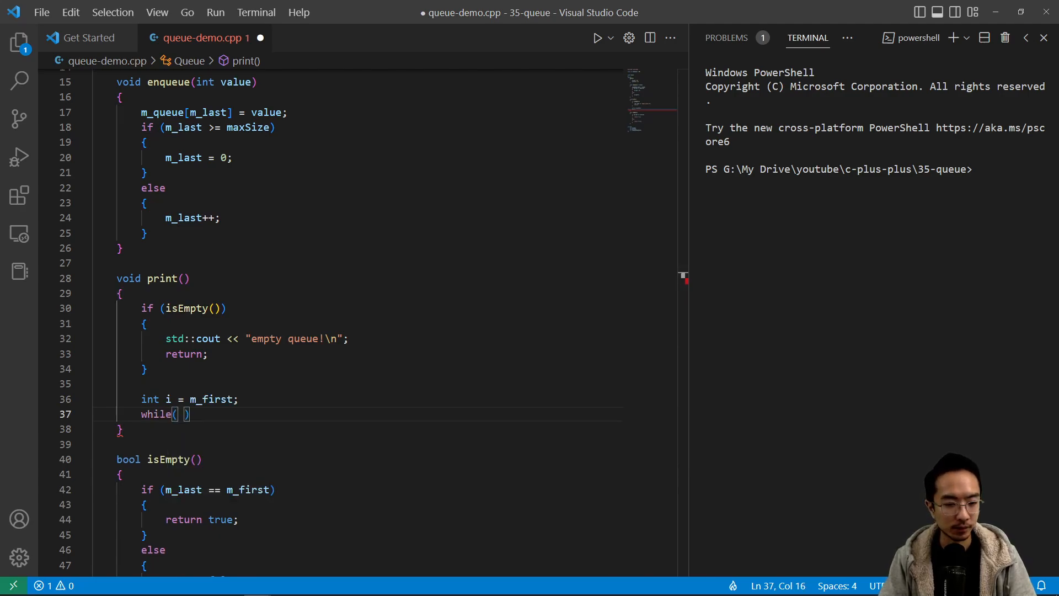
{"action": "type", "text": "i != m_last"}
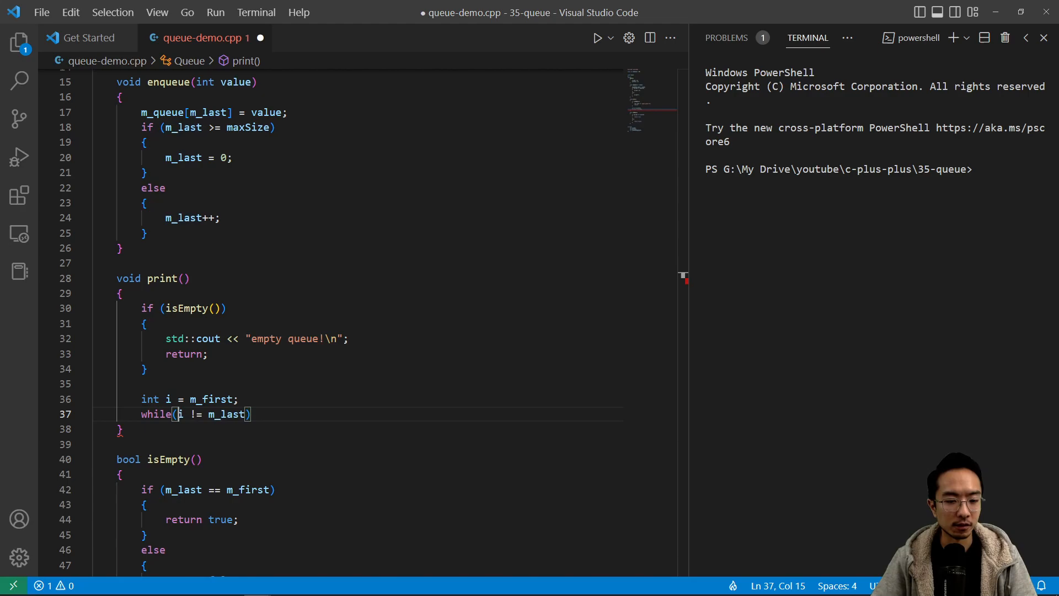
{"action": "left_click", "coordinate": [252, 414]}
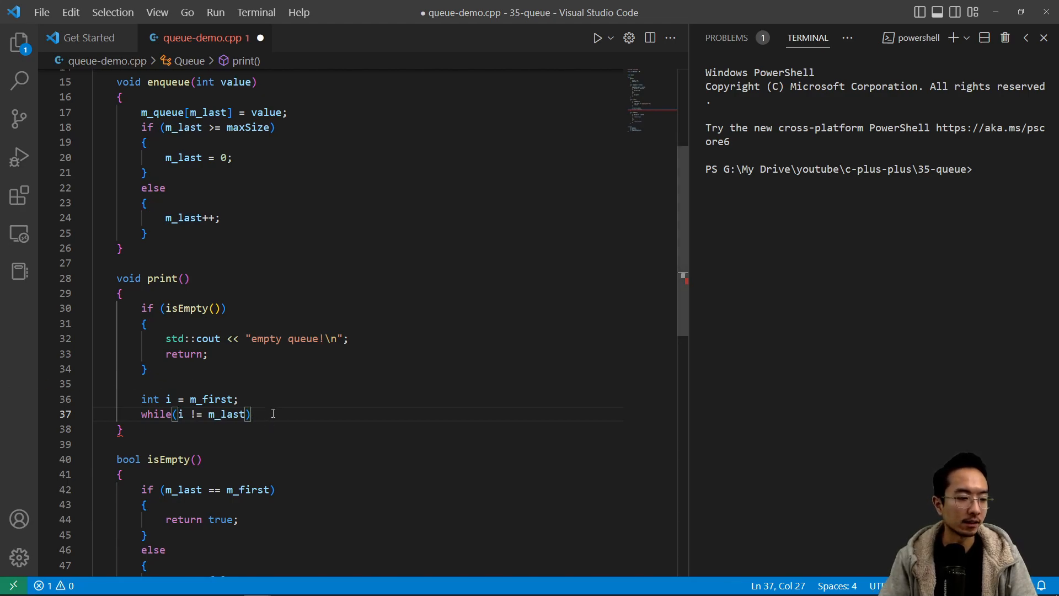
{"action": "key", "text": "Enter"}
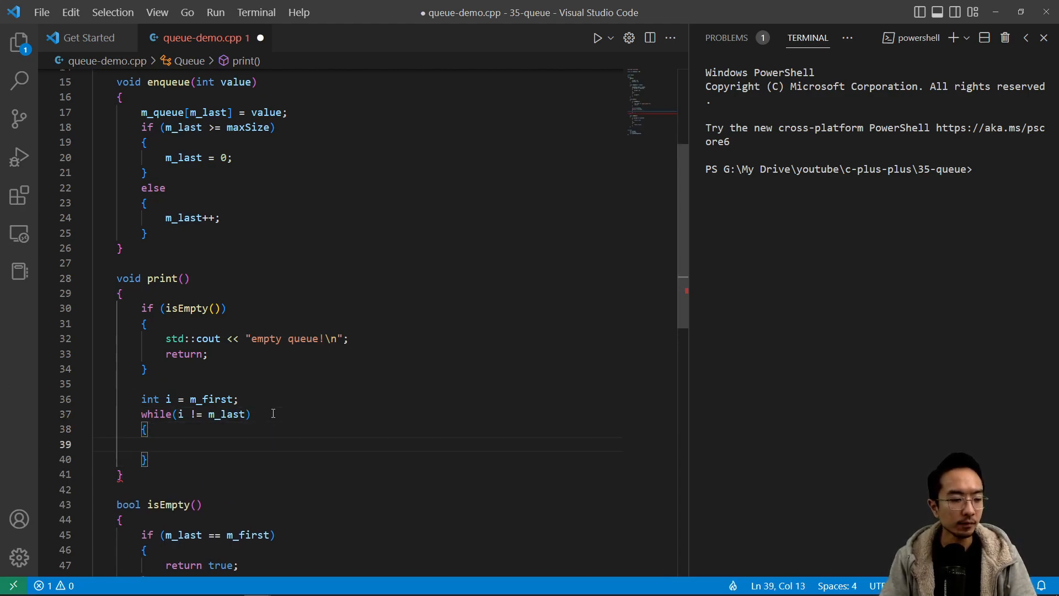
{"action": "type", "text": "std::c"}
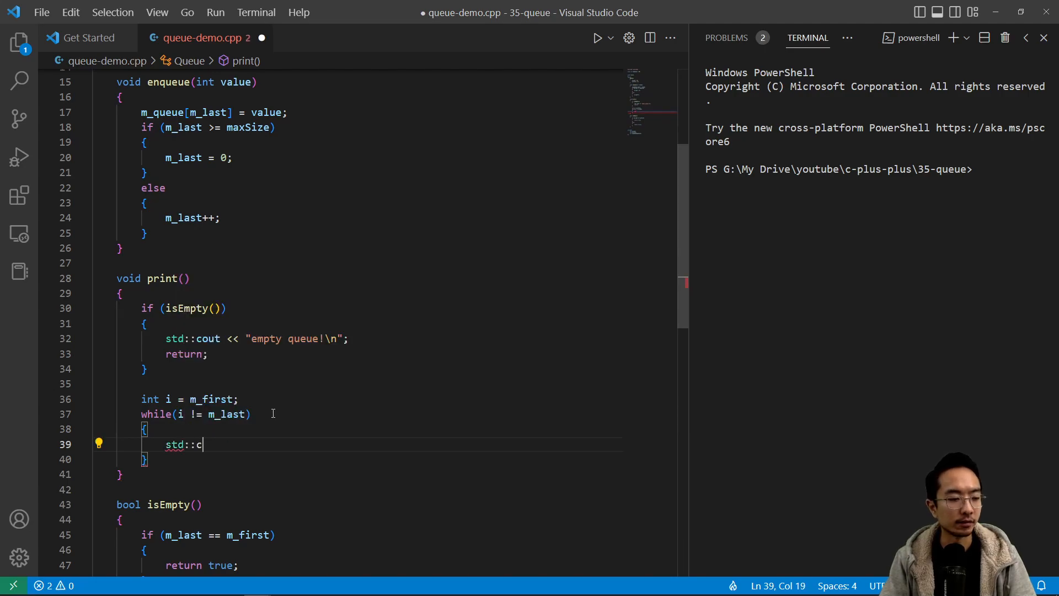
{"action": "type", "text": "out << m"}
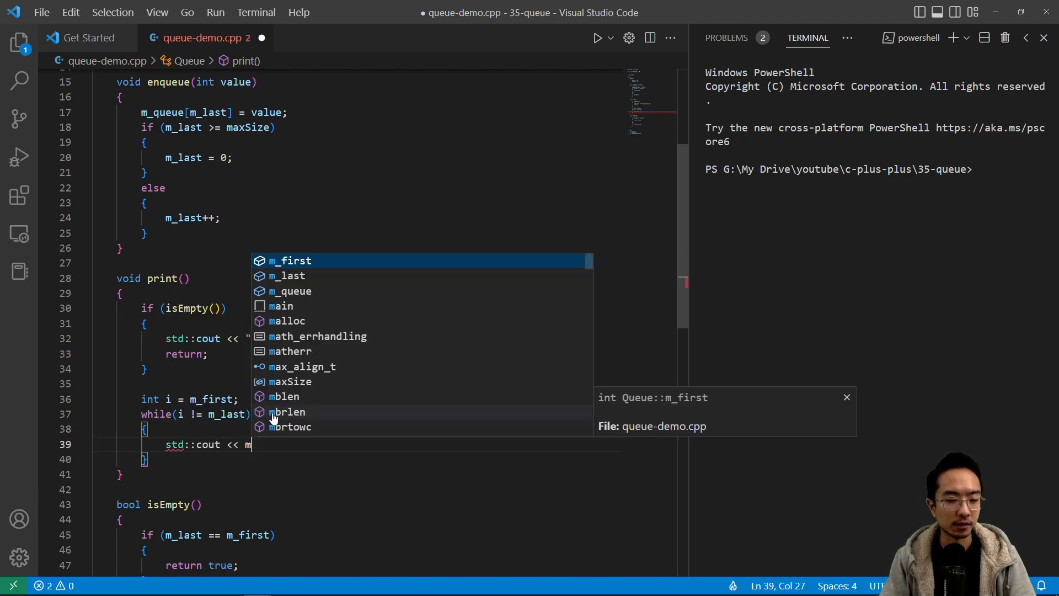
{"action": "key", "text": "Escape"}
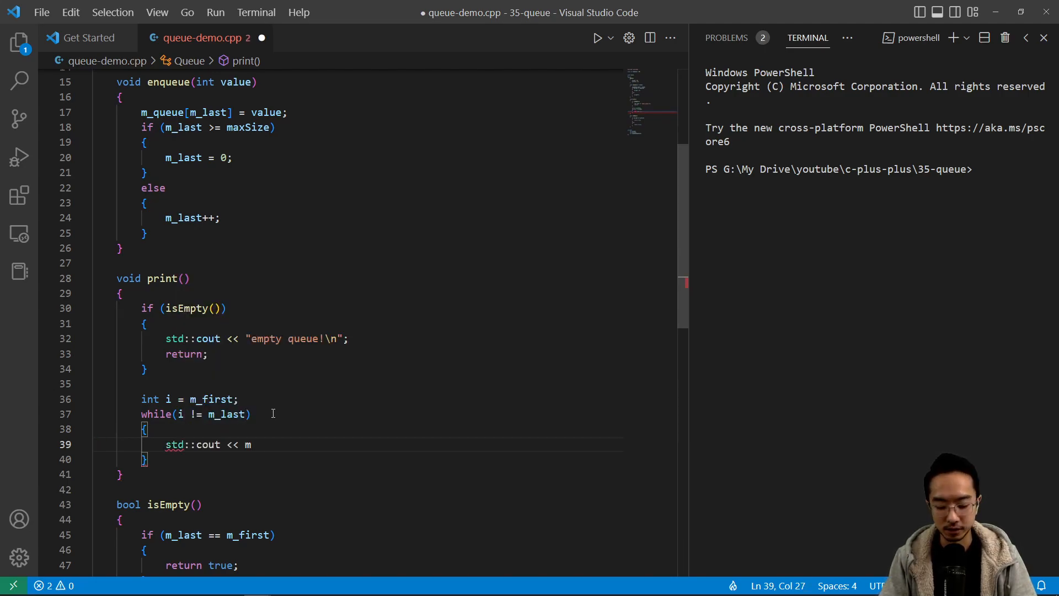
{"action": "type", "text": "_queue[]"}
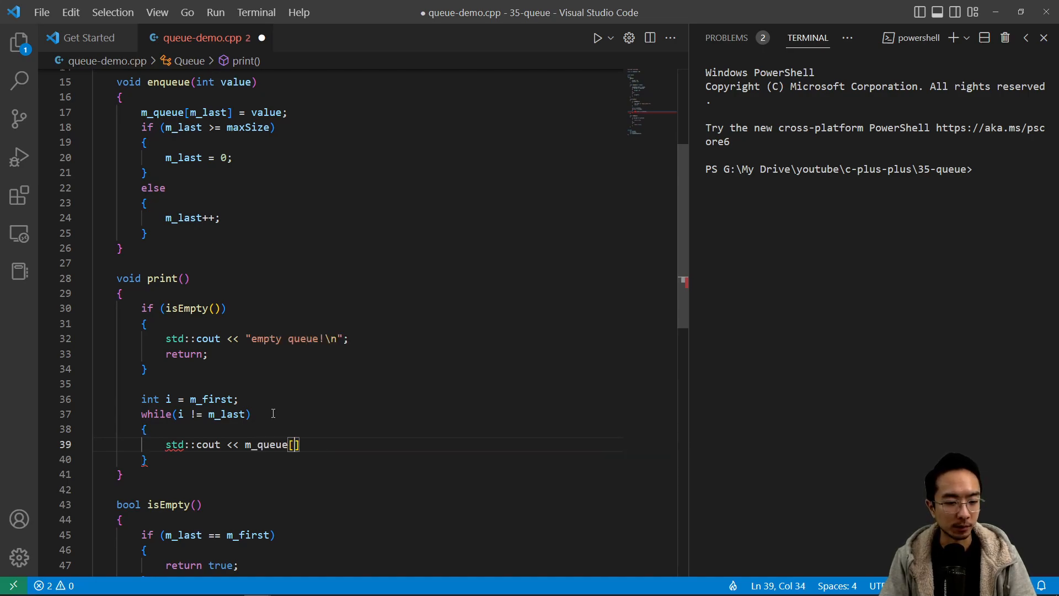
{"action": "type", "text": "i] <<"}
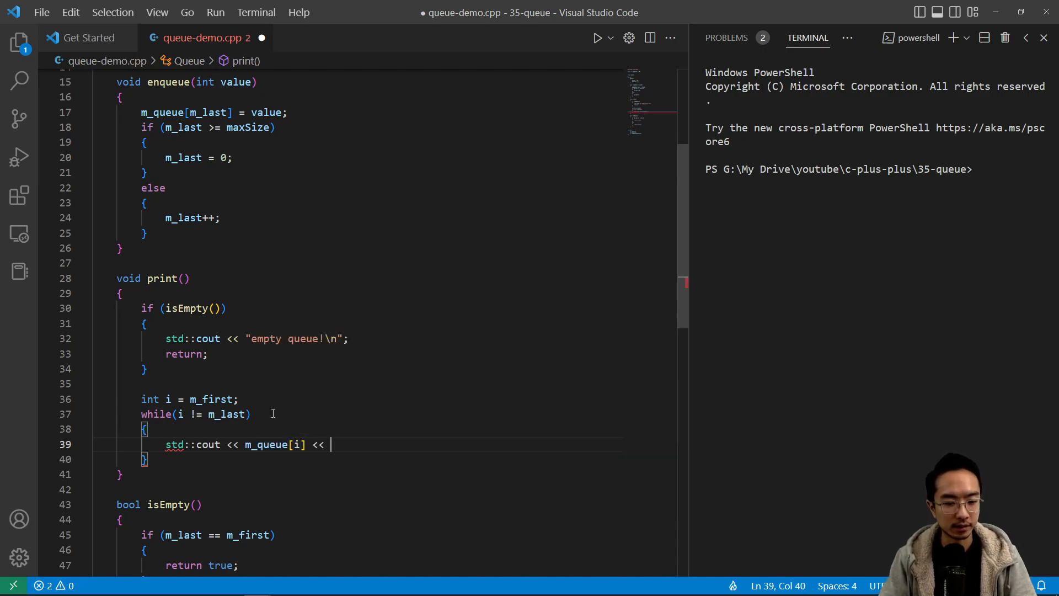
{"action": "type", "text": "\"\\n\";"}
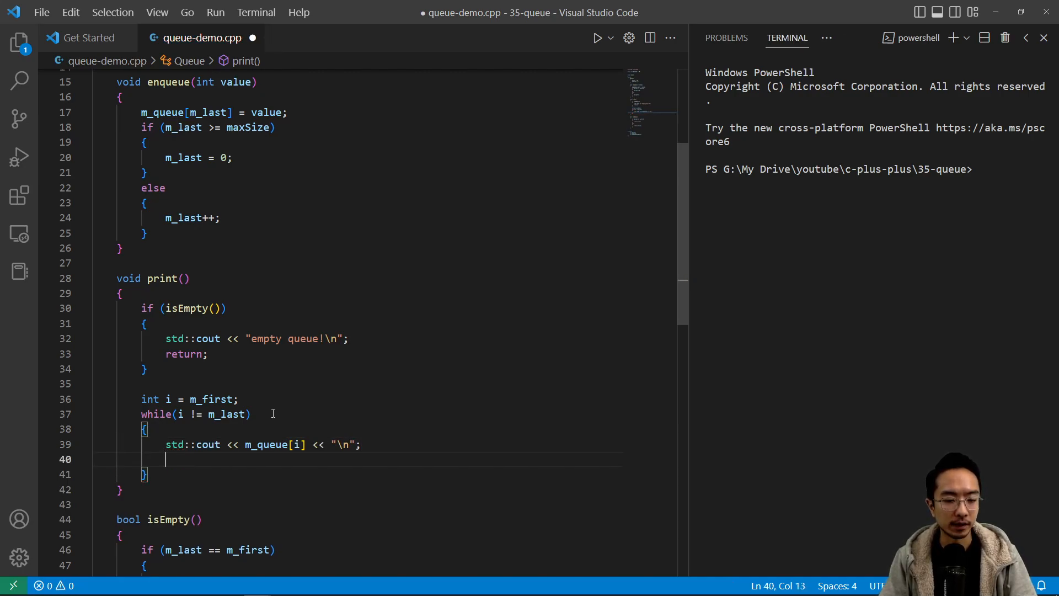
Step: Advance i as (i+1) % maxSize inside the loop and save the file
{"action": "type", "text": "i ="}
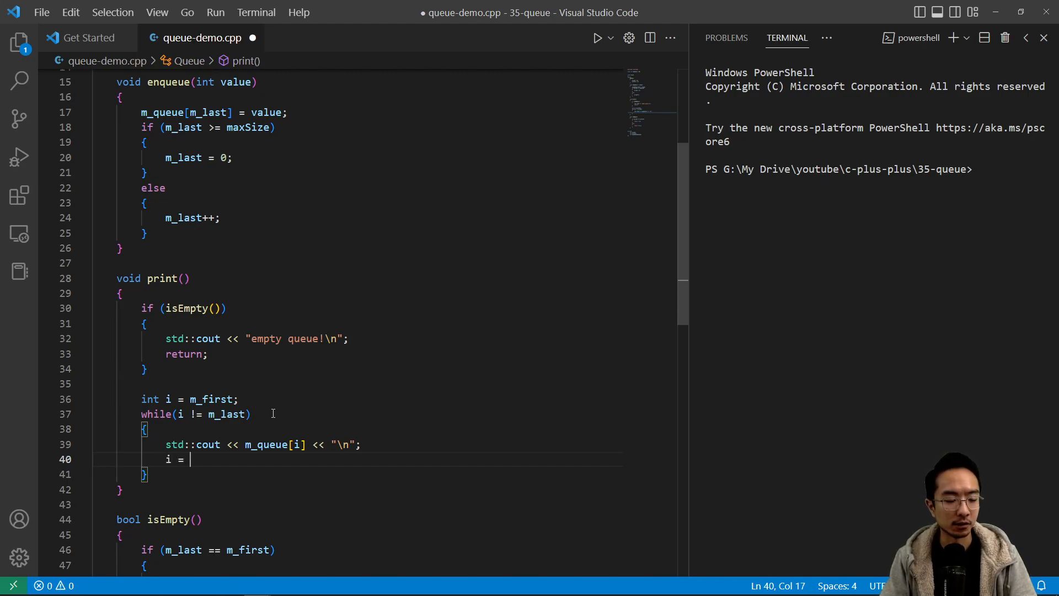
{"action": "type", "text": "("}
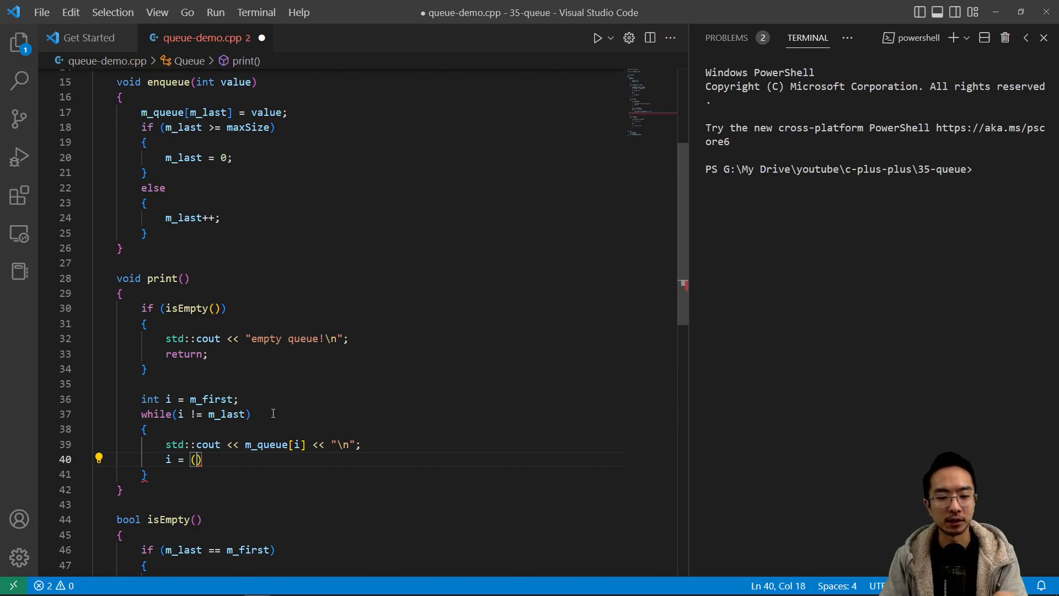
{"action": "type", "text": "i+"}
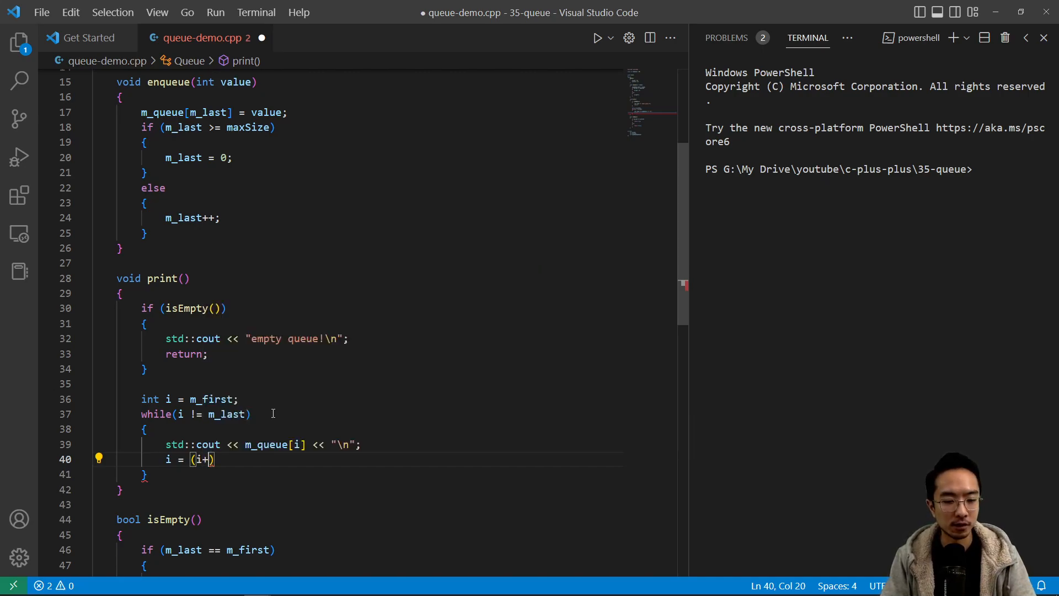
{"action": "type", "text": "1"}
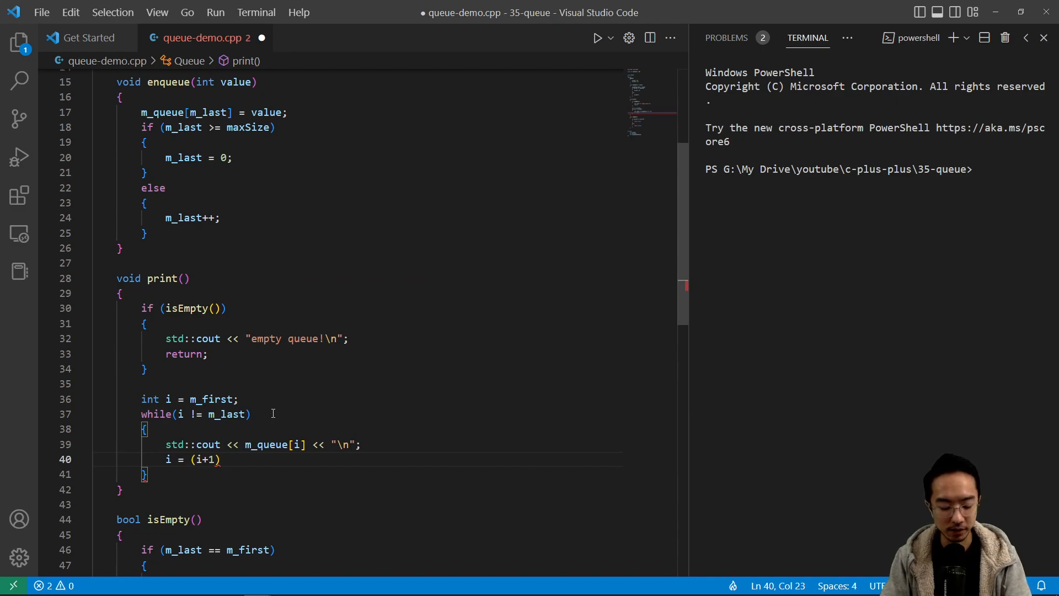
{"action": "type", "text": "% maxSize;"}
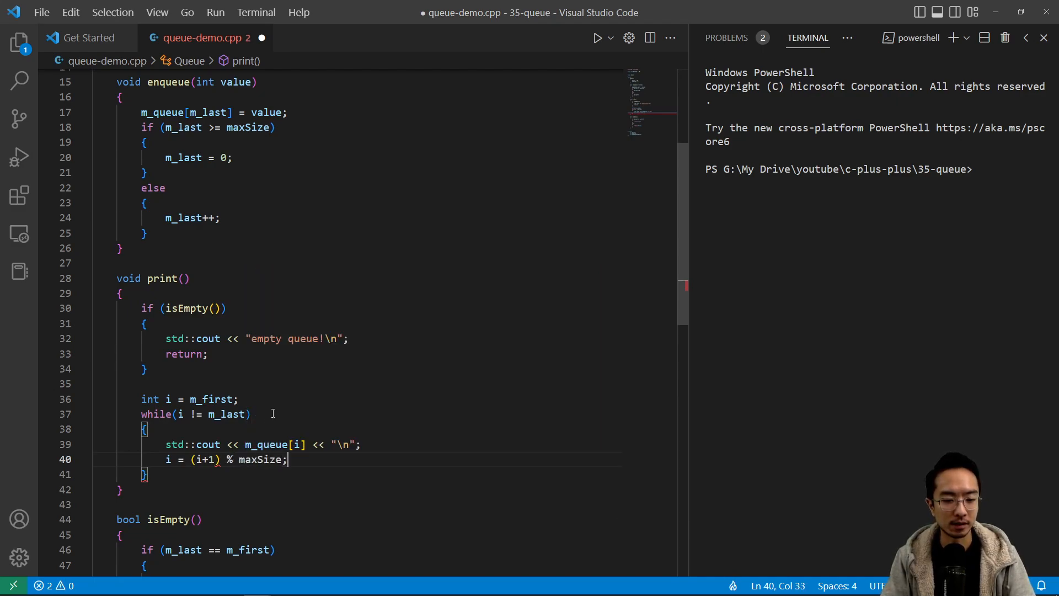
{"action": "key", "text": "ctrl+s"}
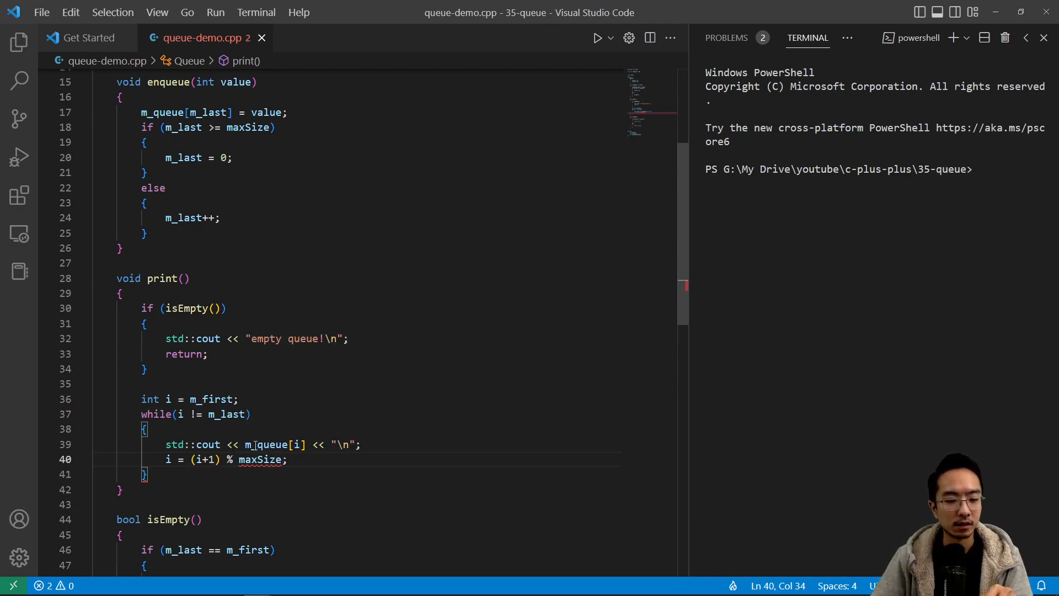
{"action": "scroll", "scroll_direction": "down", "scroll_amount": 3}
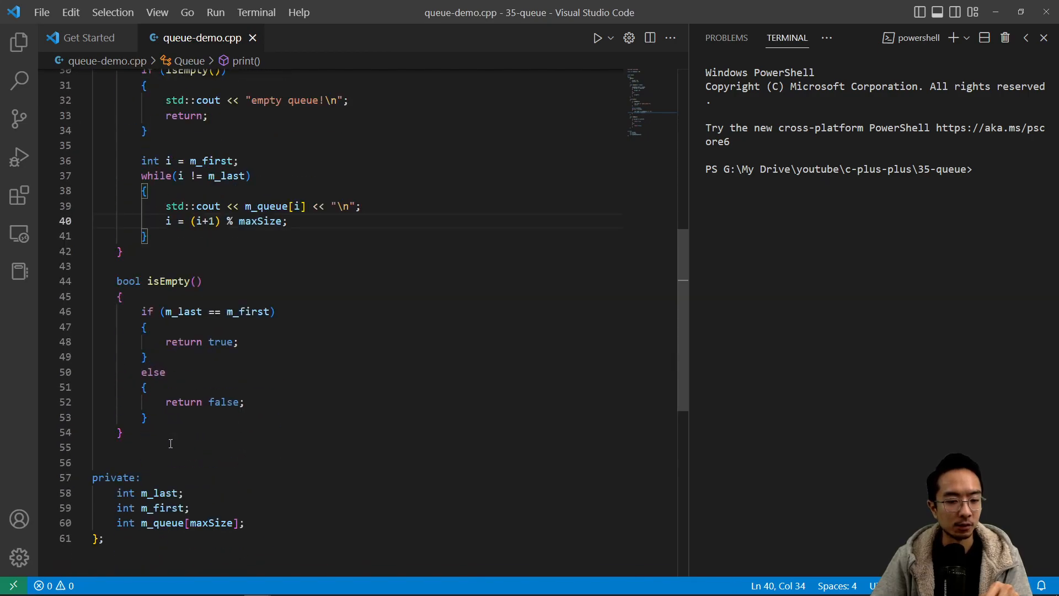
Step: Write int main() creating Queue myQueue, enqueuing 1 and 2, printing it, and returning 0
{"action": "scroll", "scroll_direction": "down", "scroll_amount": 3}
{"action": "type", "text": "int main("}
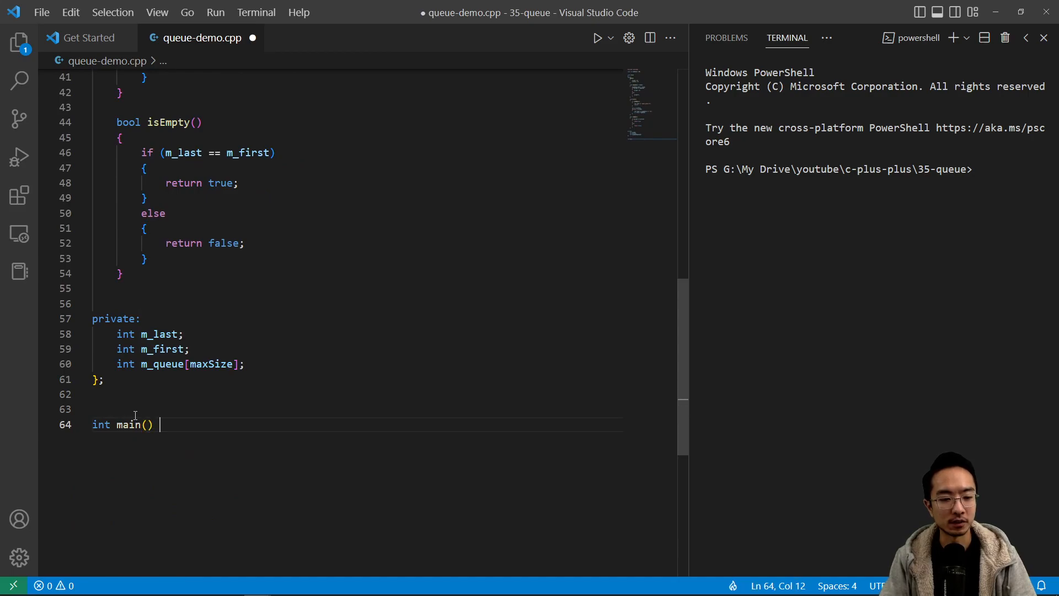
{"action": "type", "text": "{"}
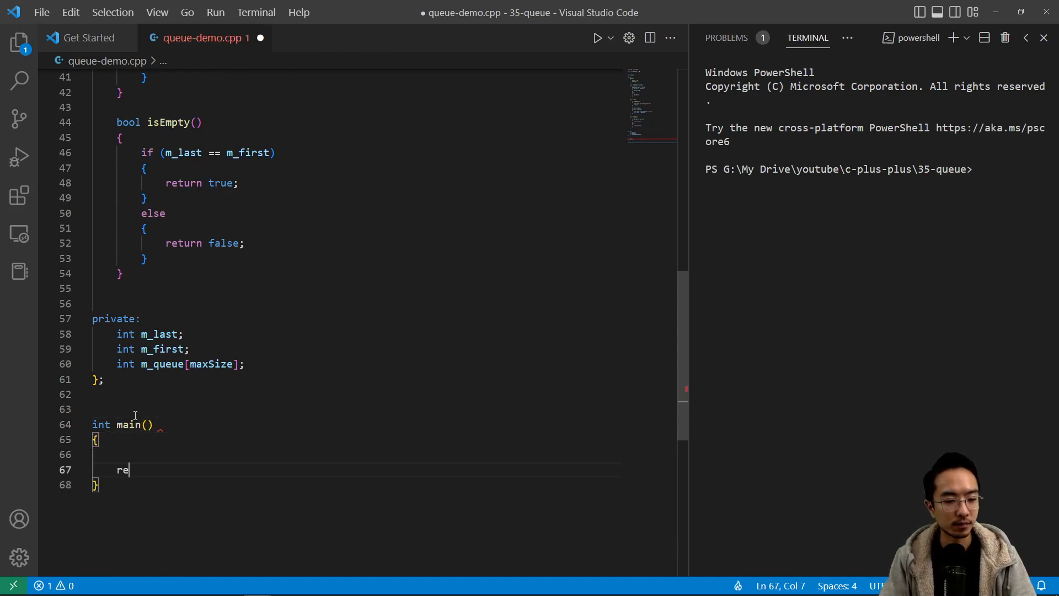
{"action": "type", "text": "turn 0"}
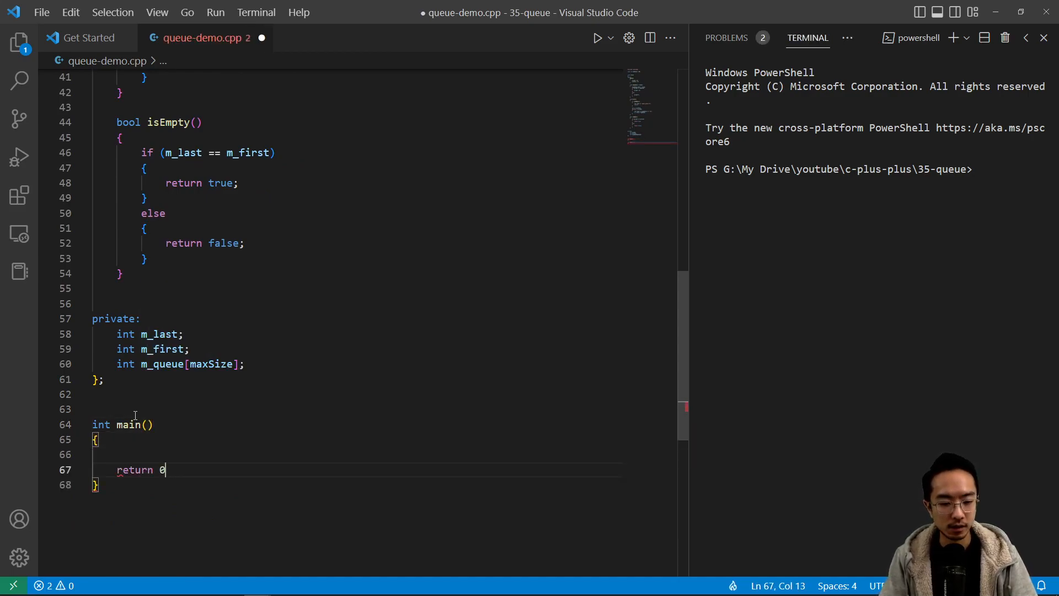
{"action": "type", "text": "Q"}
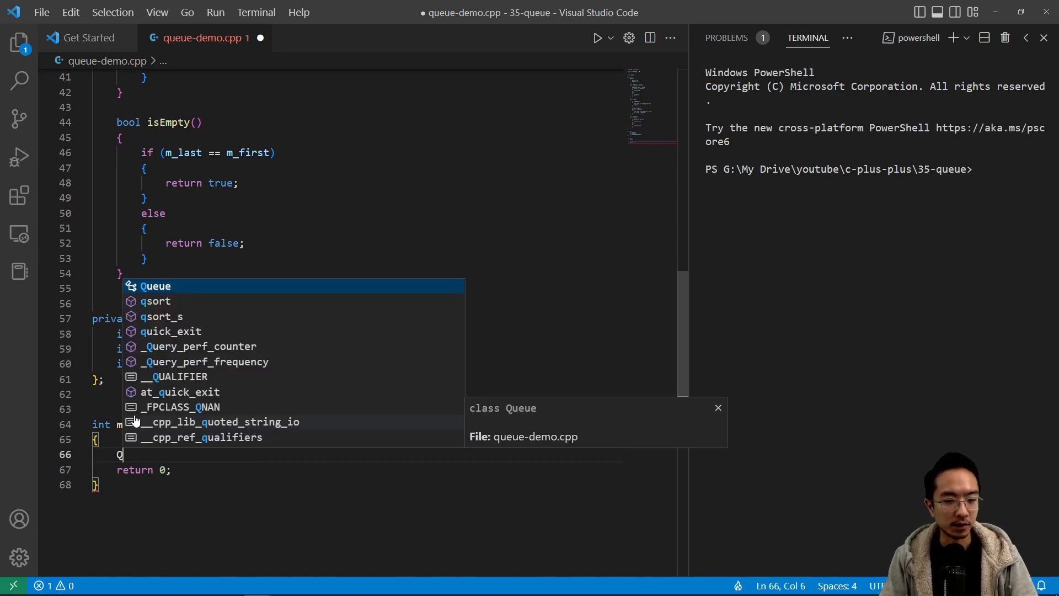
{"action": "type", "text": "ueue myq"}
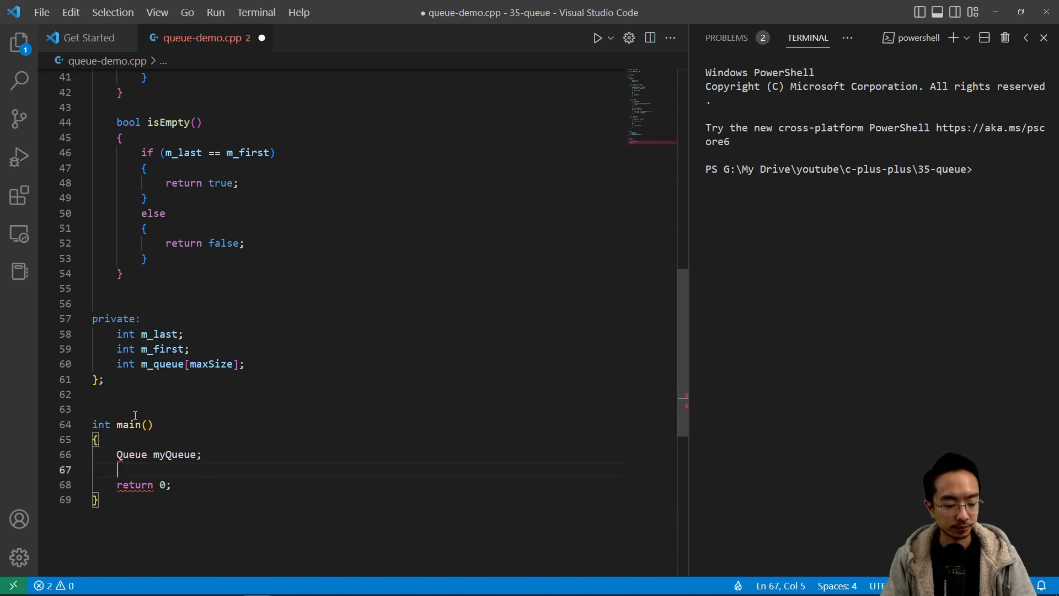
{"action": "type", "text": "myQueue.enqueue(1);"}
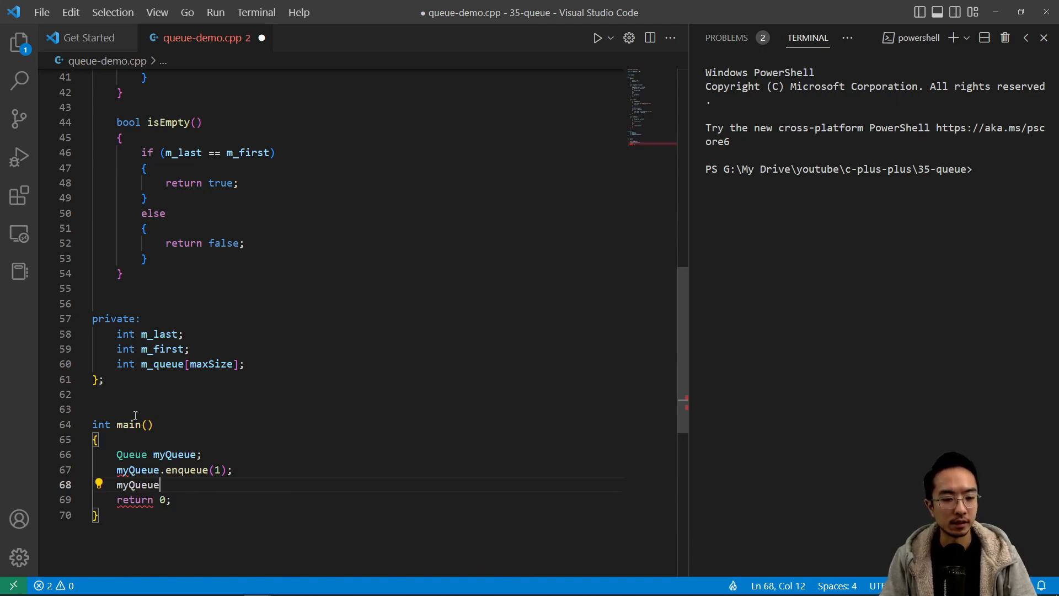
{"action": "type", "text": ".enqueue("}
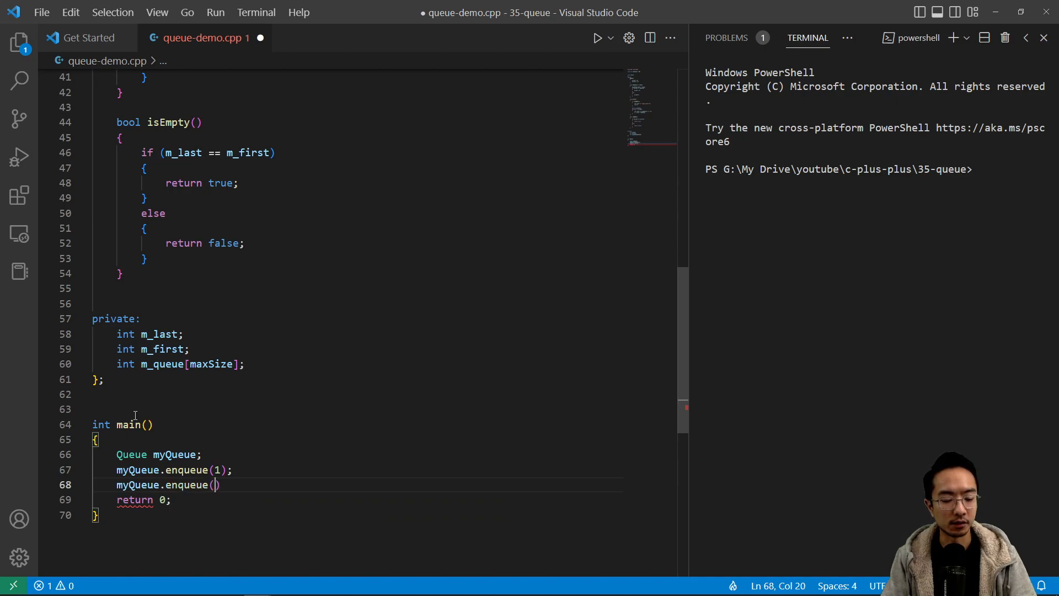
{"action": "type", "text": "myQueue.print();"}
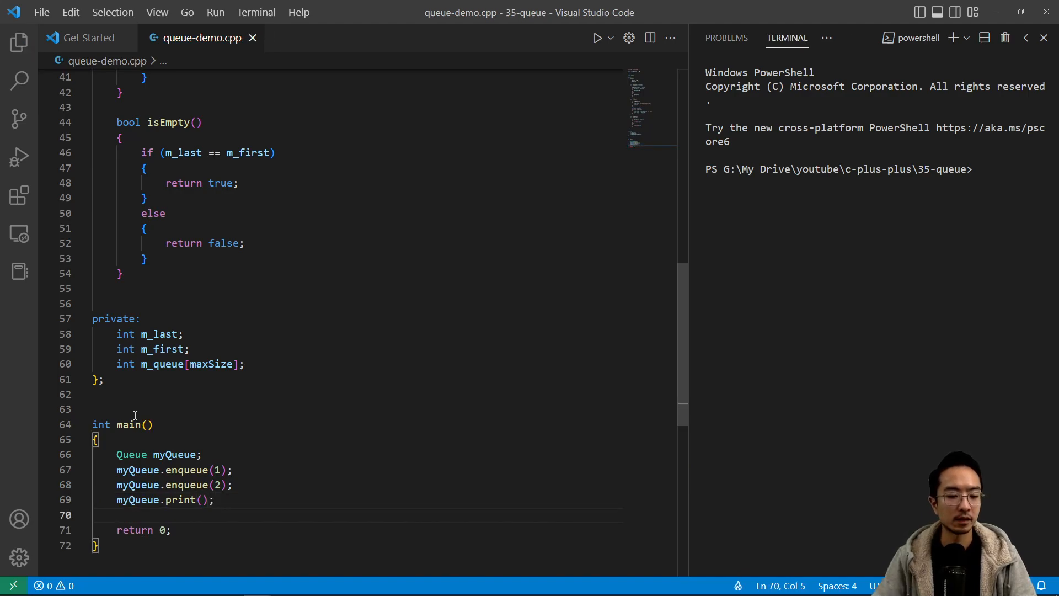
Step: Run queue-demo.cpp with Run Code so the terminal prints 1 and 2
{"action": "left_click", "coordinate": [610, 38]}
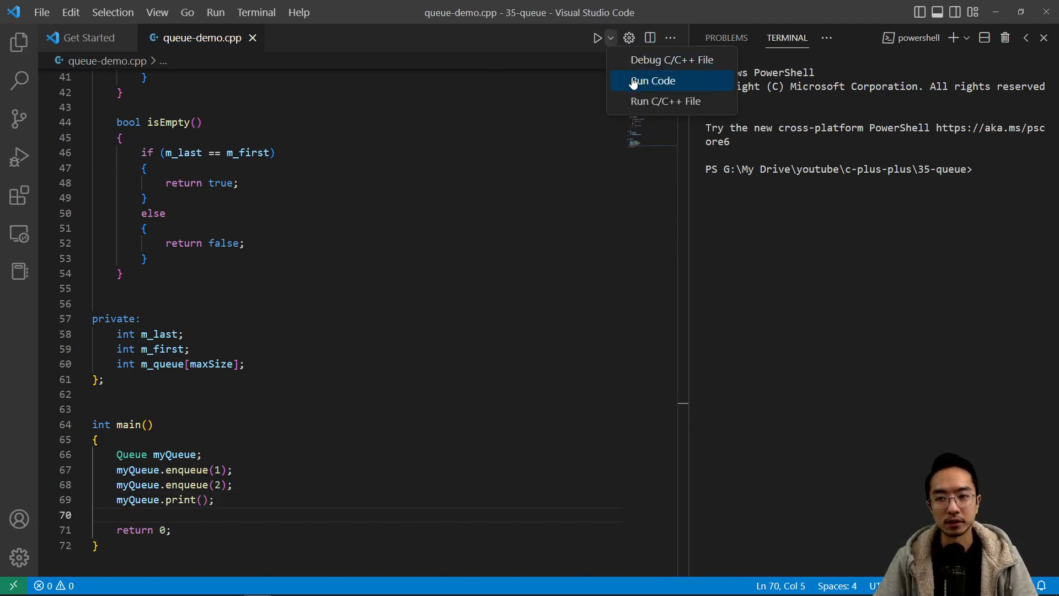
{"action": "left_click", "coordinate": [652, 80]}
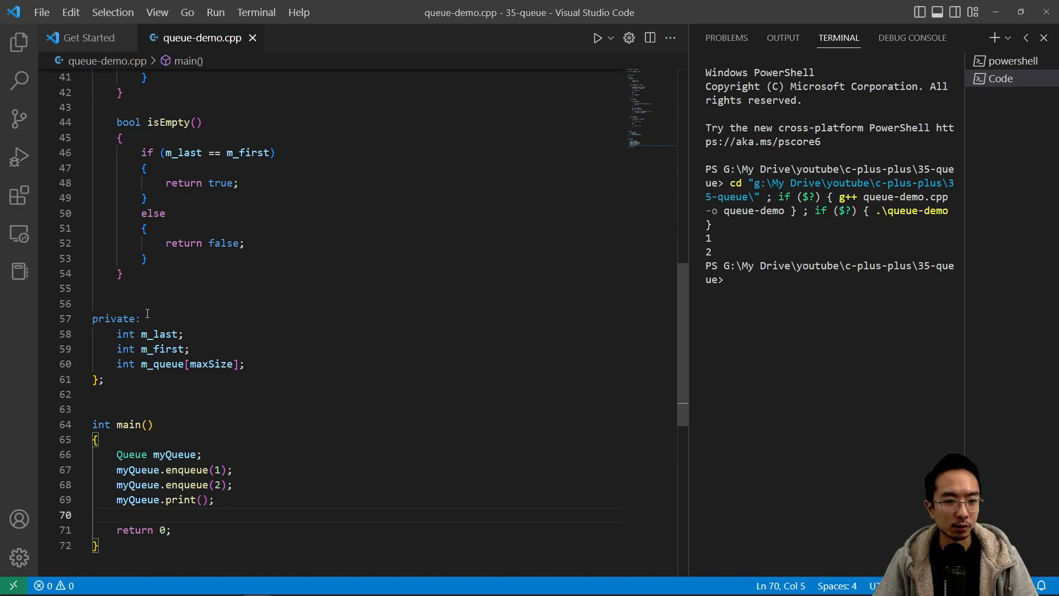
{"action": "scroll", "scroll_direction": "up", "scroll_amount": 3}
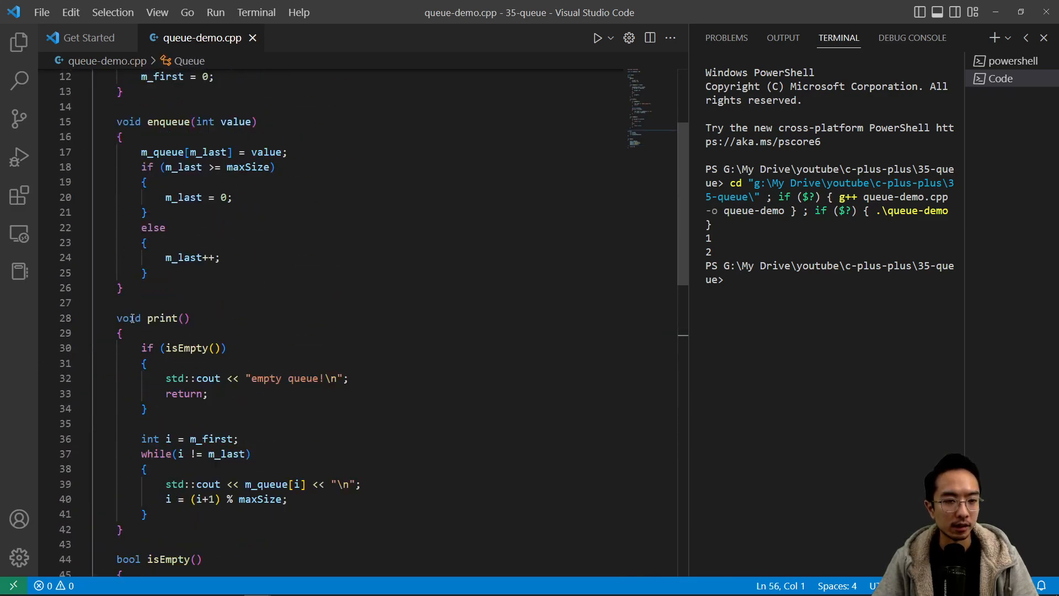
Step: Begin an int dequeue() method after enqueue with an if check
{"action": "key", "text": "Enter"}
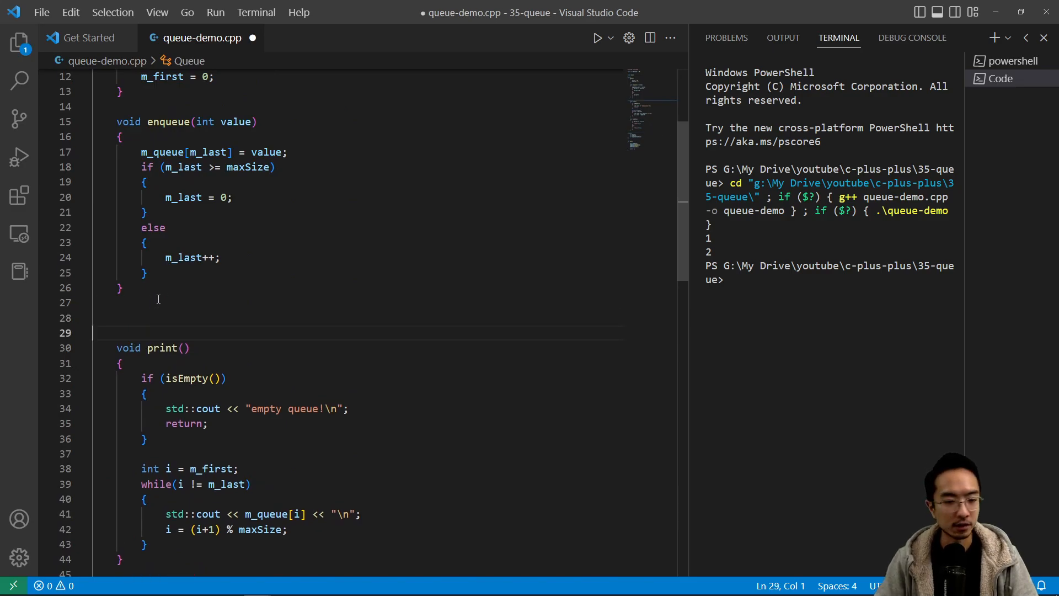
{"action": "type", "text": "int"}
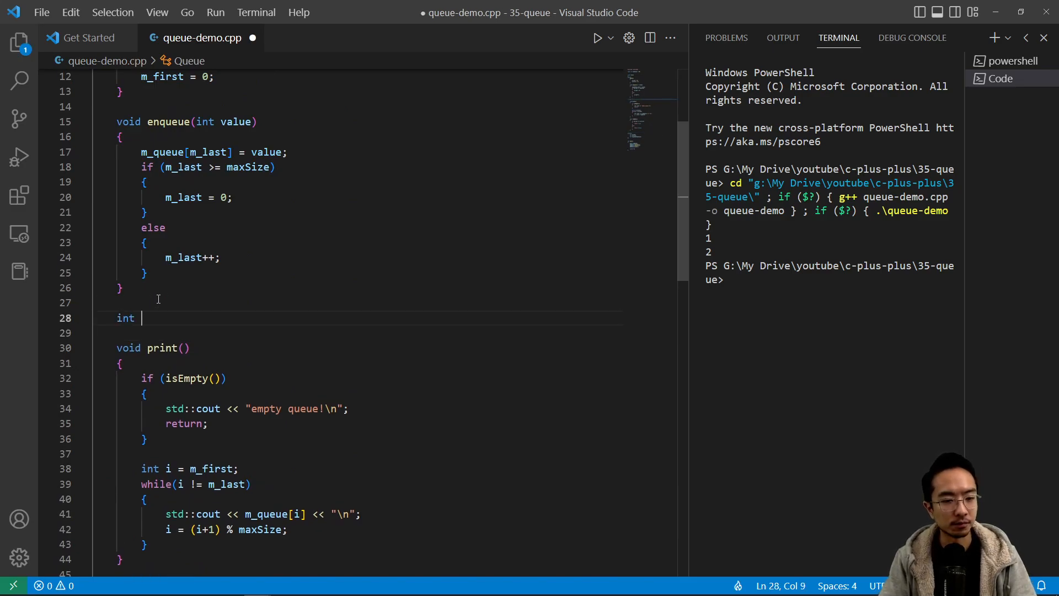
{"action": "type", "text": "dequeu"}
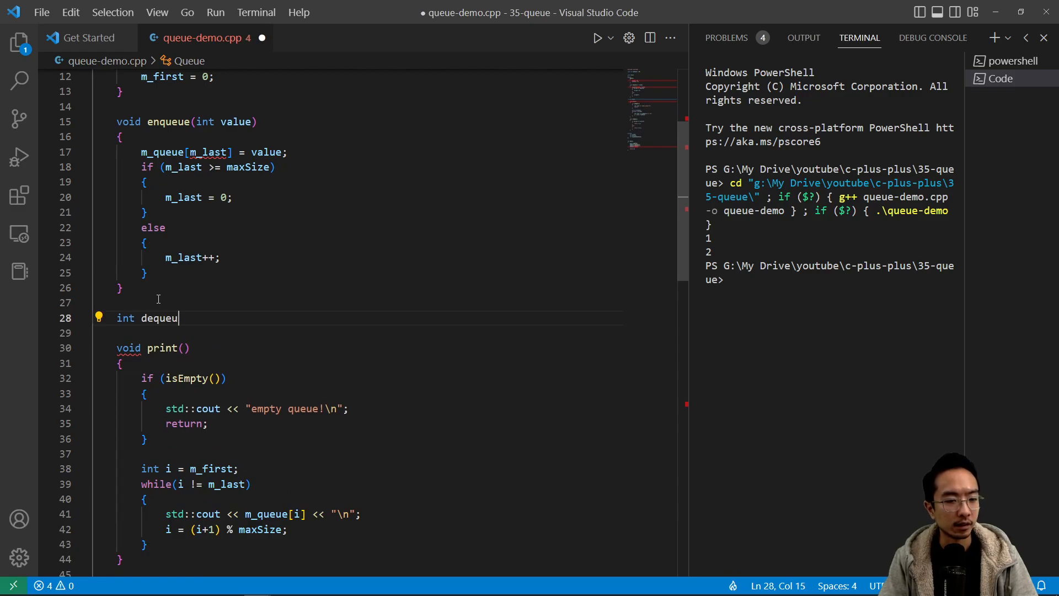
{"action": "type", "text": "e()"}
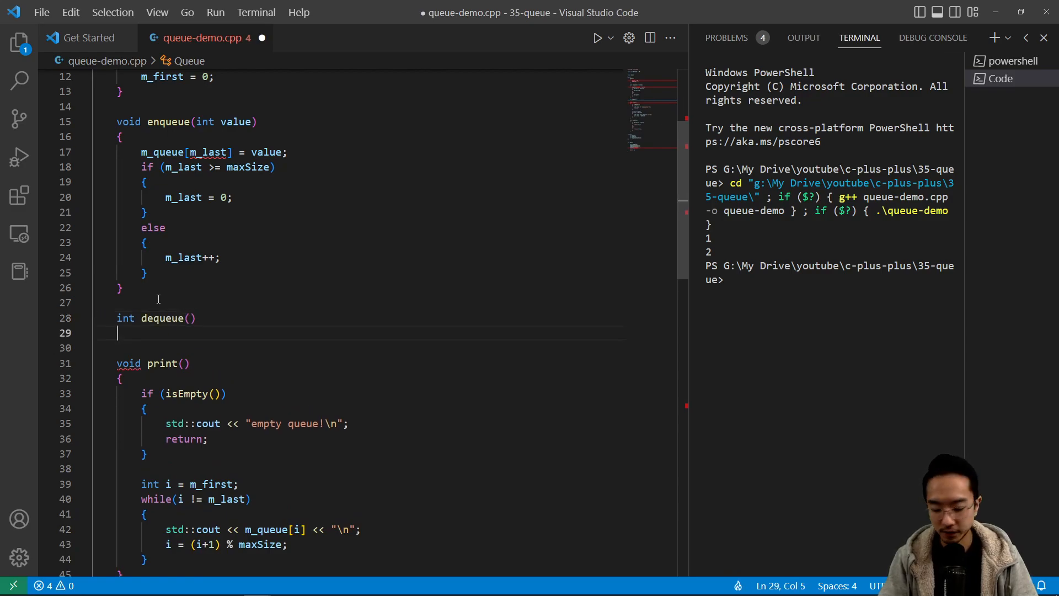
{"action": "type", "text": "{"}
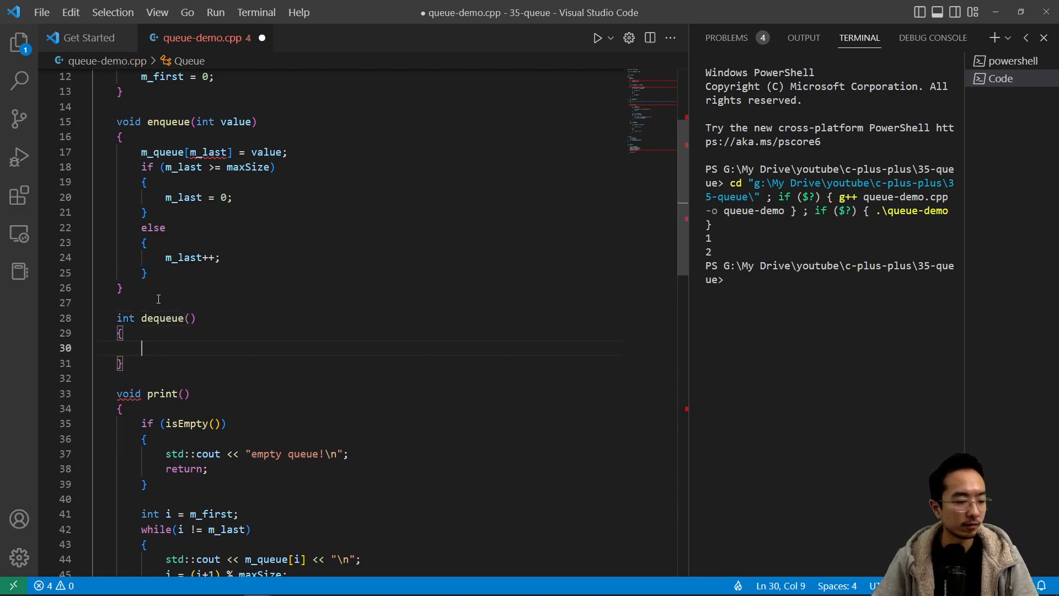
{"action": "type", "text": "if (isEmpty("}
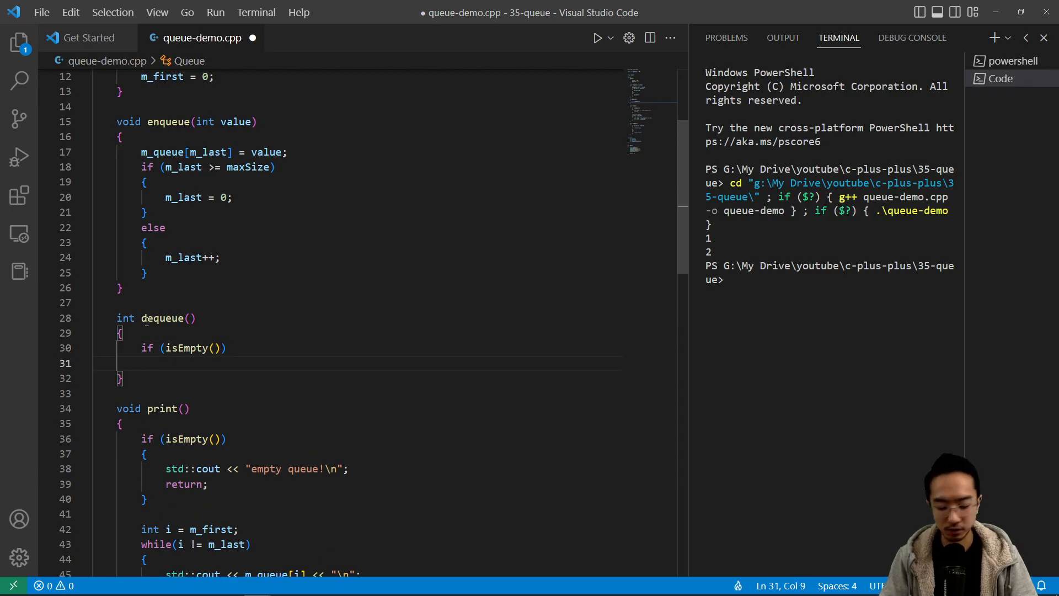
Step: Make dequeue return -9999 when isEmpty(), else m_queue[m_first++], and save
{"action": "type", "text": "{"}
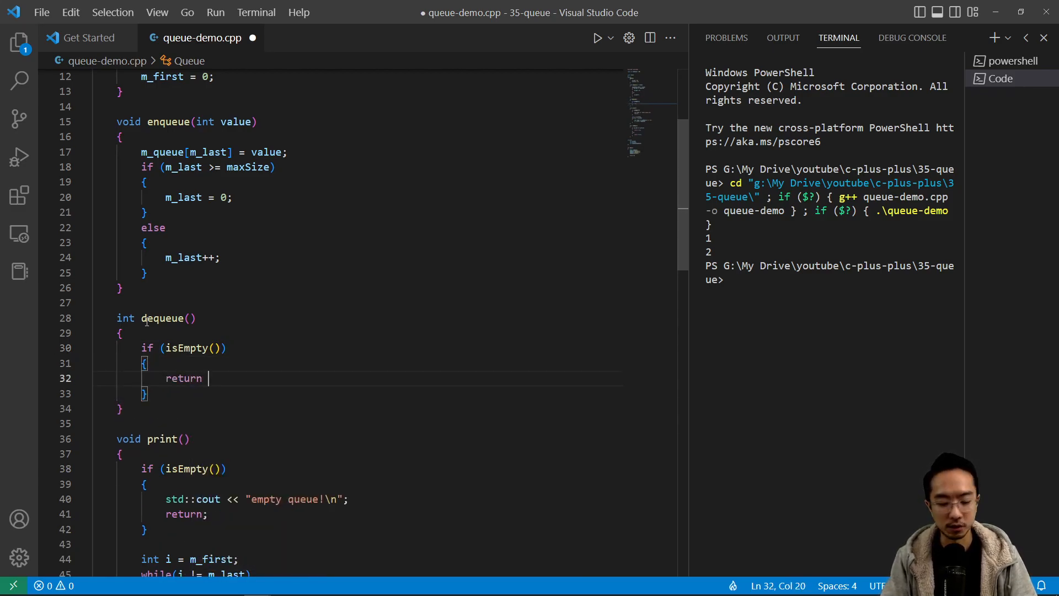
{"action": "type", "text": "-9999;"}
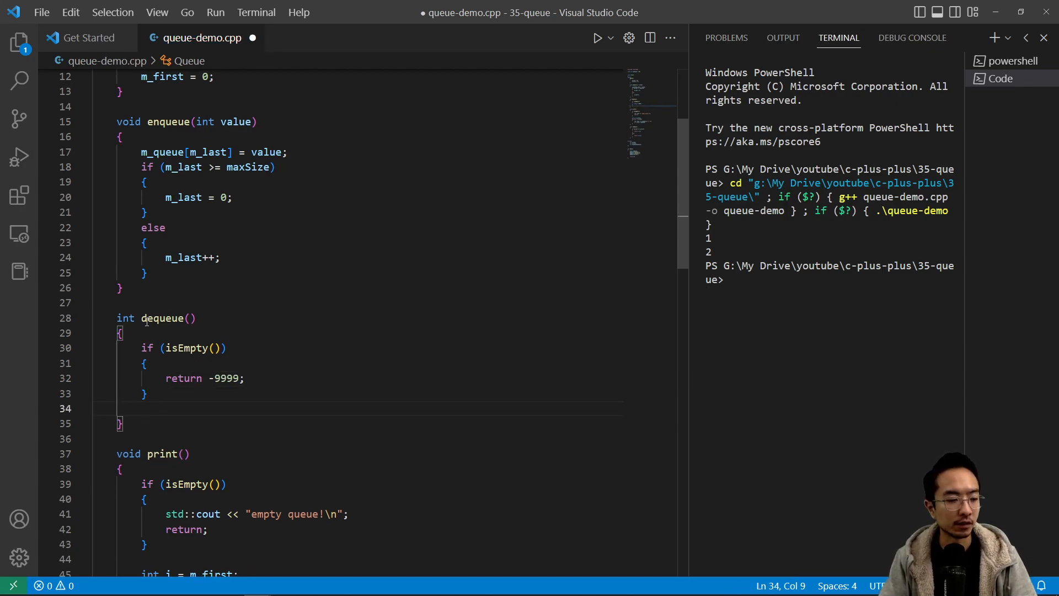
{"action": "type", "text": "else{}"}
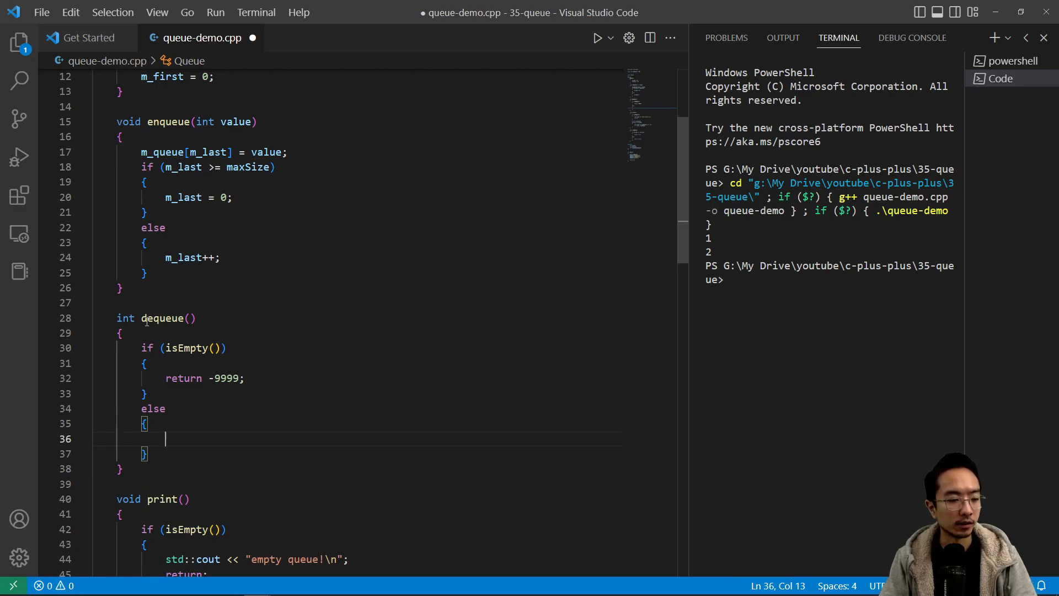
{"action": "type", "text": "return m"}
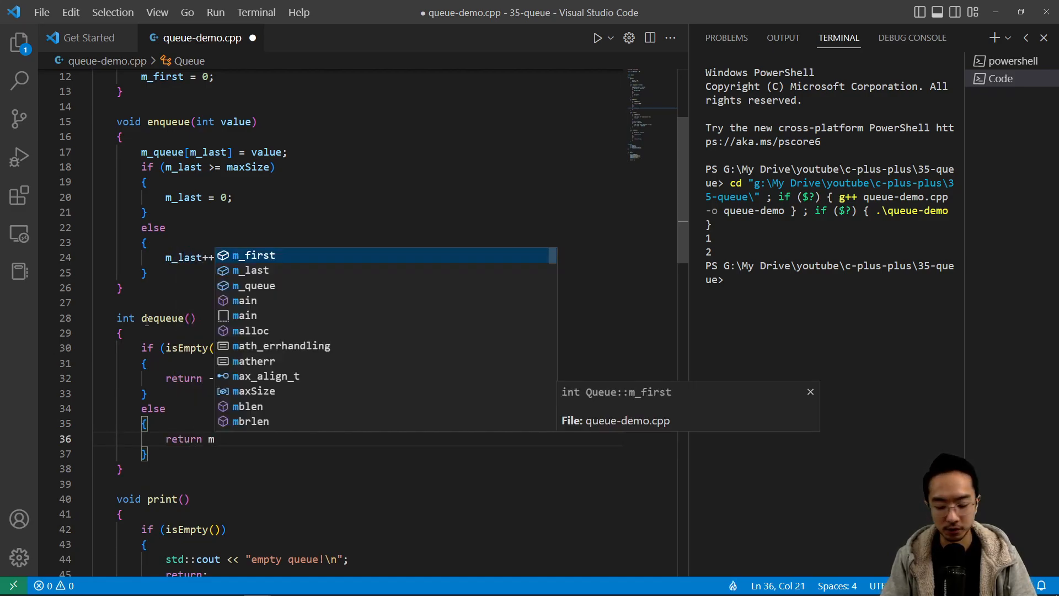
{"action": "type", "text": "_queue"}
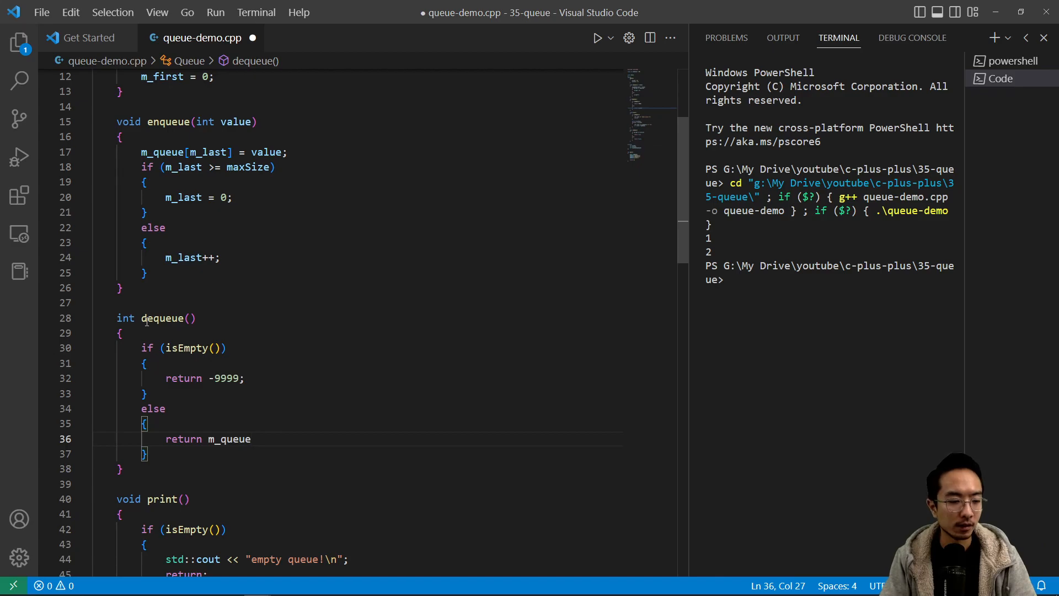
{"action": "type", "text": "[m_first++"}
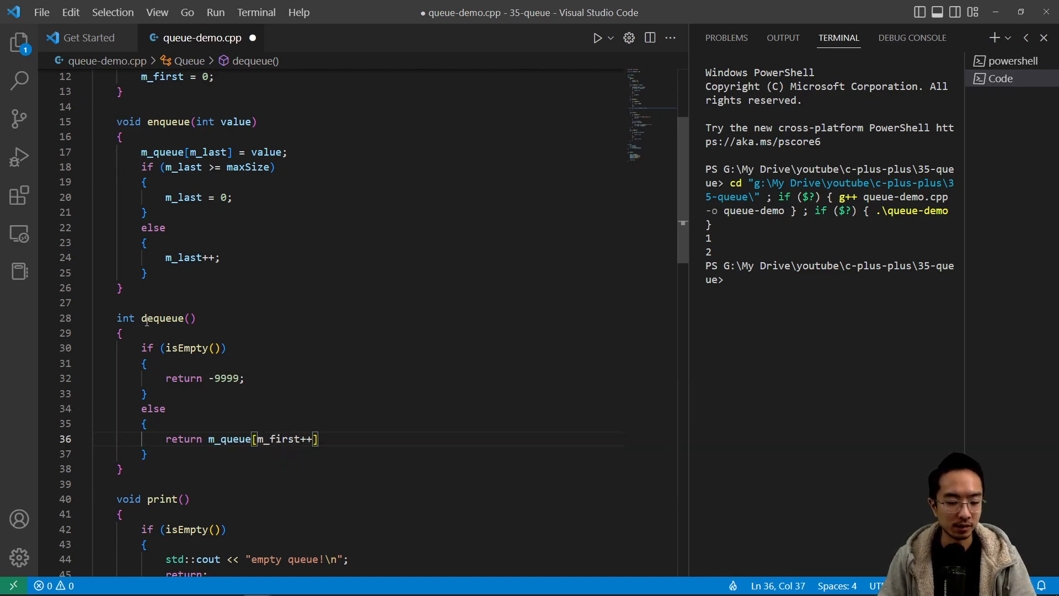
{"action": "type", "text": ";"}
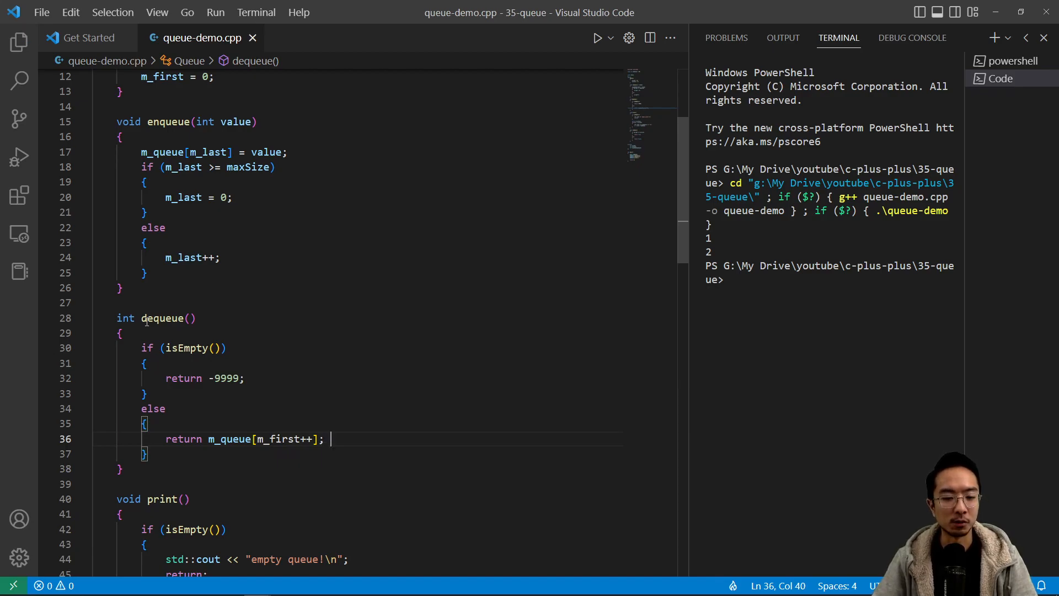
{"action": "double_click", "coordinate": [278, 439]}
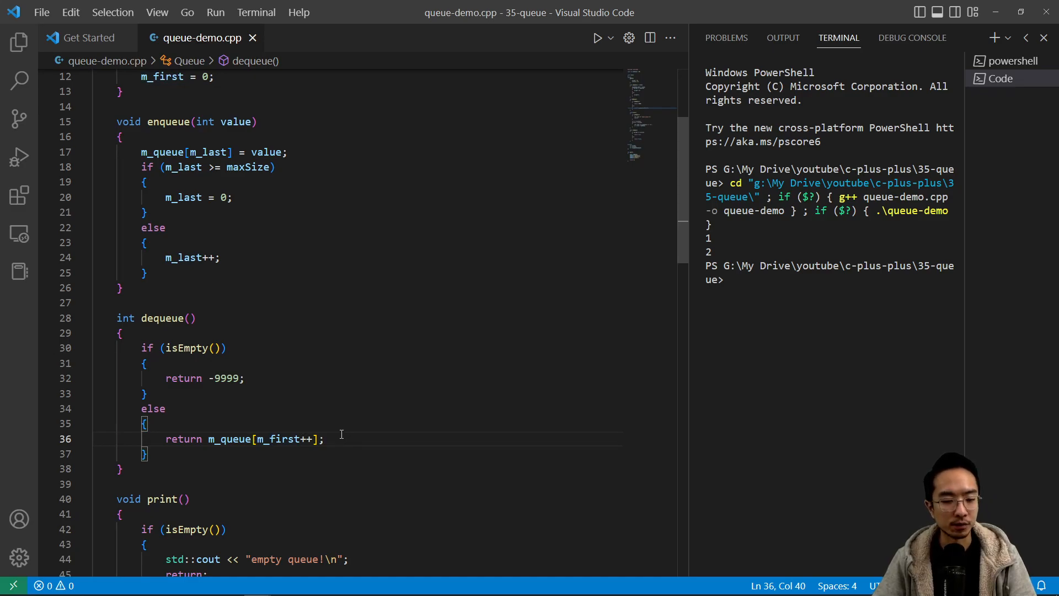
{"action": "left_click", "coordinate": [144, 393]}
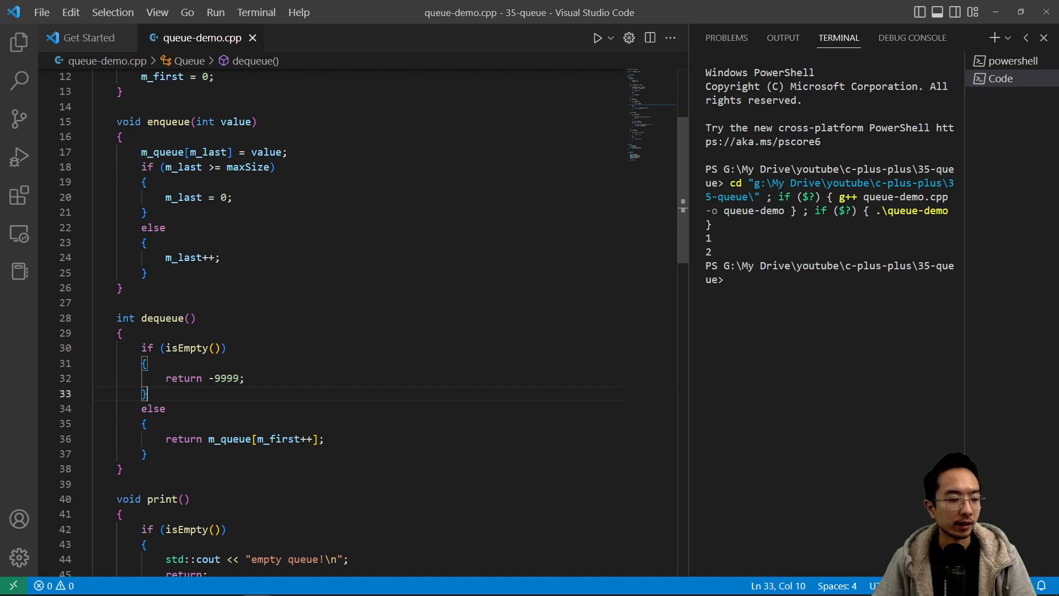
Step: Add myQueue.dequeue() and myQueue.print() after main's first print; rerun, printing 1, 2, 2
{"action": "scroll", "scroll_direction": "down", "scroll_amount": 3}
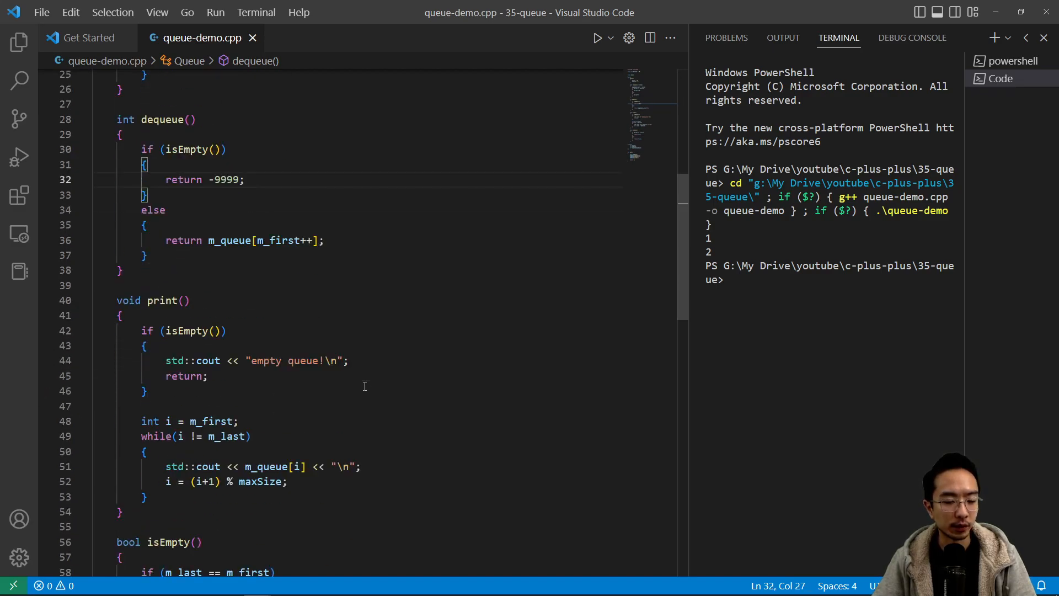
{"action": "scroll", "scroll_direction": "down", "scroll_amount": 3}
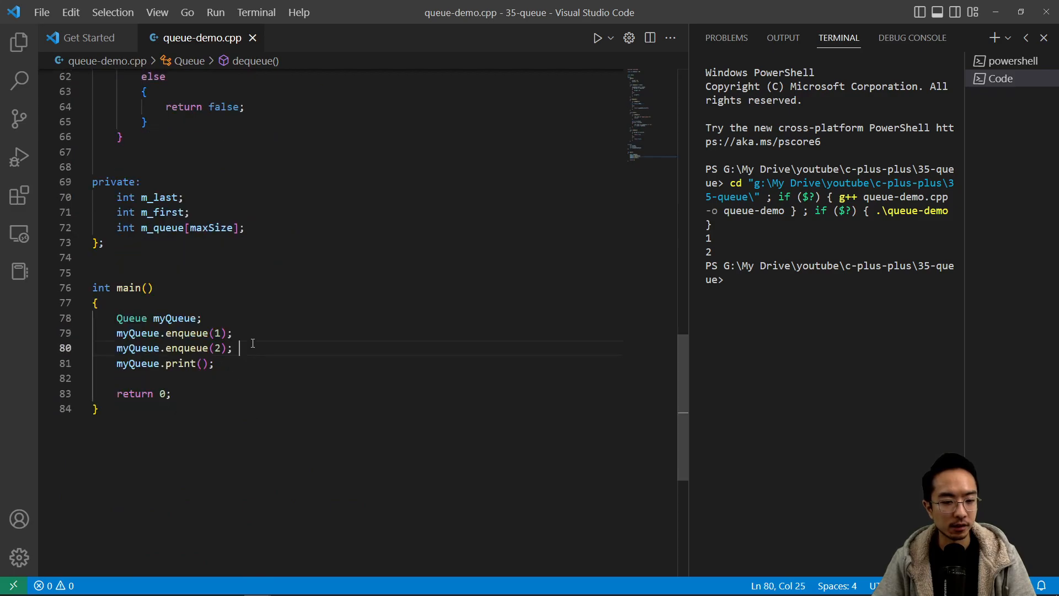
{"action": "left_click", "coordinate": [222, 364]}
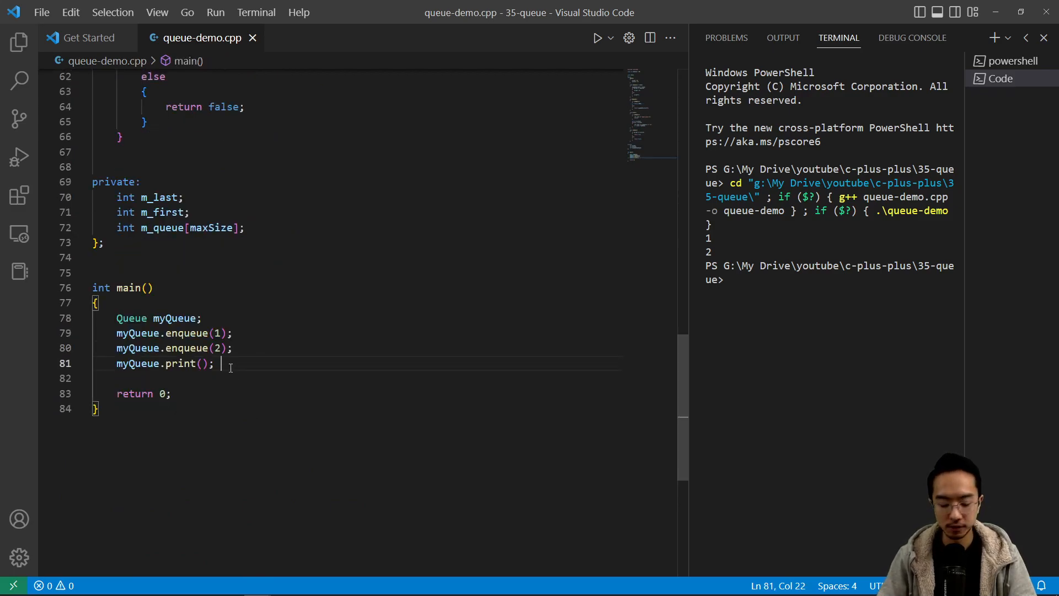
{"action": "type", "text": "myQueue.dequeue("}
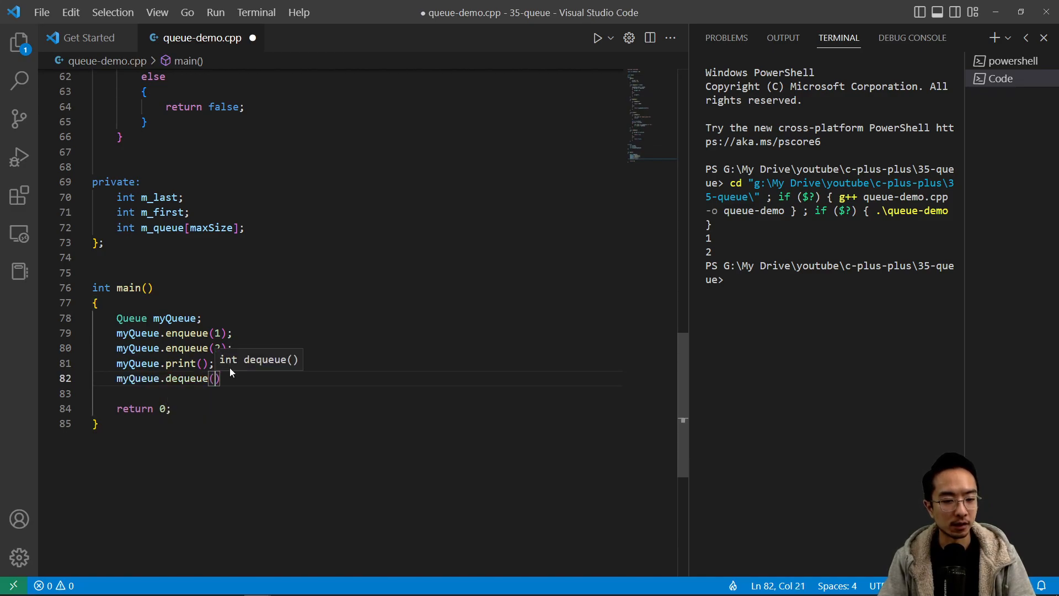
{"action": "type", "text": "1"}
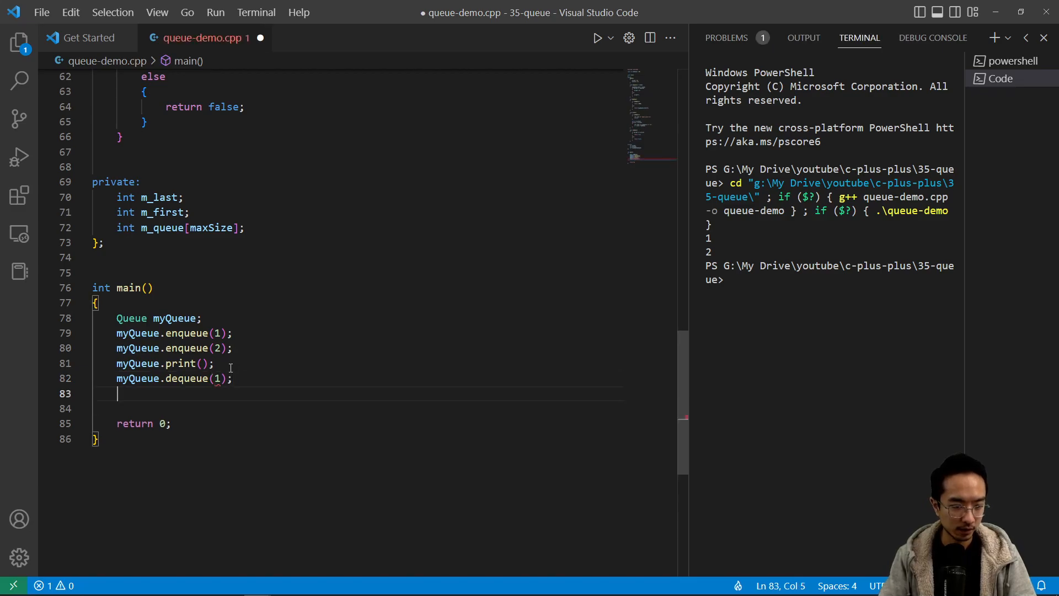
{"action": "type", "text": "myQueue.print();"}
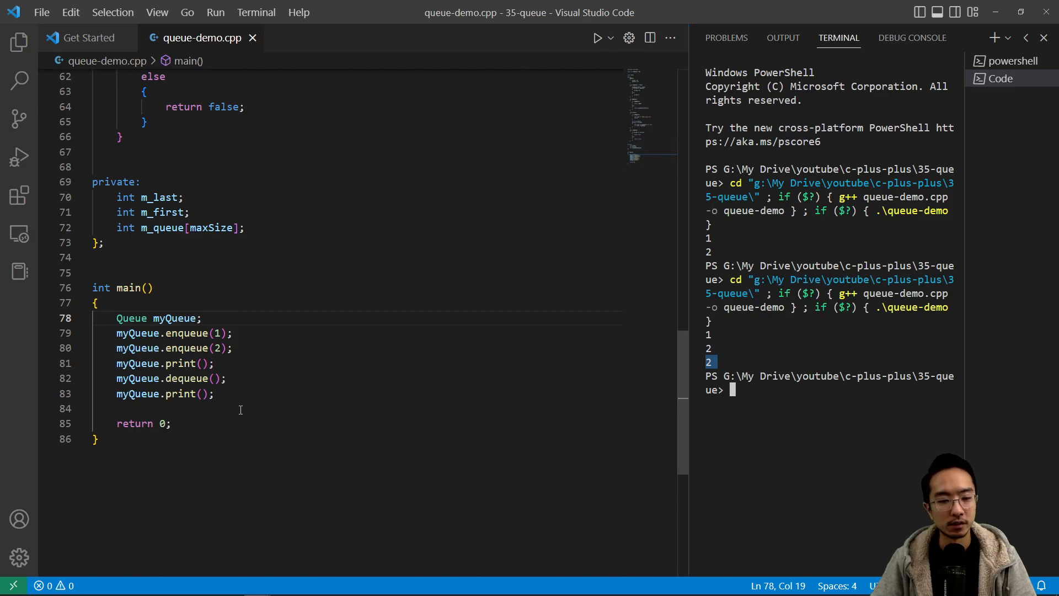
{"action": "mouse_move", "coordinate": [407, 351]}
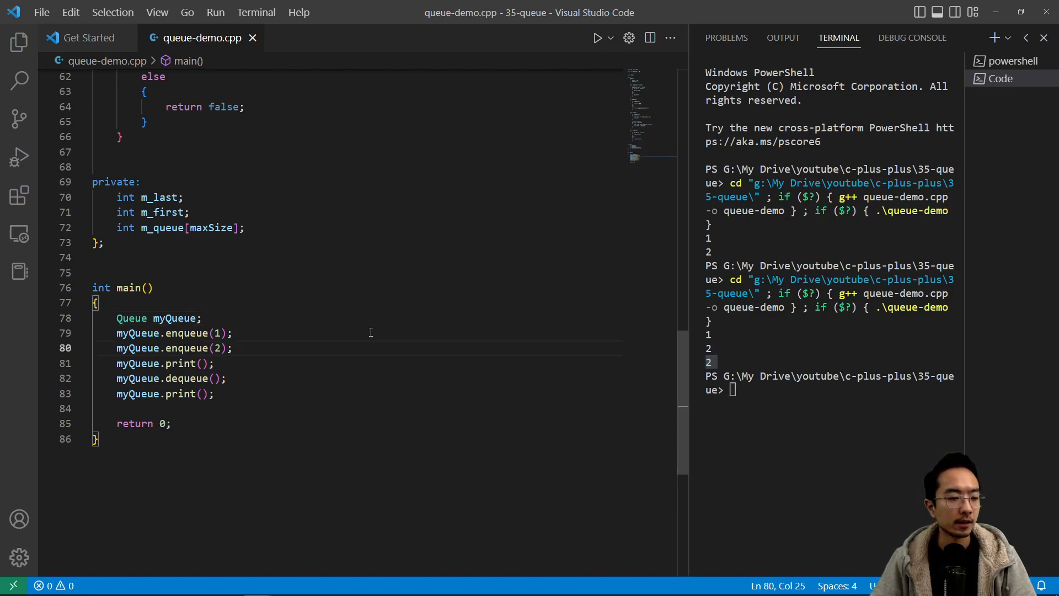
{"action": "scroll", "scroll_direction": "up", "scroll_amount": 3}
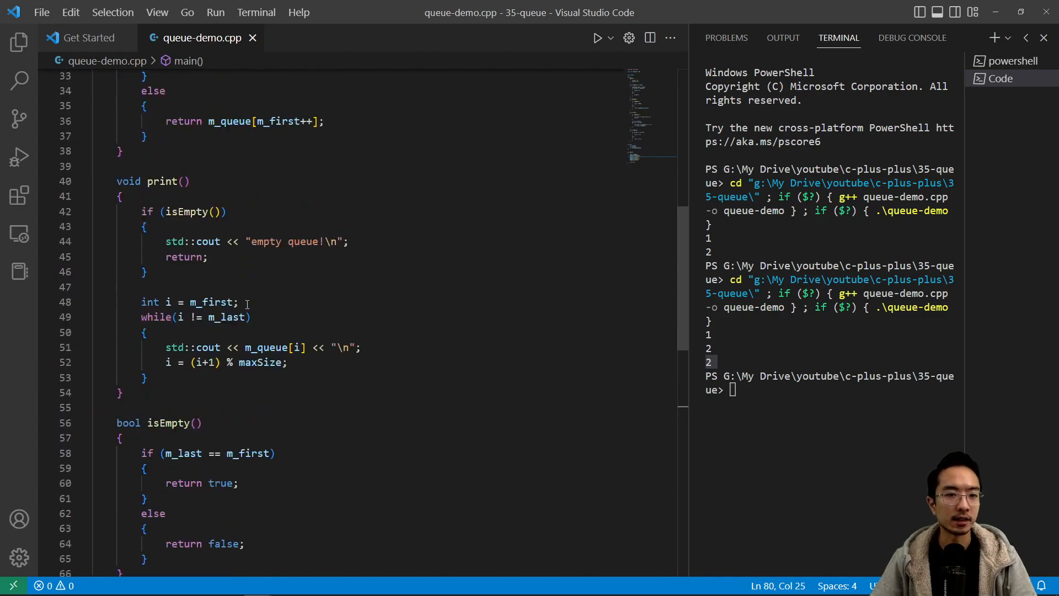
{"action": "scroll", "scroll_direction": "up", "scroll_amount": 3}
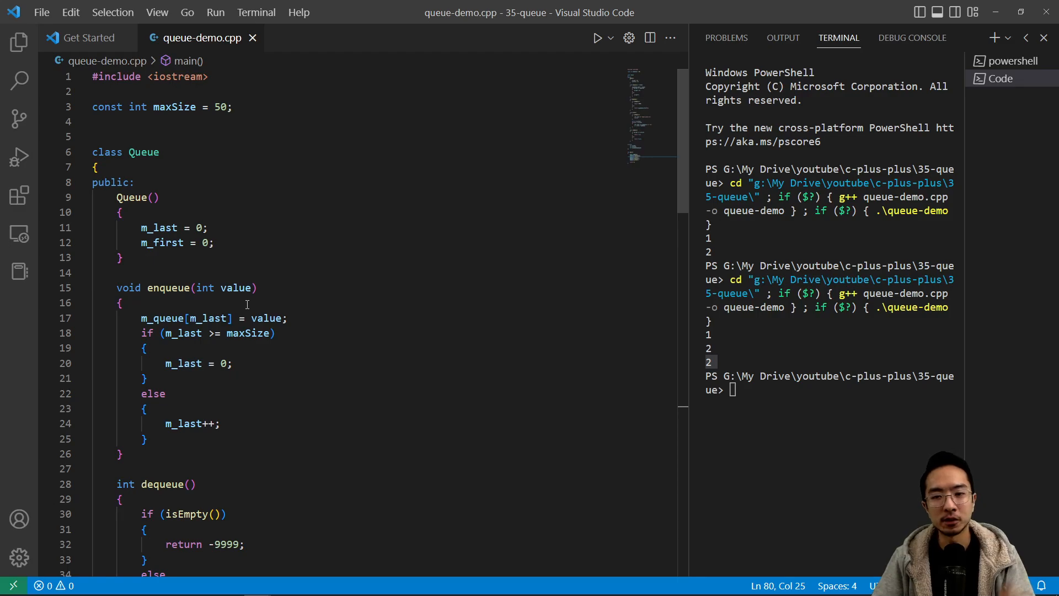
{"action": "mouse_move", "coordinate": [235, 287]}
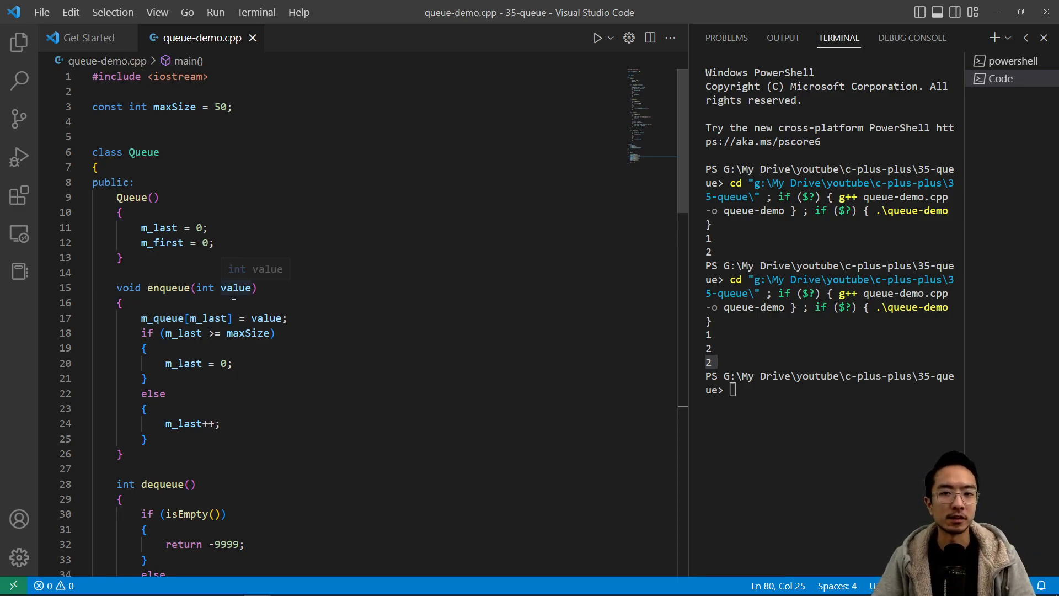